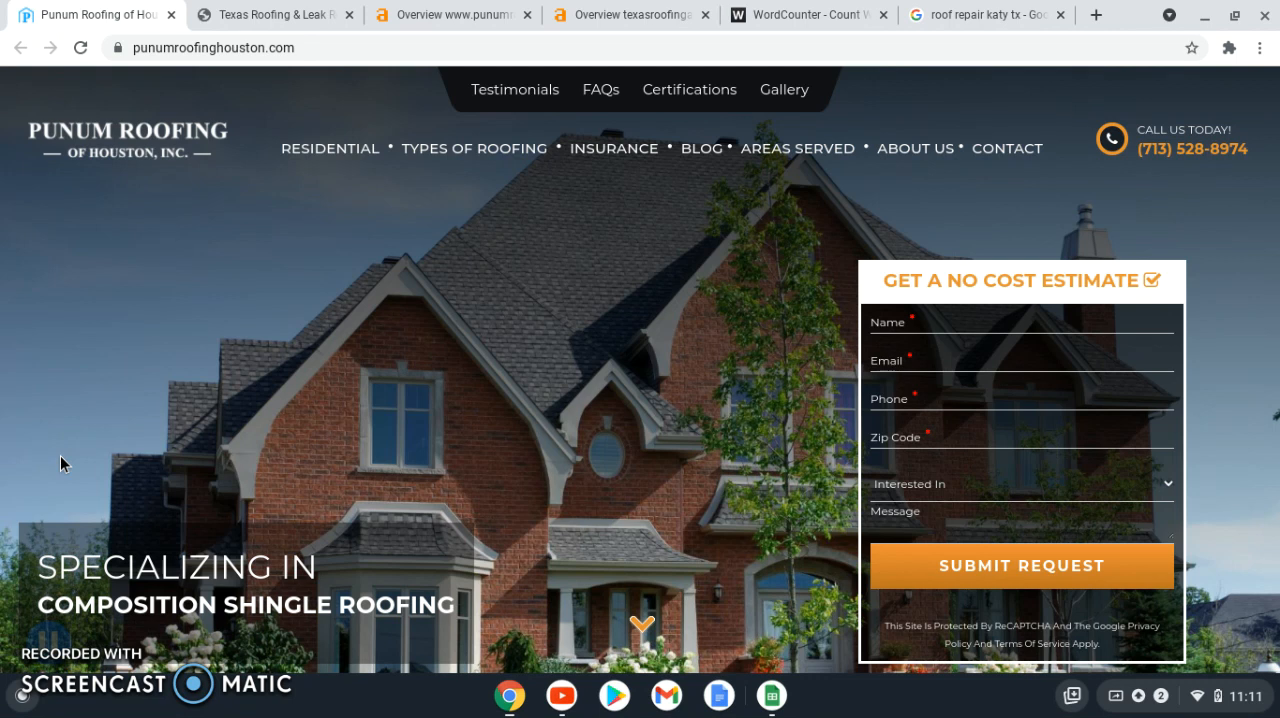
mouse_move(16, 474)
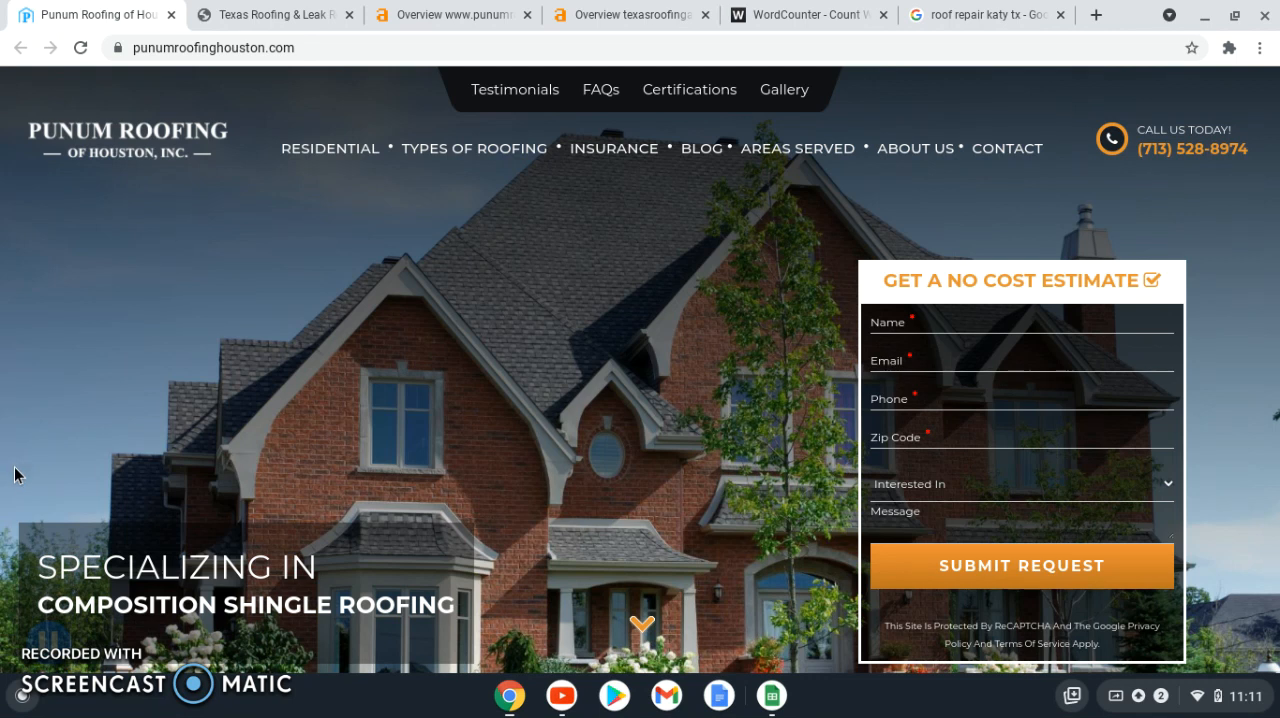
mouse_move(80, 363)
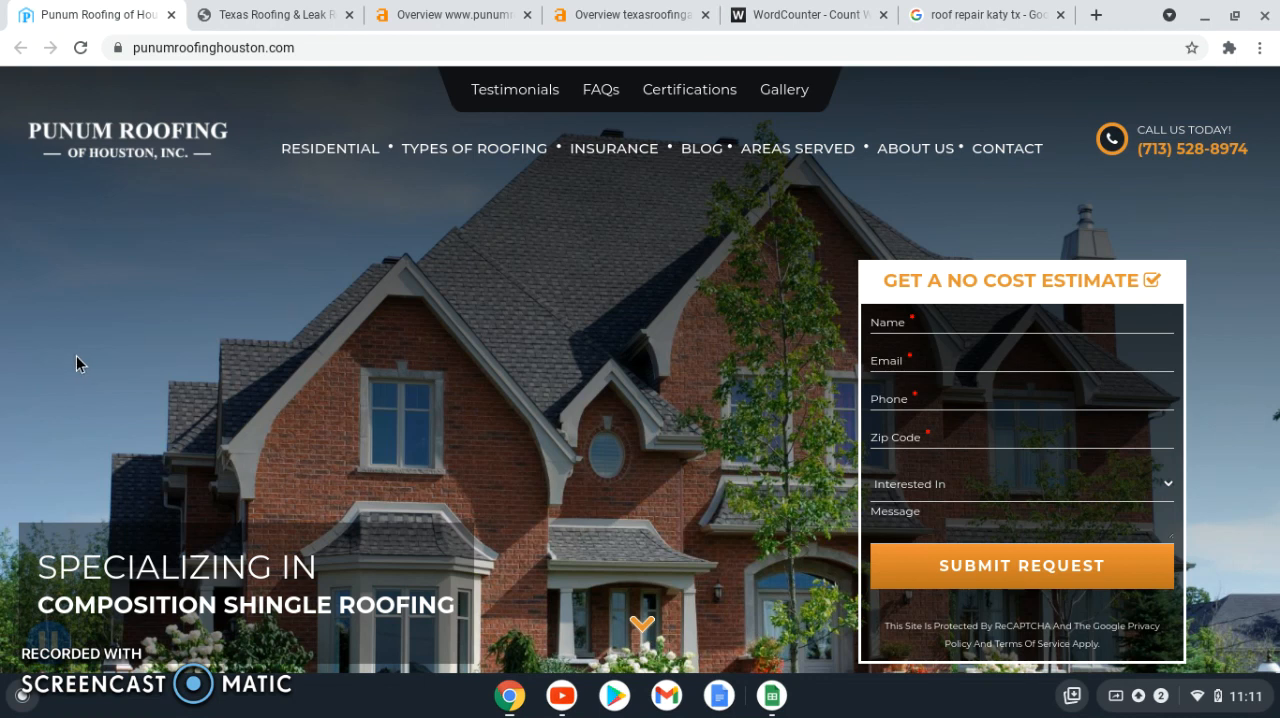
mouse_move(363, 272)
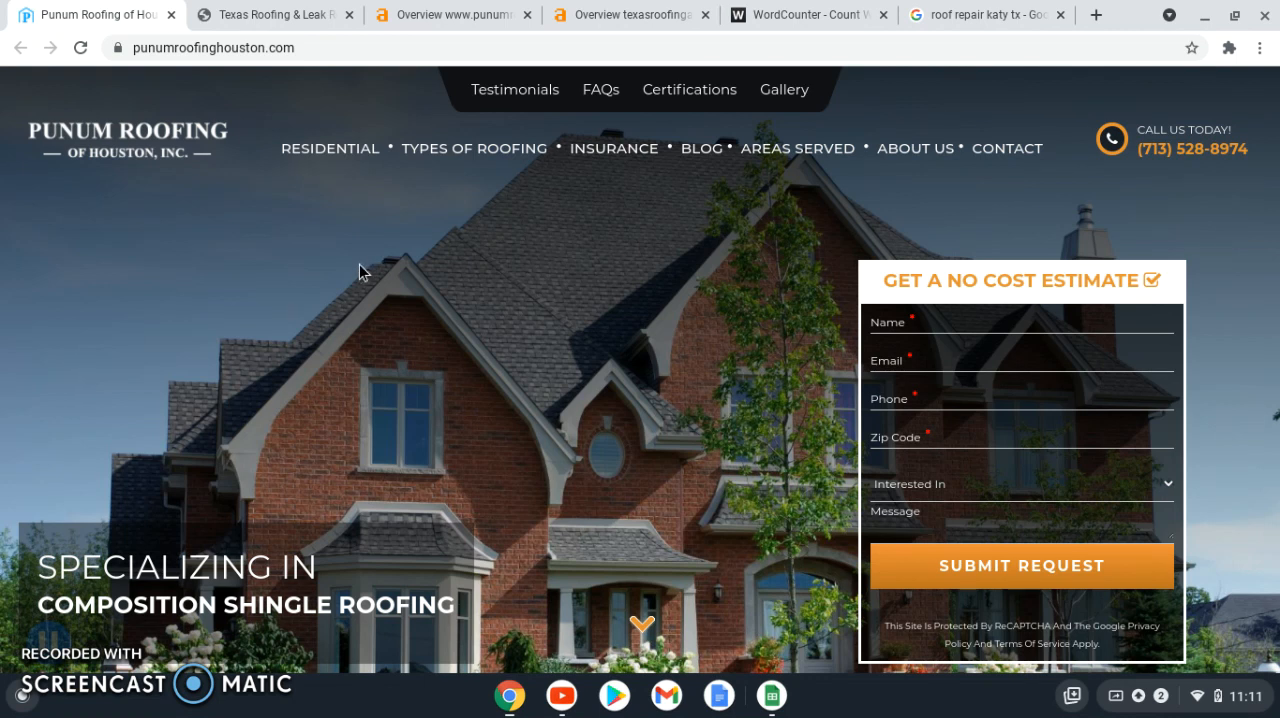
Browse the Punum Roofing homepage through services, reviews and footer, ending at the Our Gallery section.
scroll("down", 3)
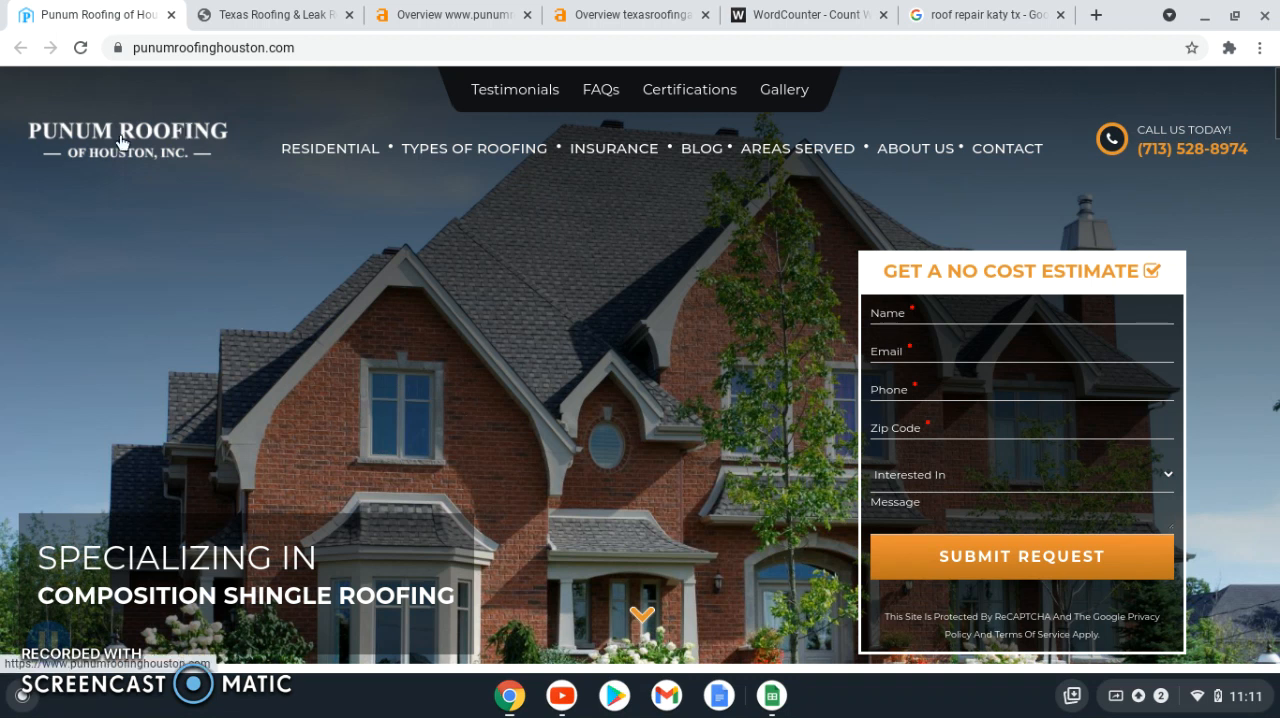
mouse_move(1206, 152)
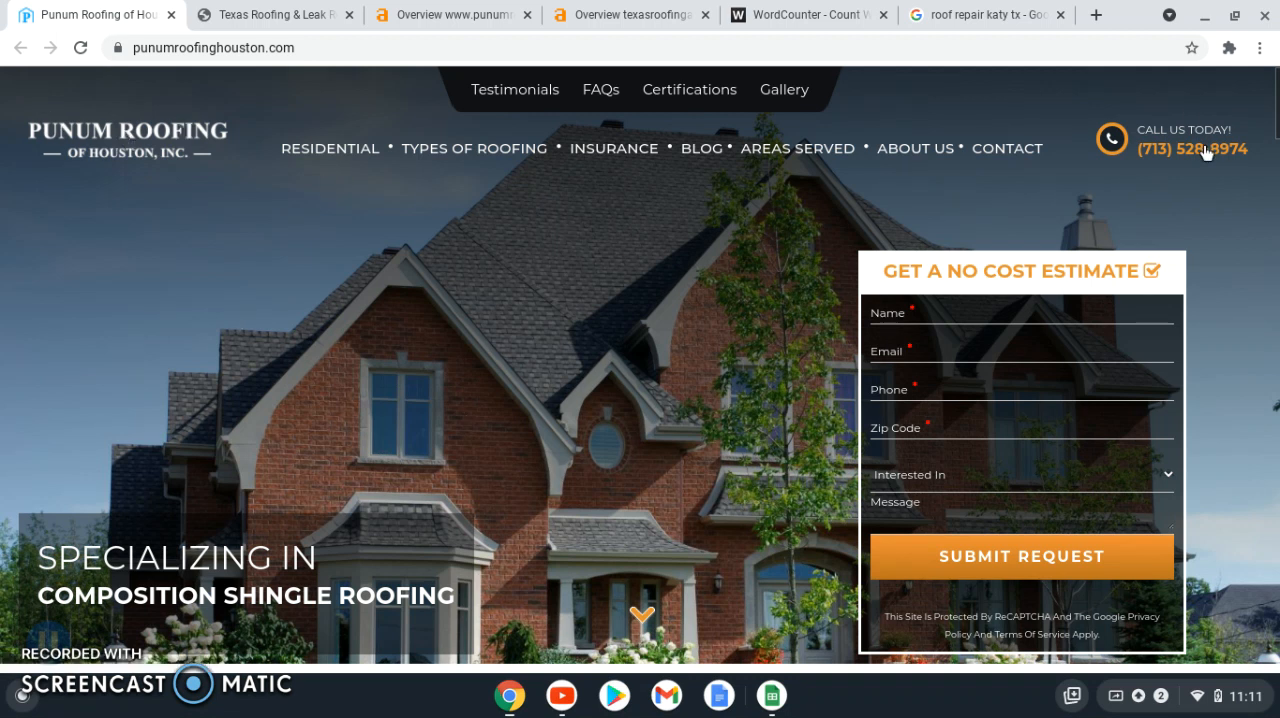
mouse_move(520, 375)
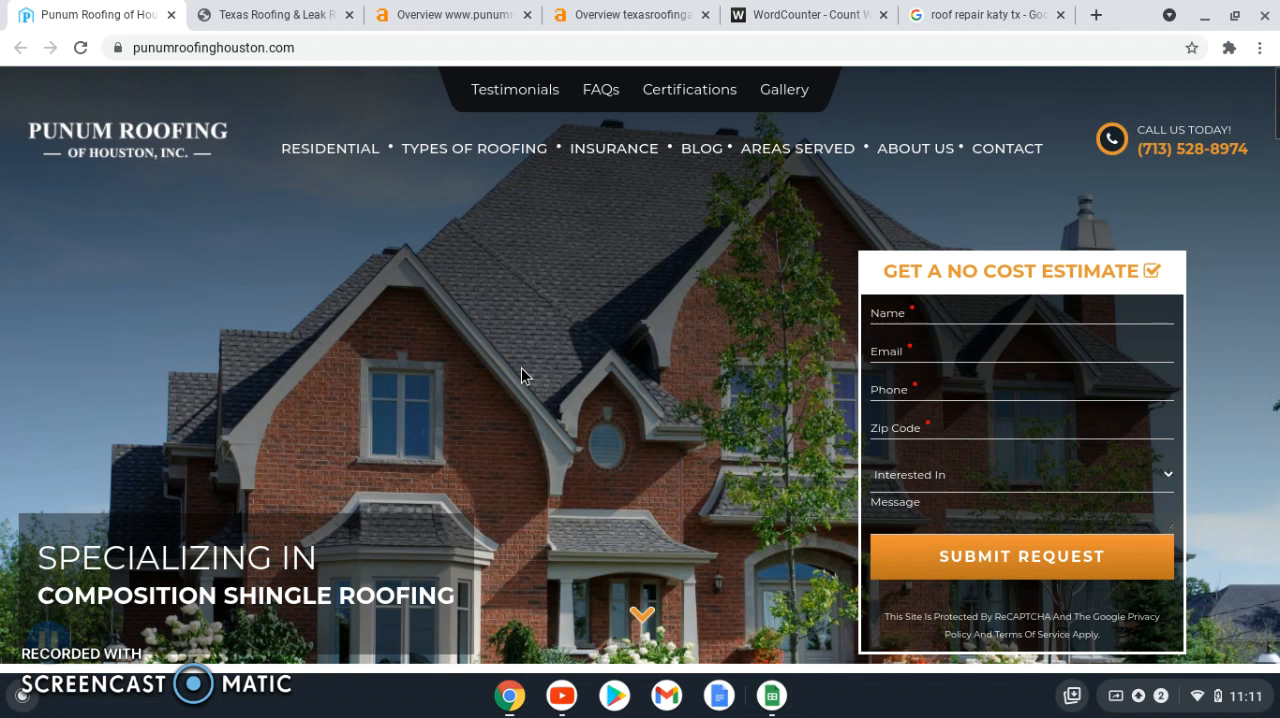
mouse_move(287, 258)
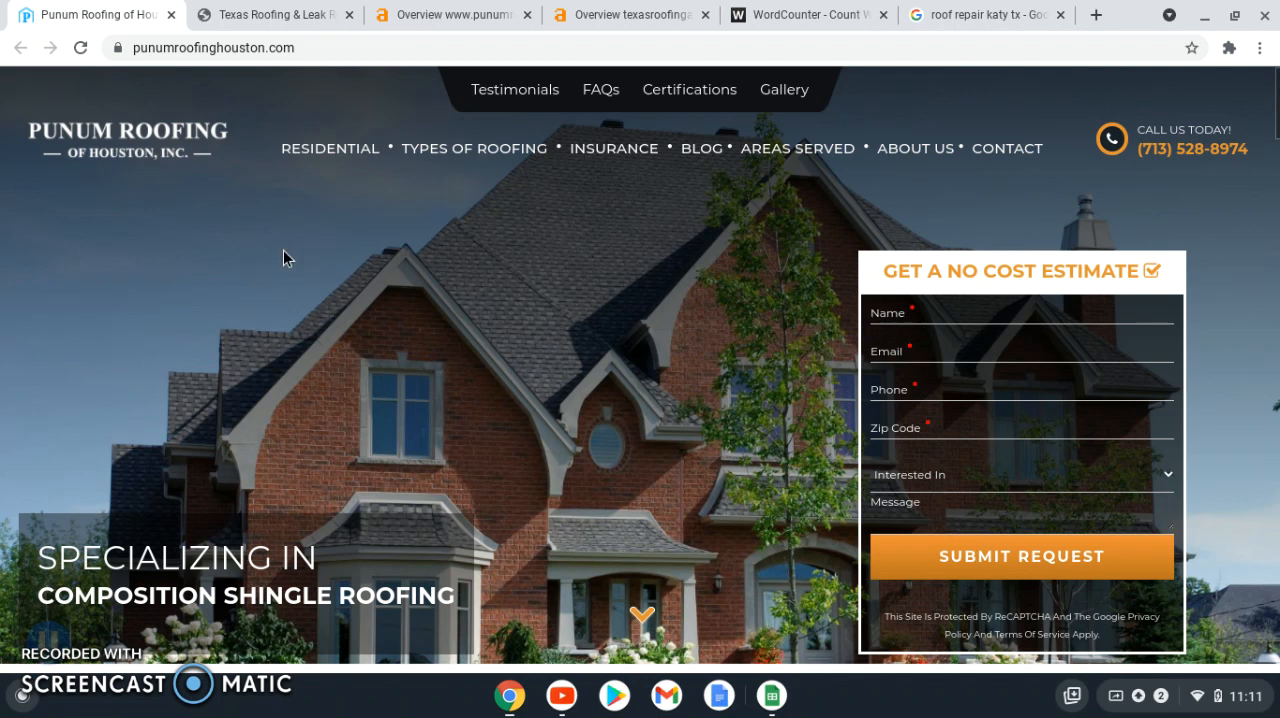
mouse_move(553, 217)
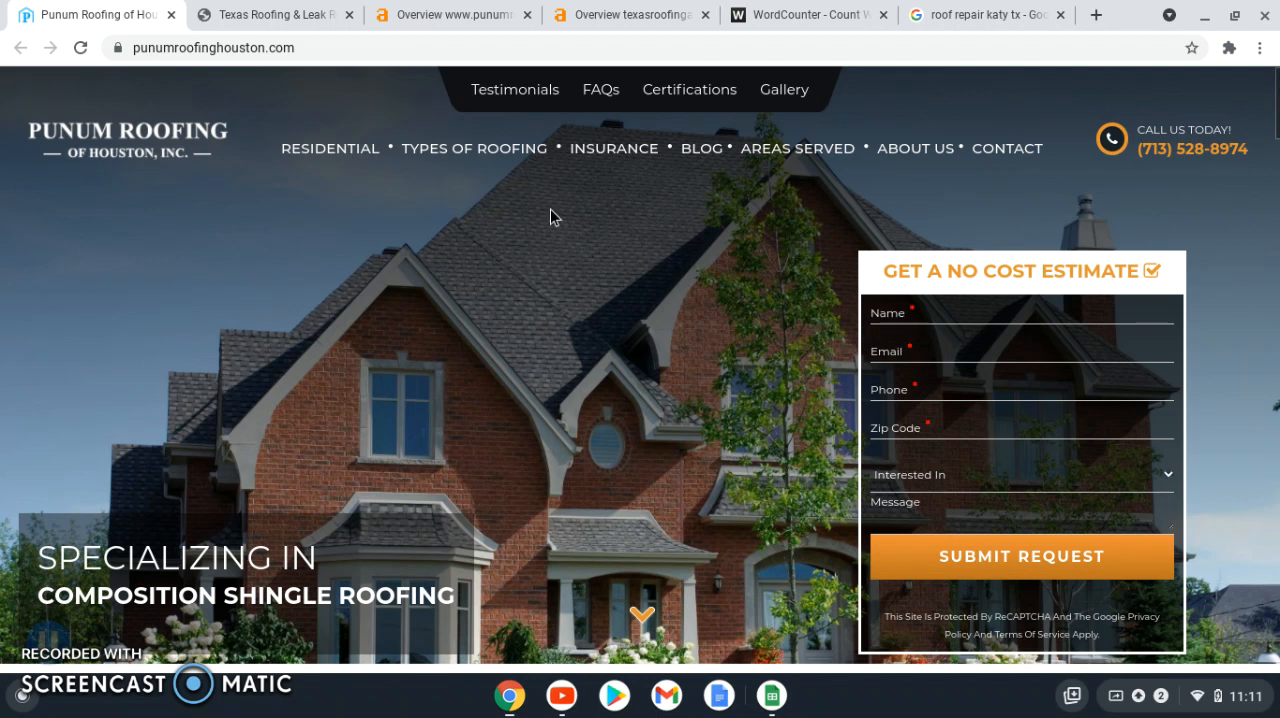
mouse_move(305, 320)
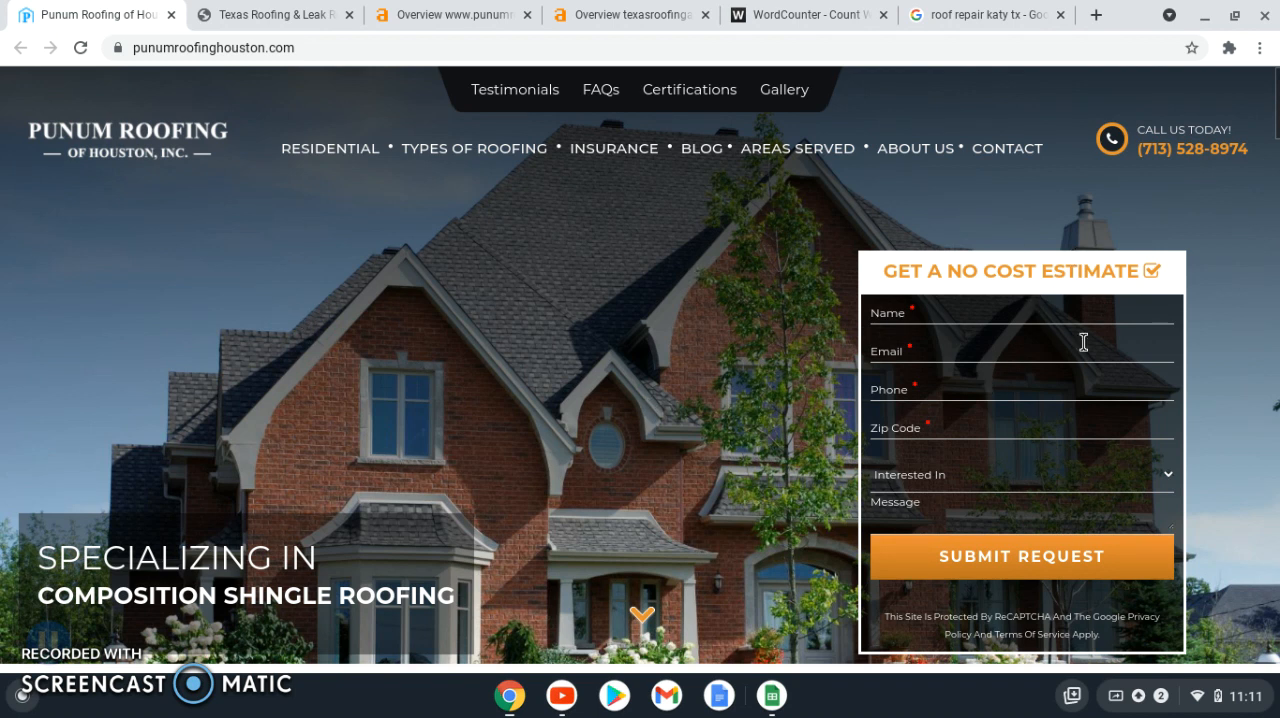
scroll("down", 3)
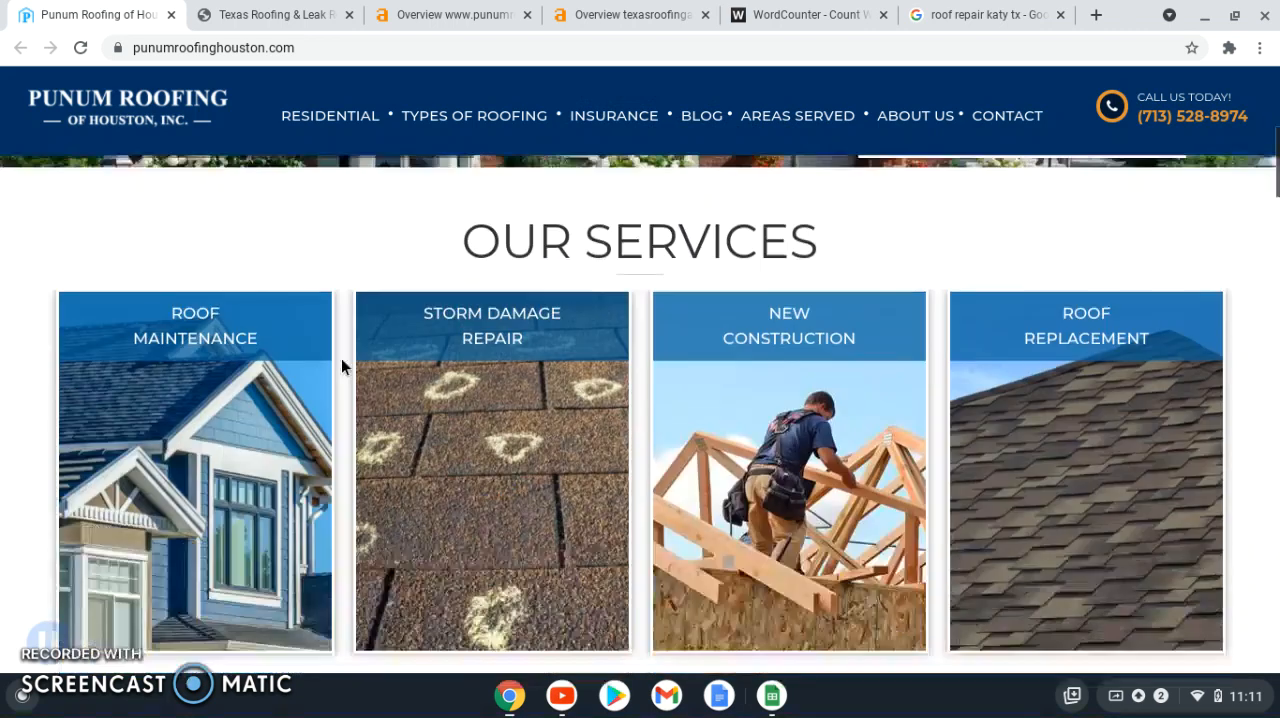
scroll("down", 3)
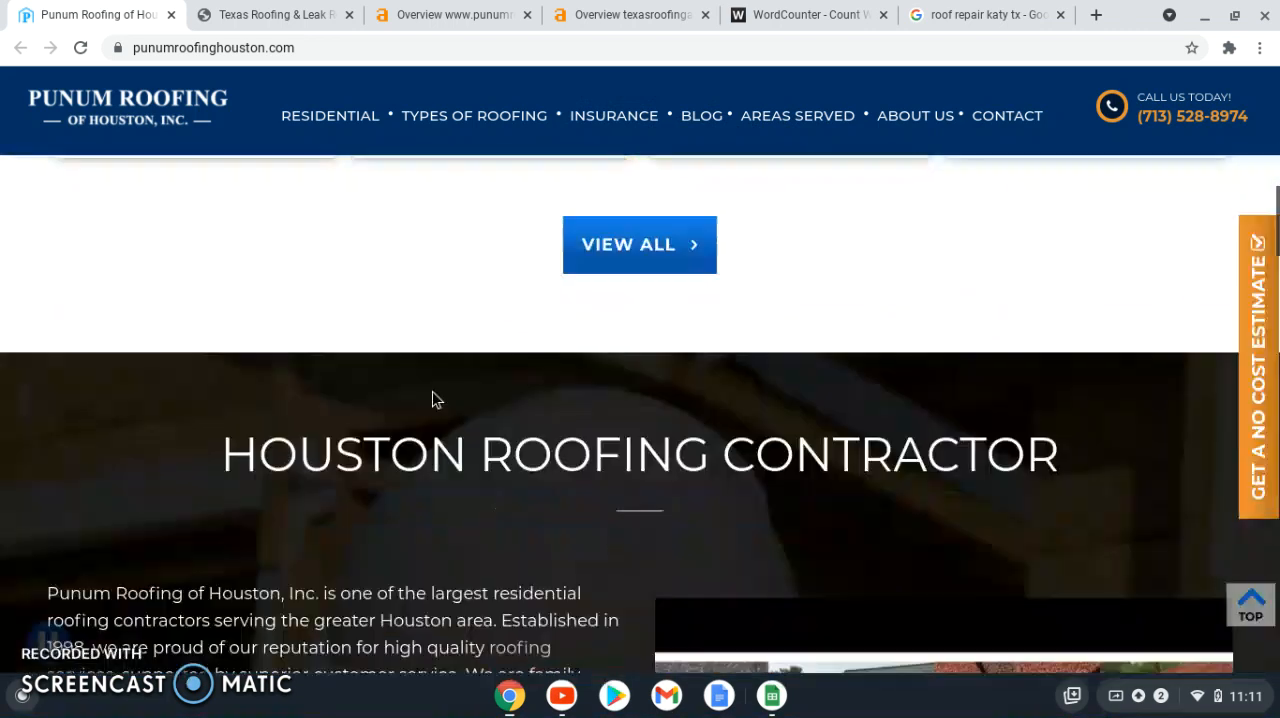
scroll("down", 3)
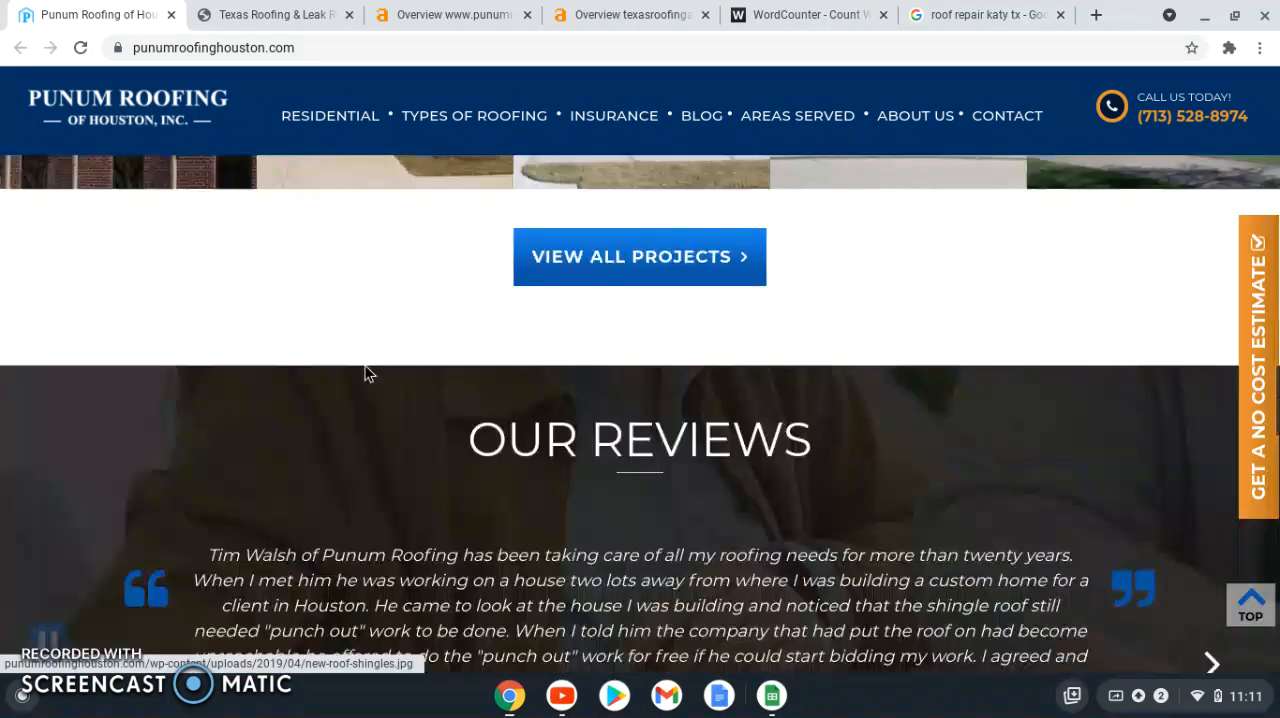
scroll("down", 3)
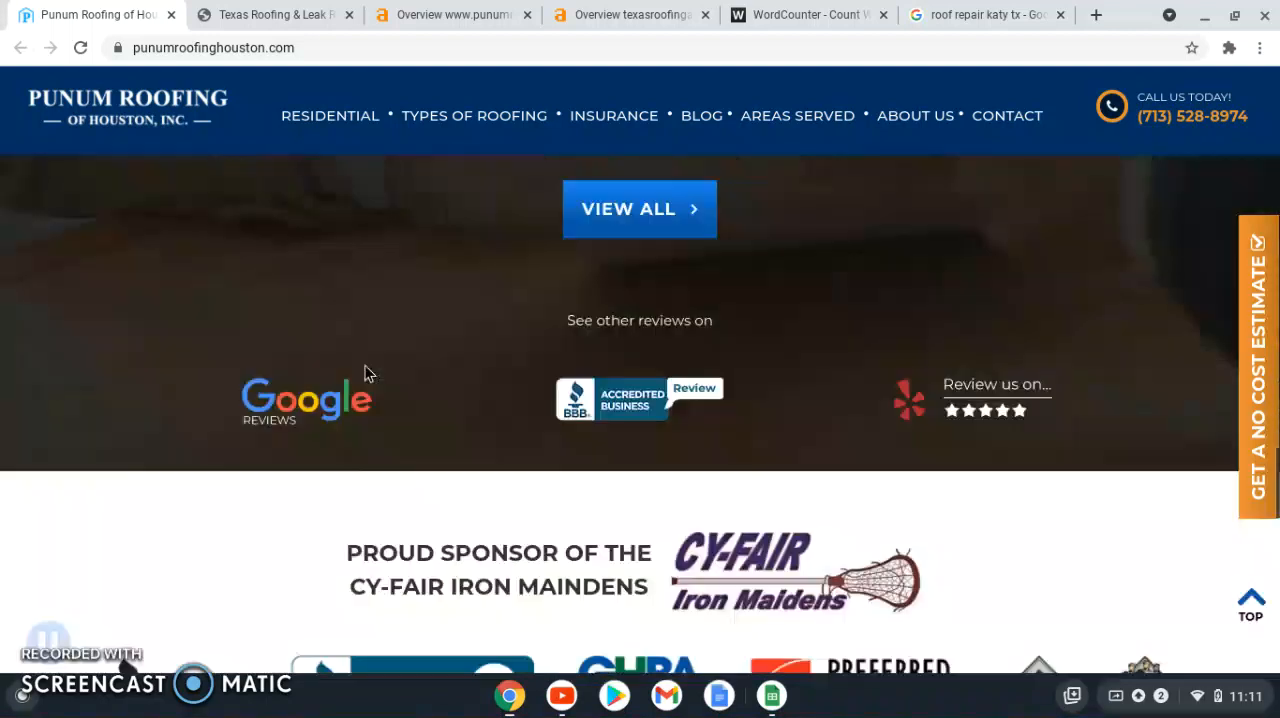
scroll("up", 3)
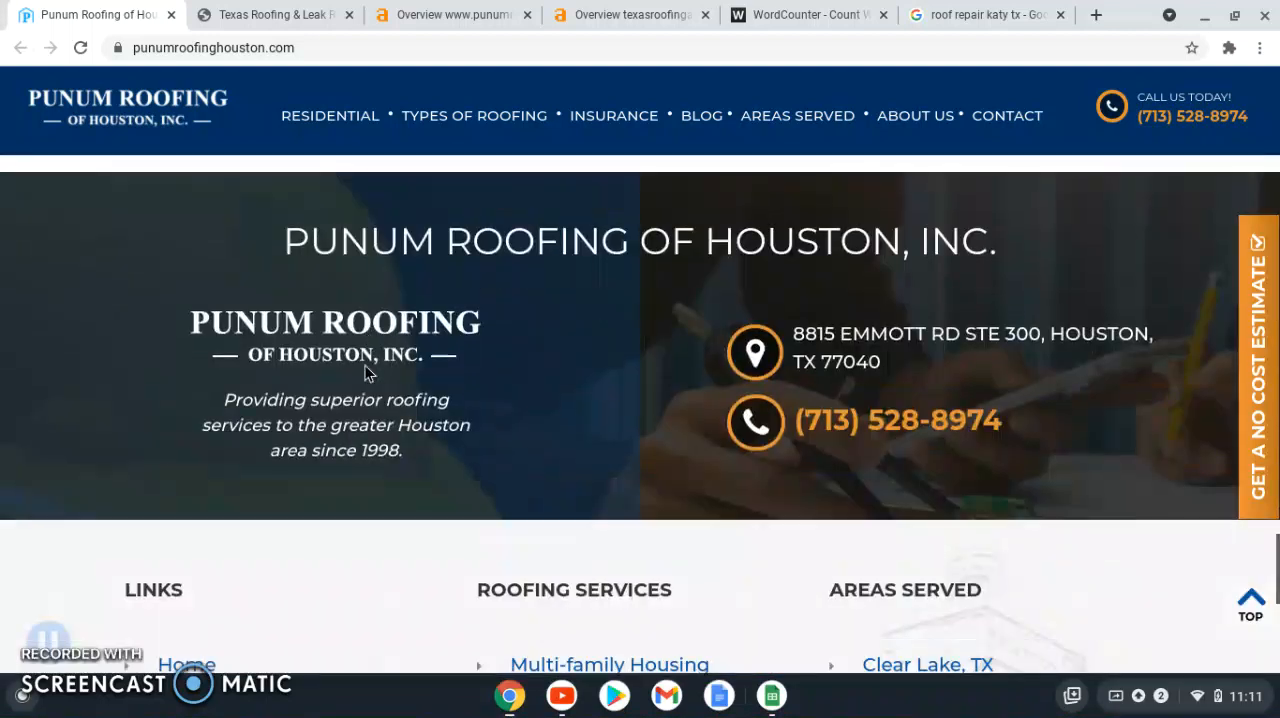
scroll("down", 3)
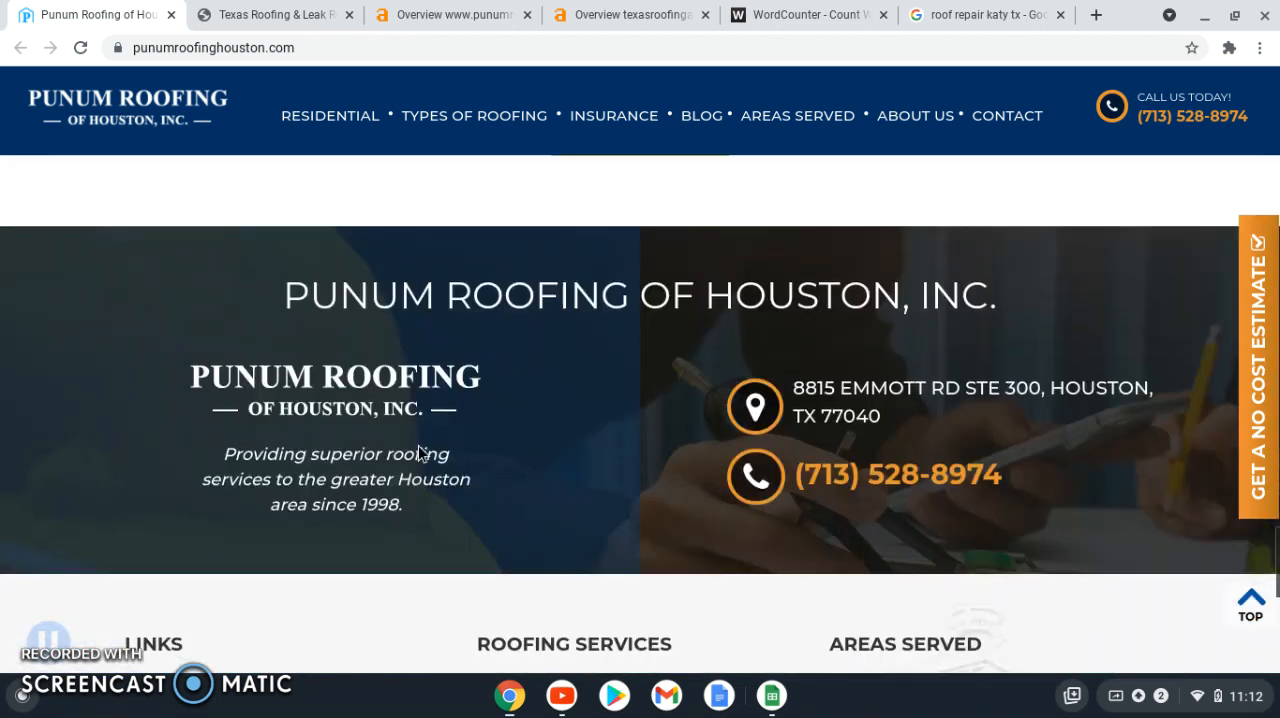
scroll("down", 3)
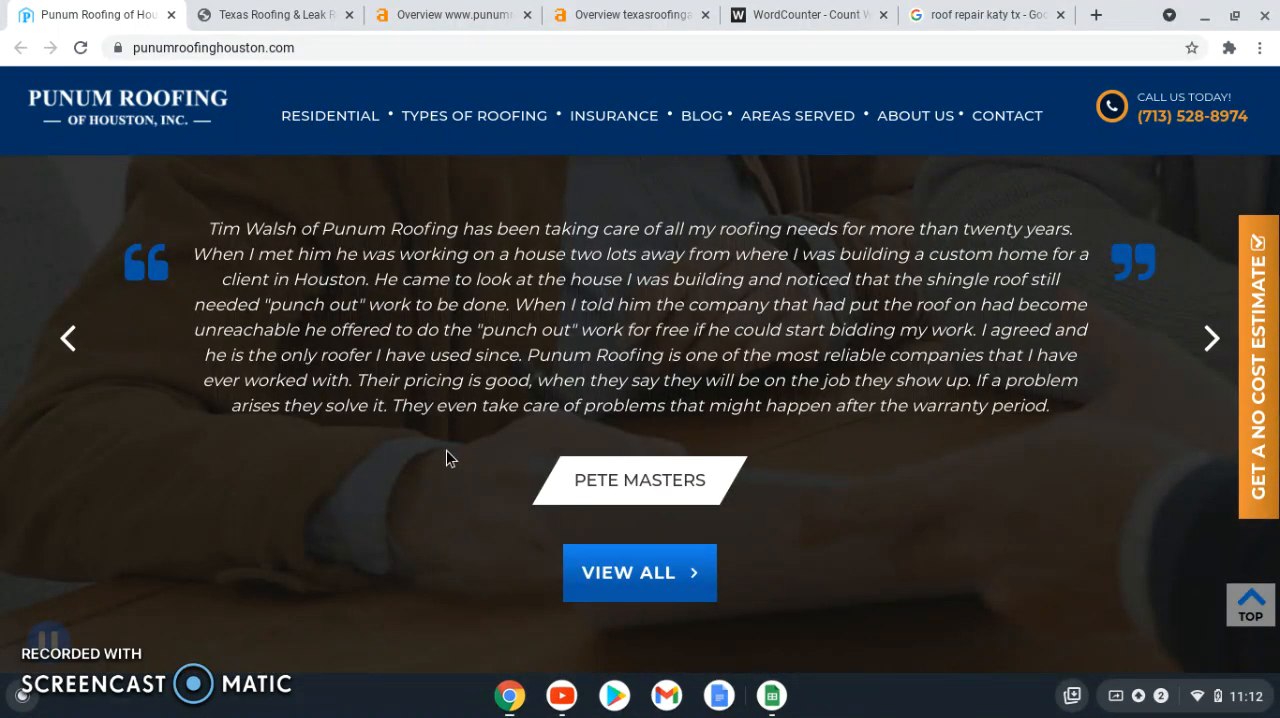
scroll("down", 3)
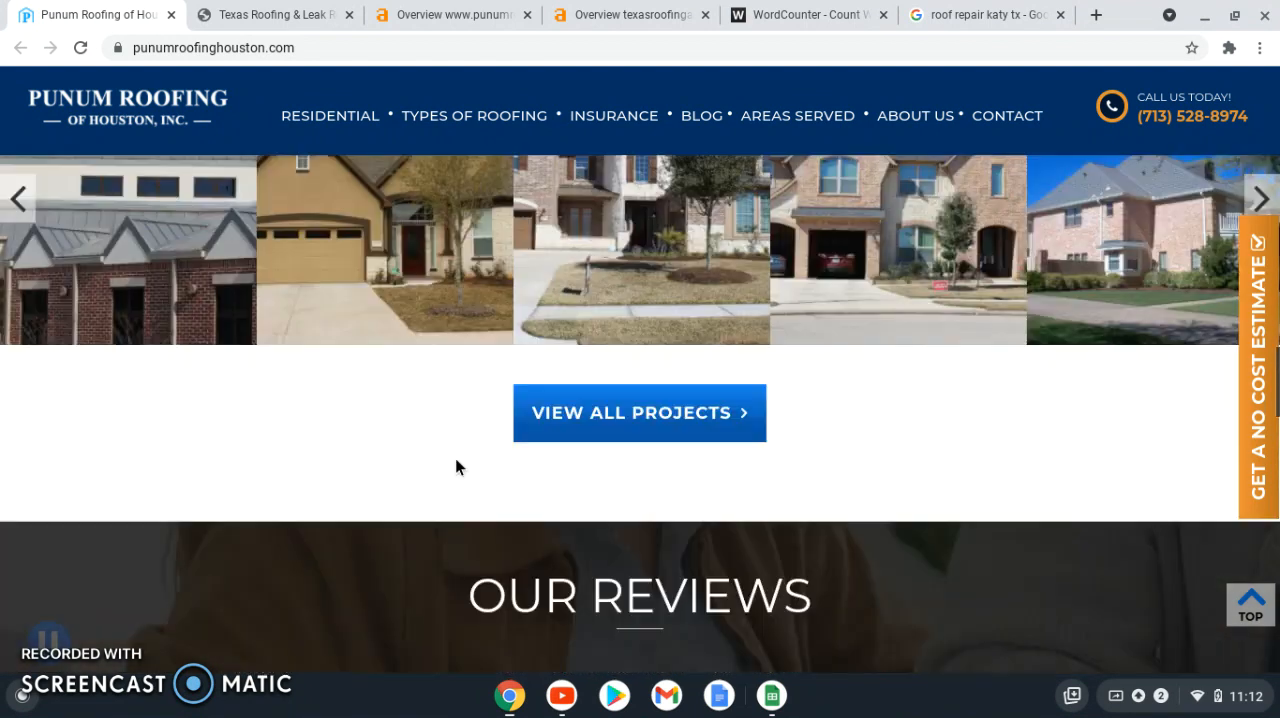
Switch to WordCounter to read the homepage text count: 433 words, 2,771 characters.
left_click(800, 14)
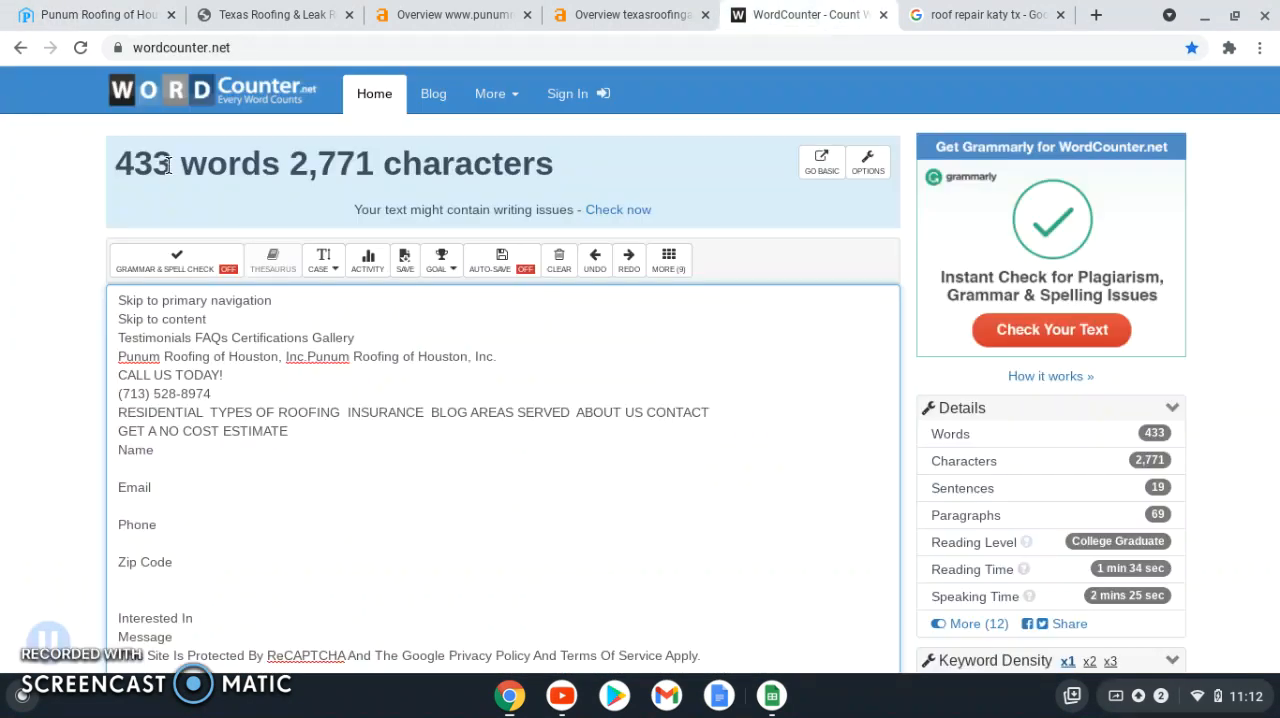
mouse_move(380, 525)
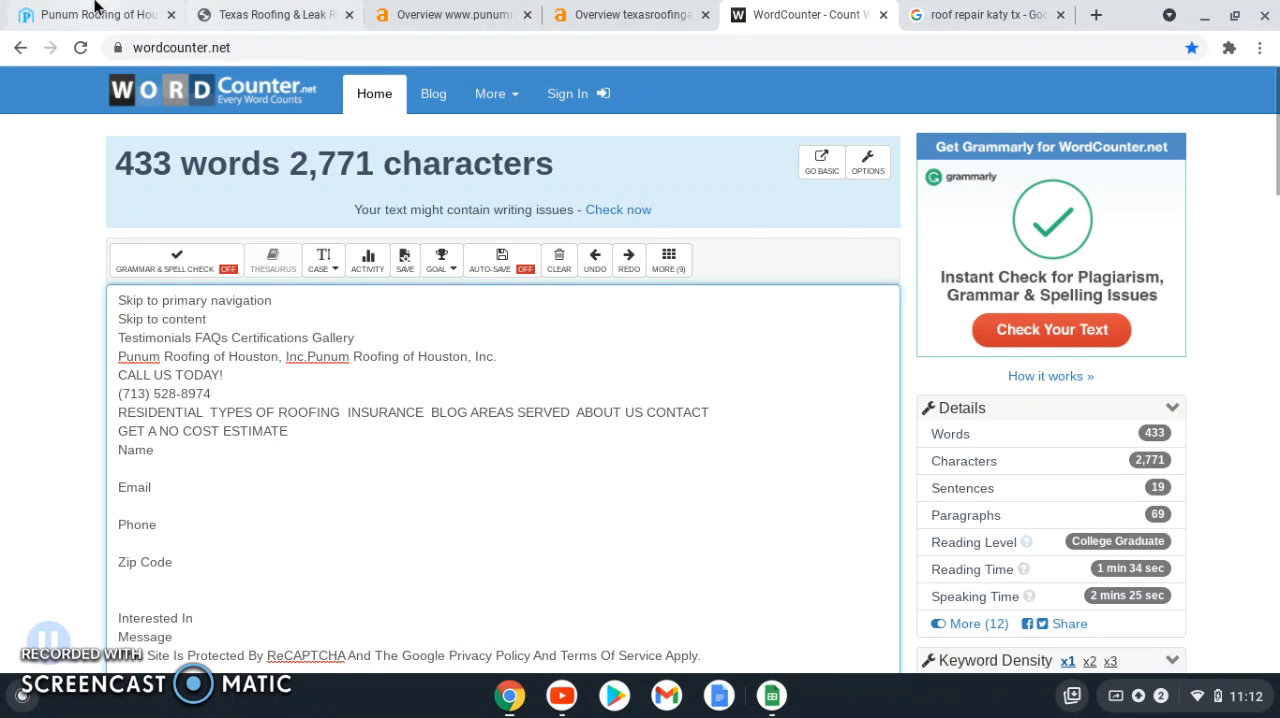
mouse_move(90, 14)
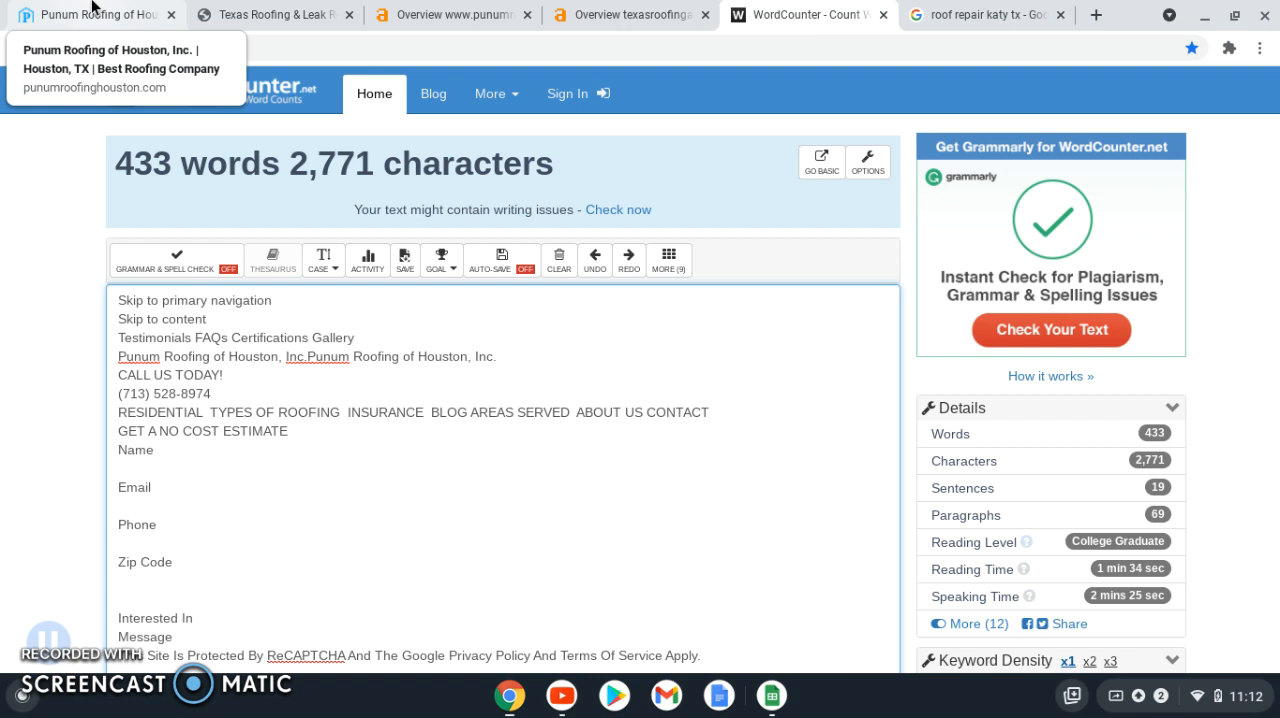
Start saving the metal roof restoration gallery image on the Punum Roofing homepage, then cancel the save.
left_click(90, 14)
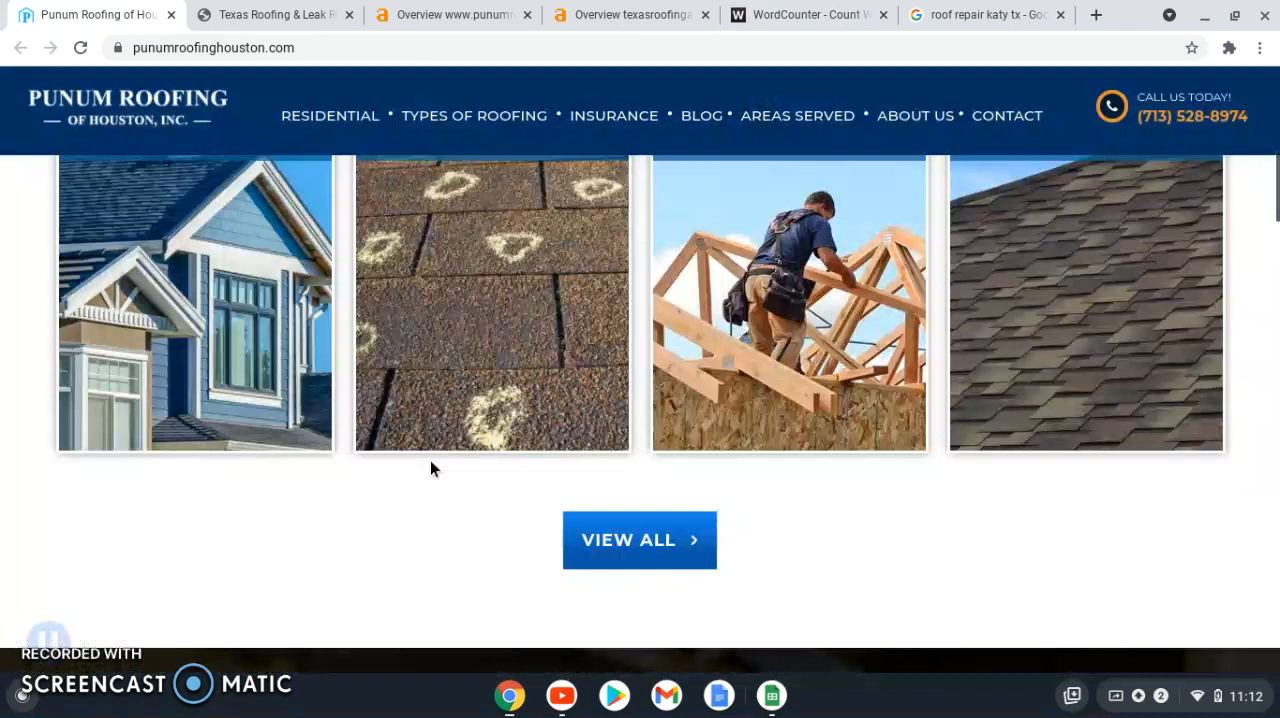
mouse_move(789, 305)
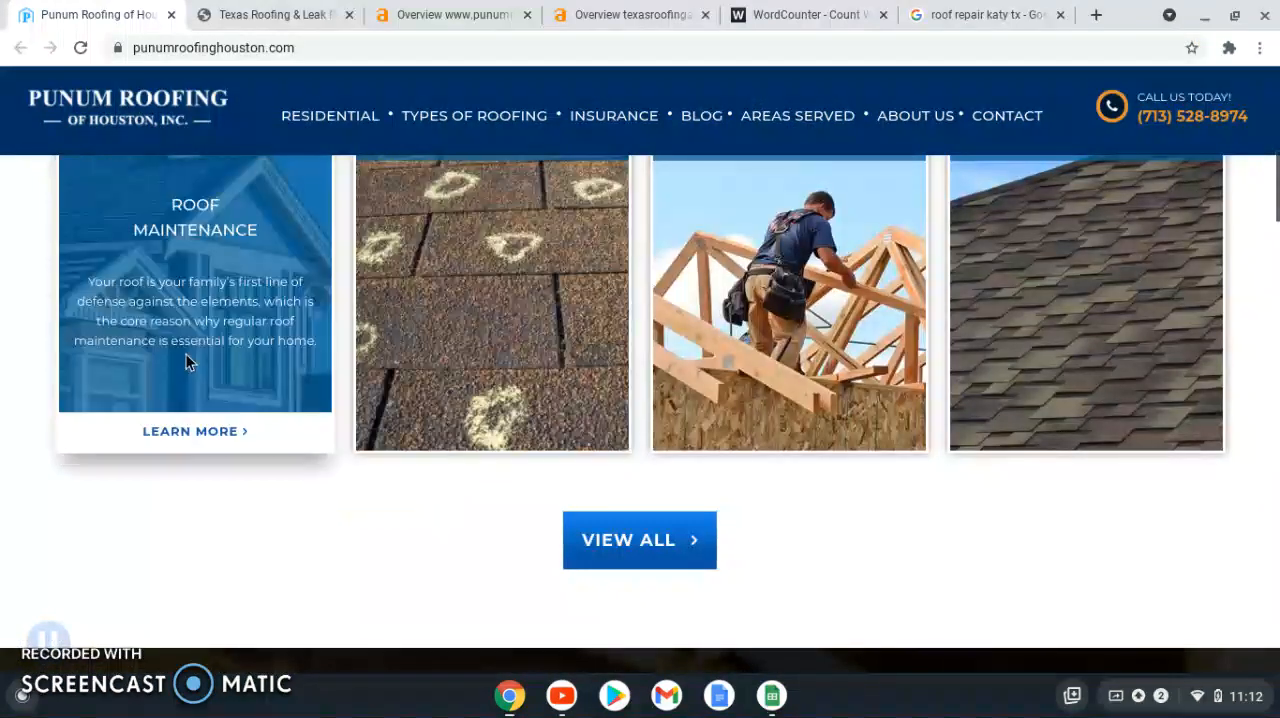
scroll("down", 3)
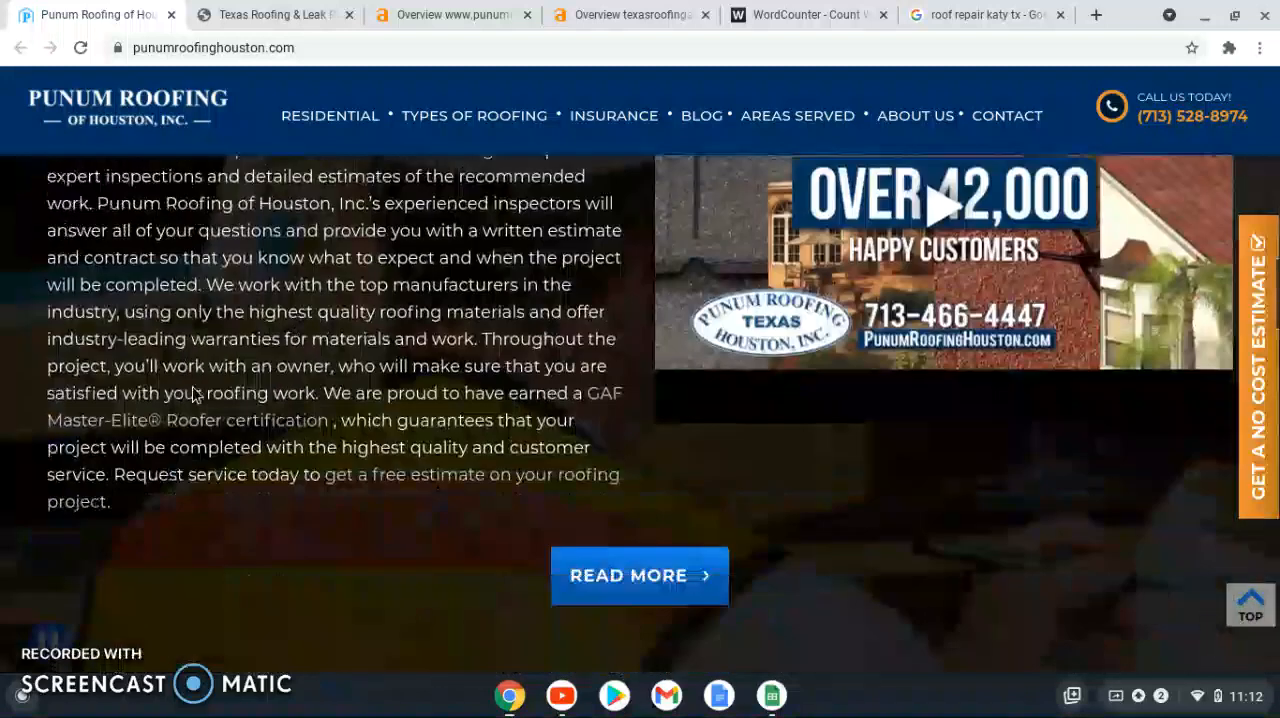
right_click(195, 395)
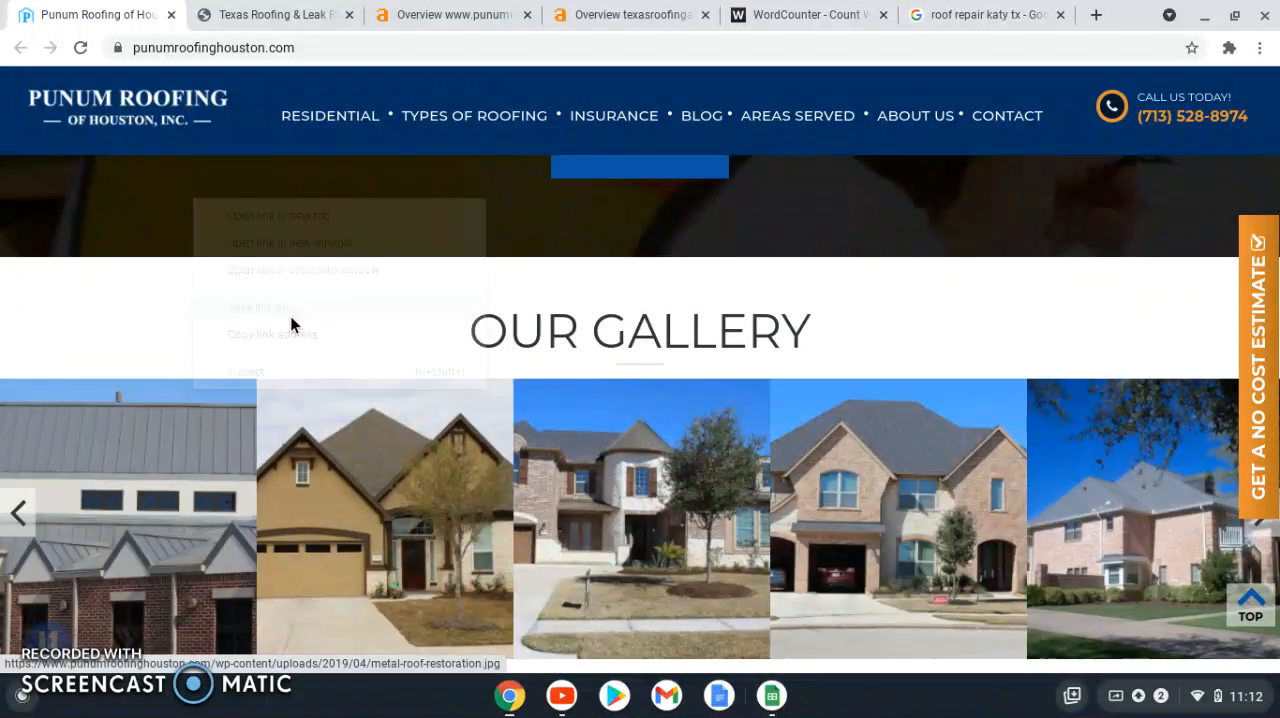
left_click(256, 307)
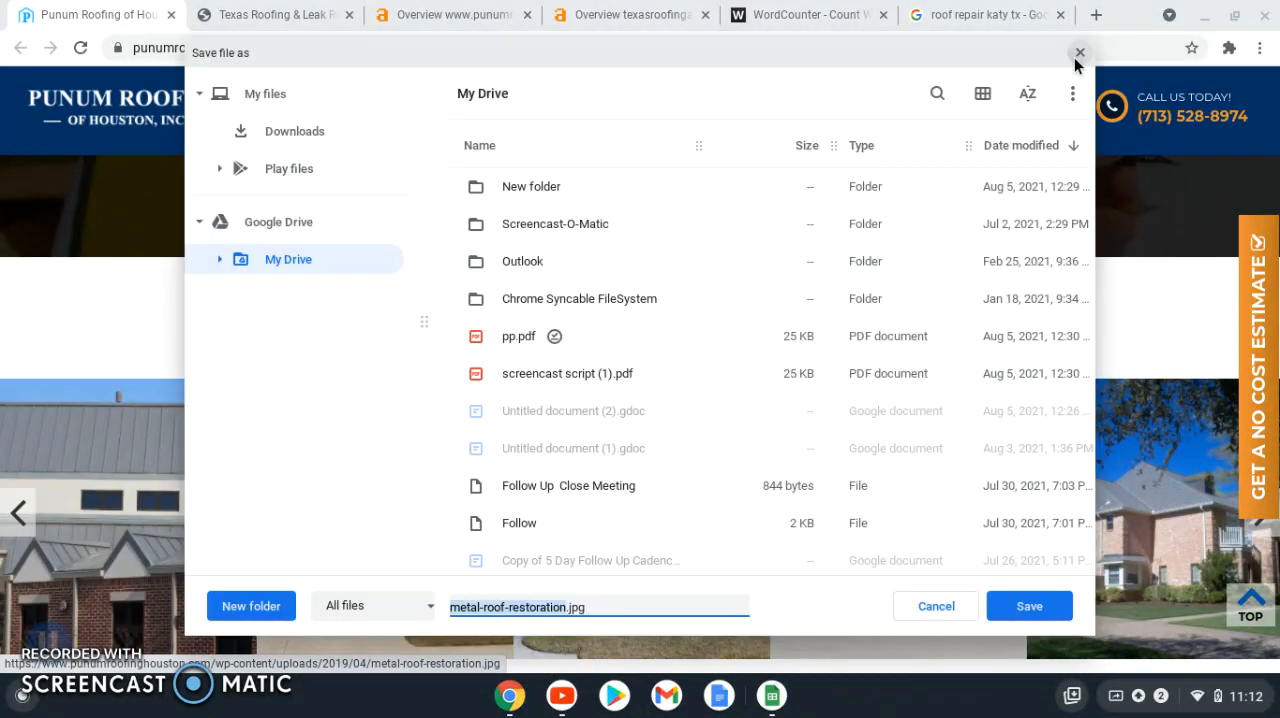
left_click(1079, 51)
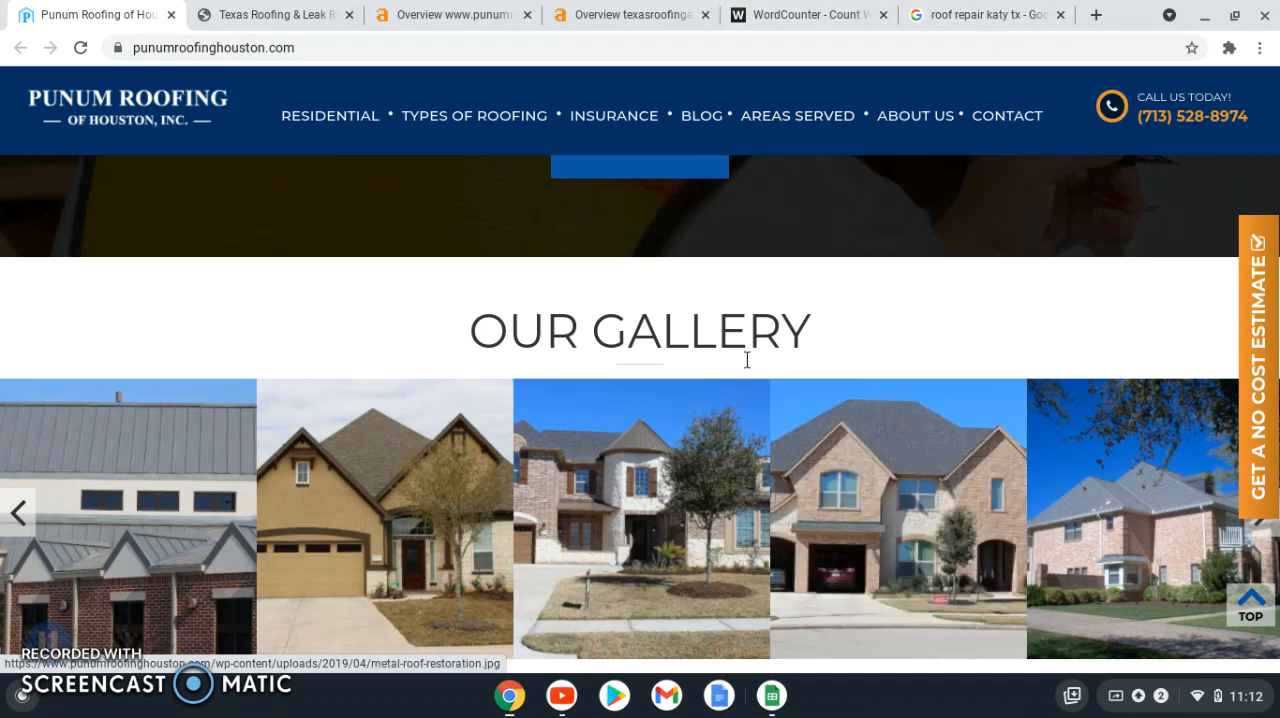
Switch to the Ahrefs overview of punumroofinghouston.com: DR 18, 348 backlinks, 81 referring domains.
left_click(452, 14)
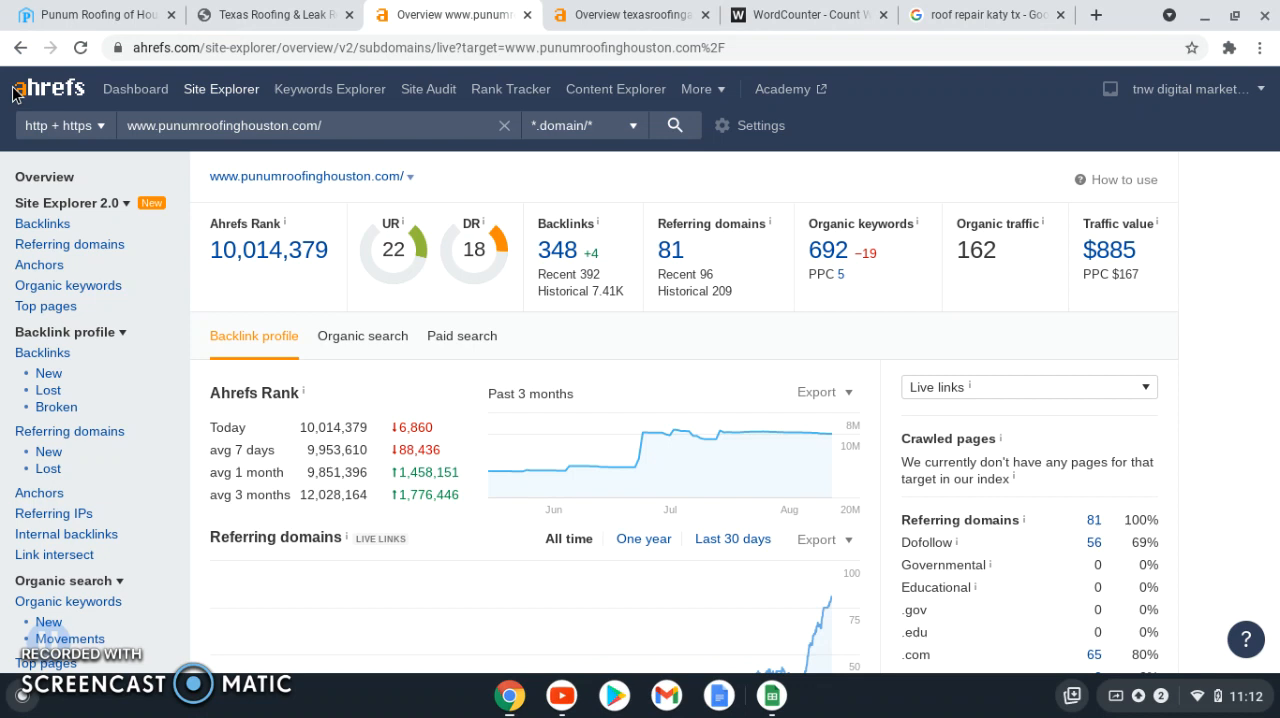
mouse_move(628, 348)
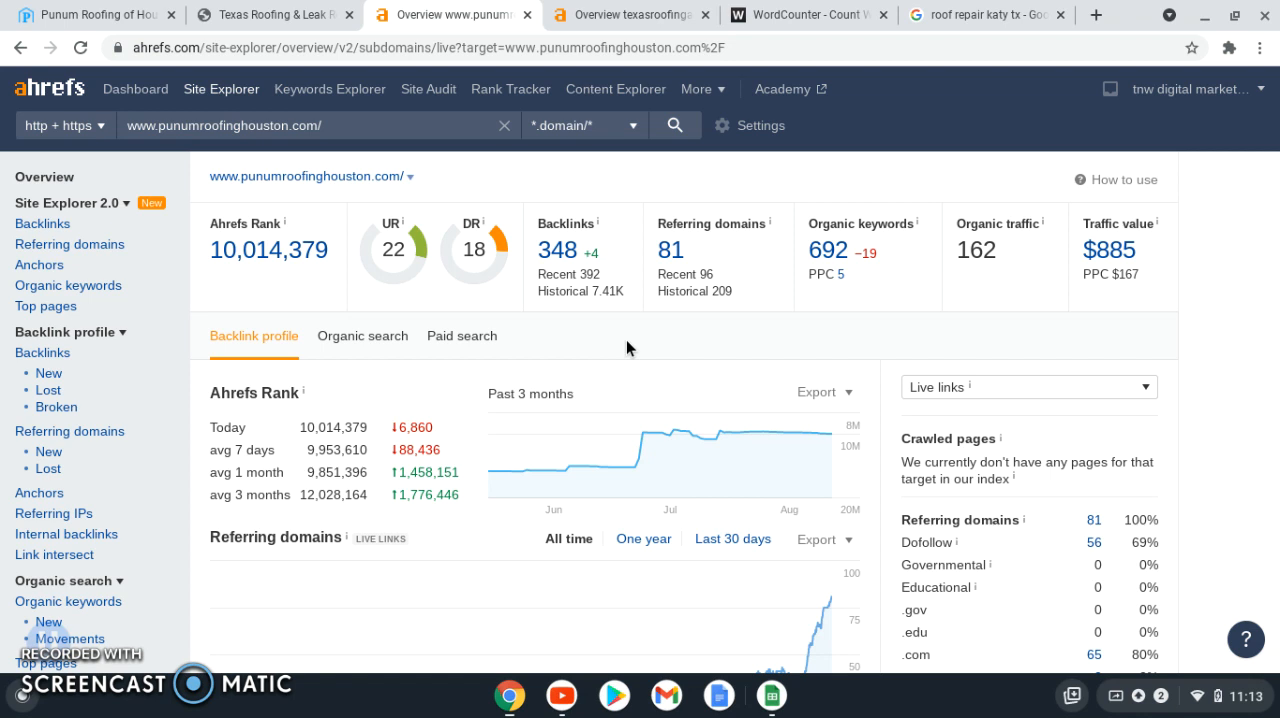
mouse_move(636, 371)
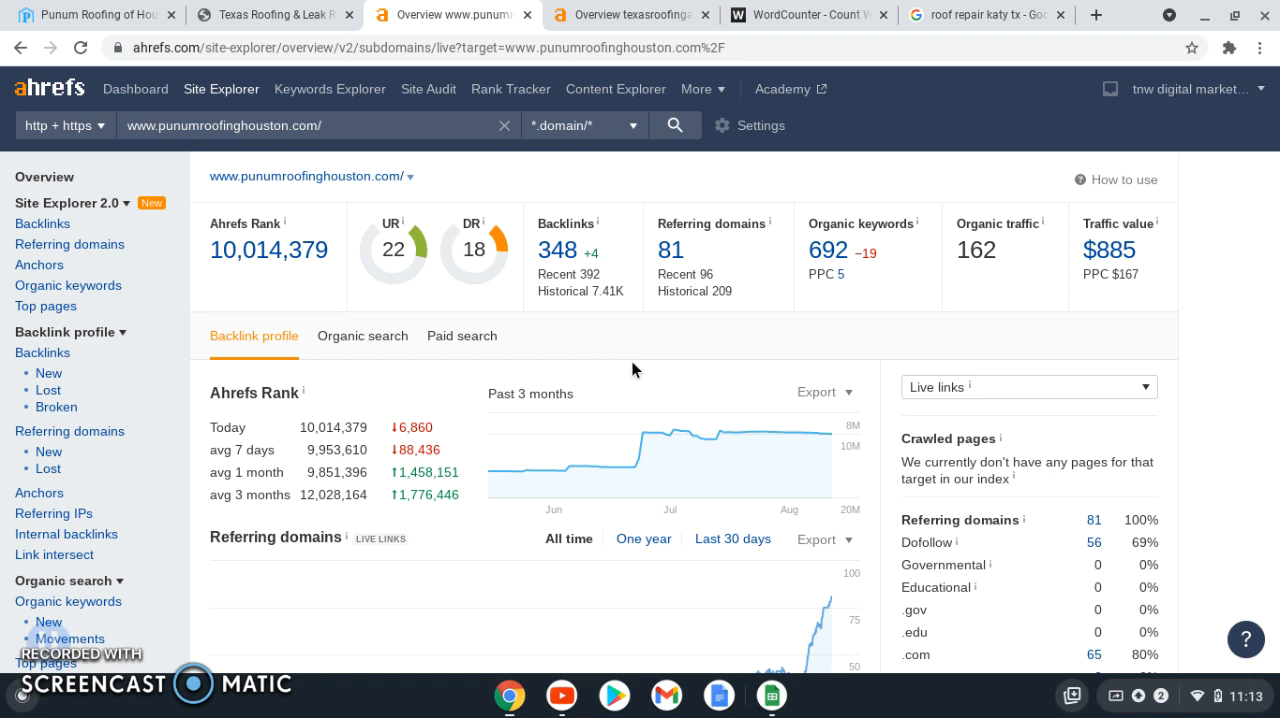
mouse_move(368, 219)
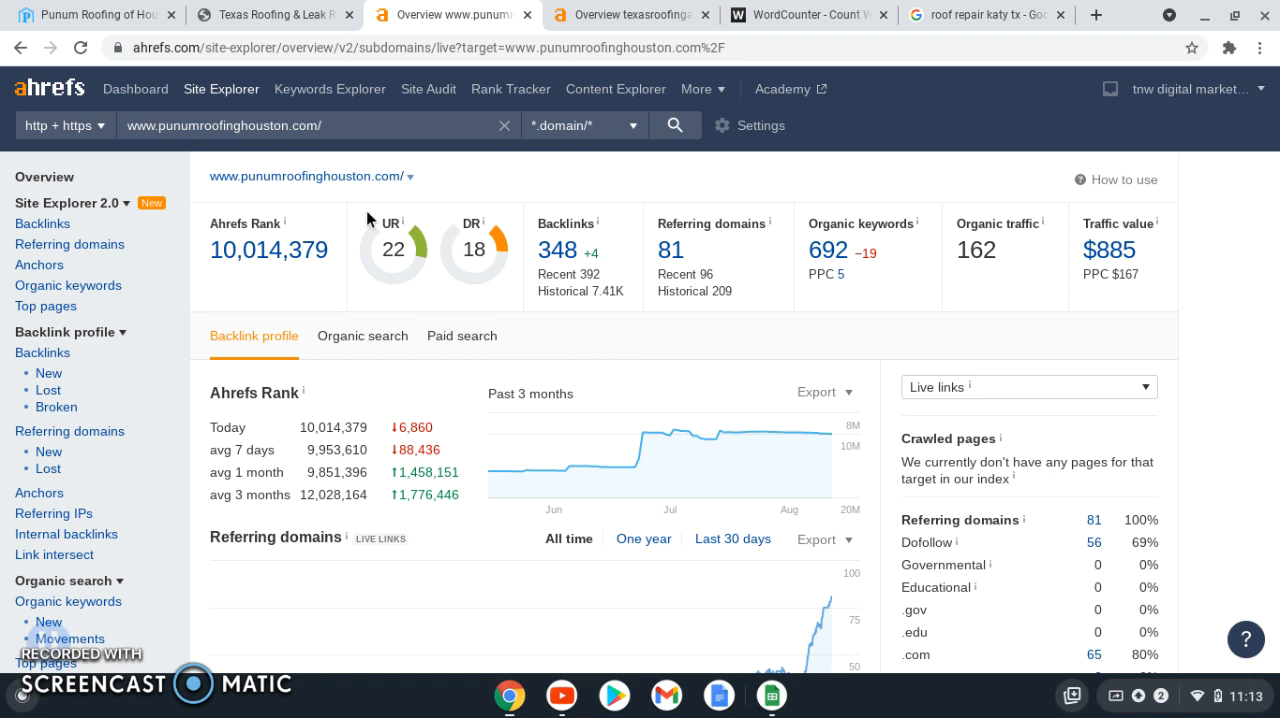
mouse_move(610, 228)
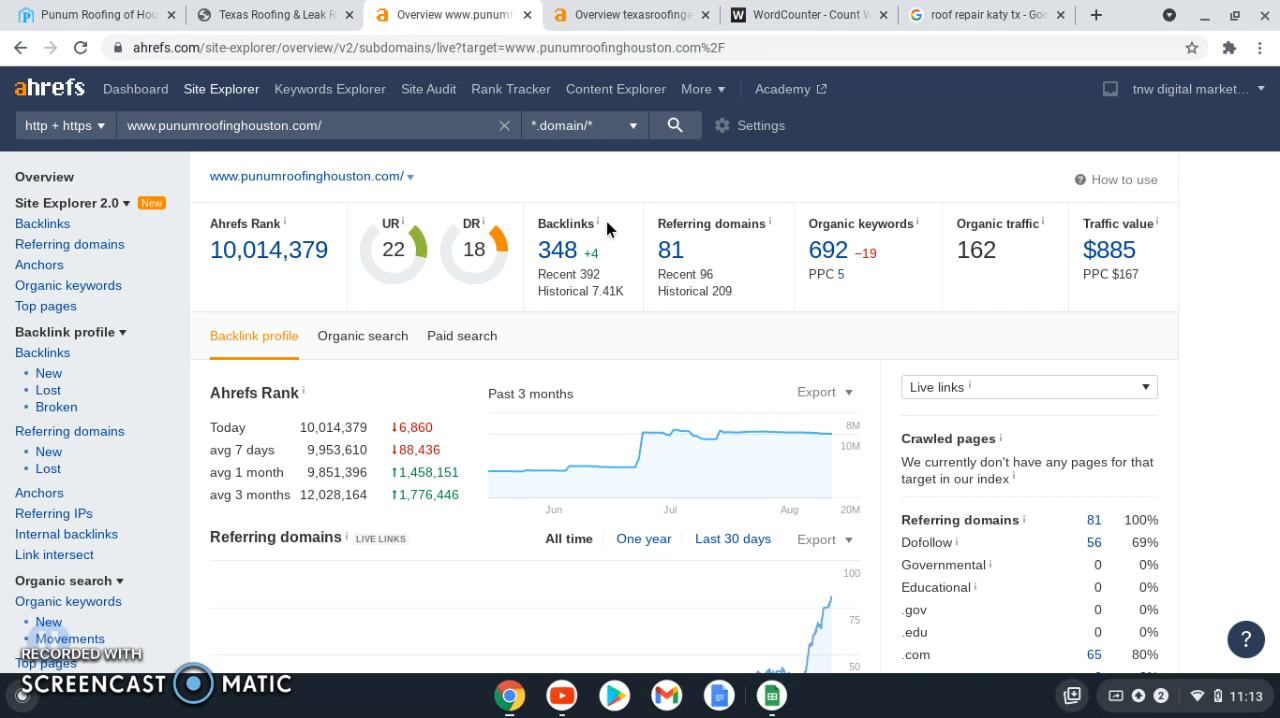
mouse_move(793, 253)
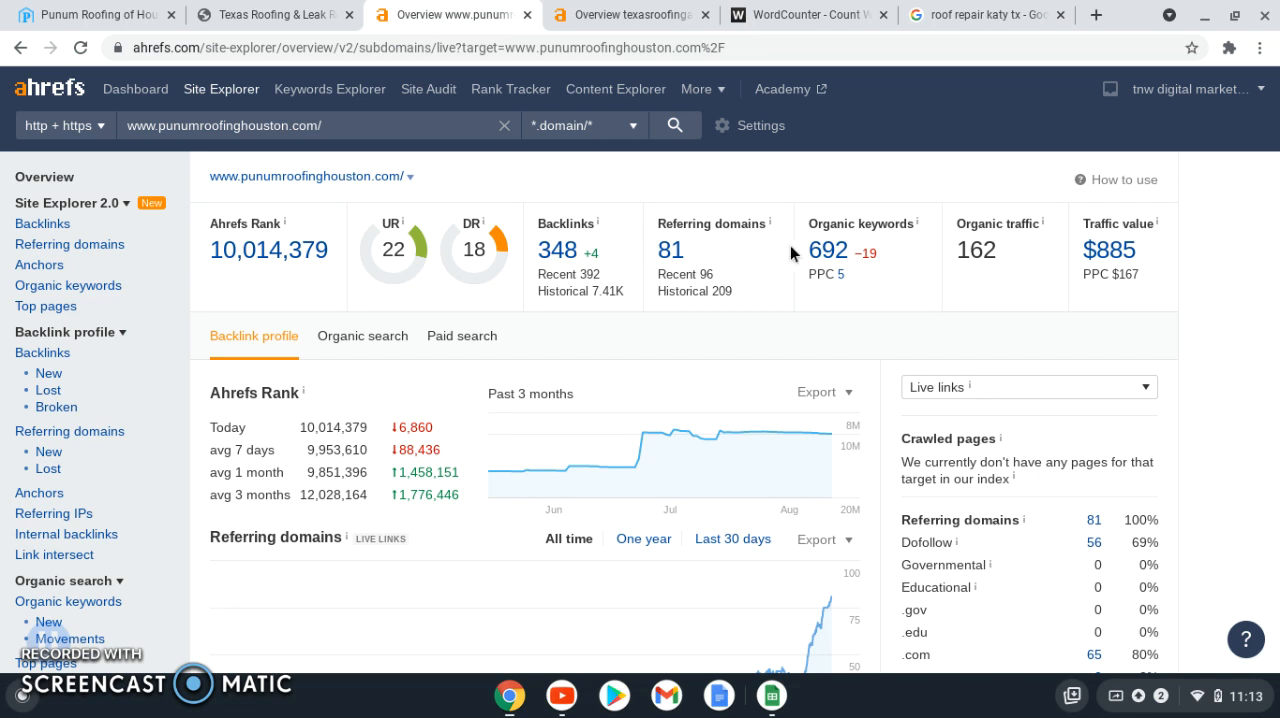
mouse_move(797, 208)
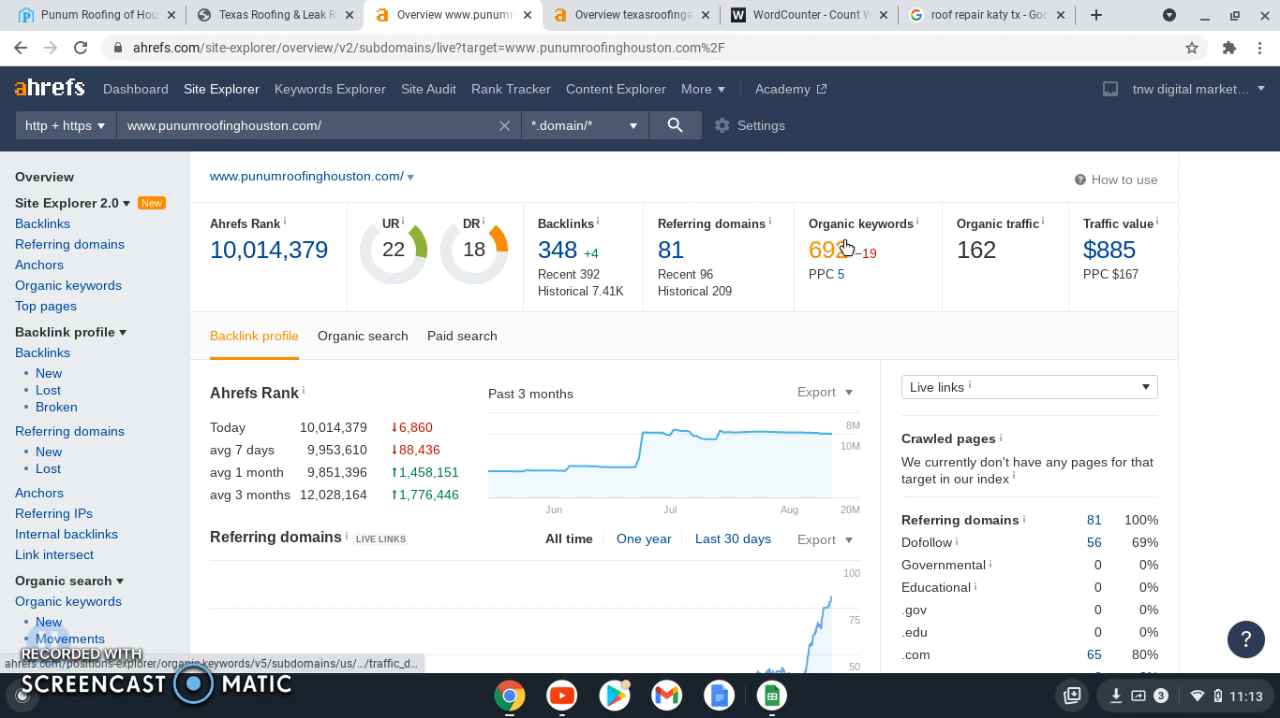
mouse_move(827, 263)
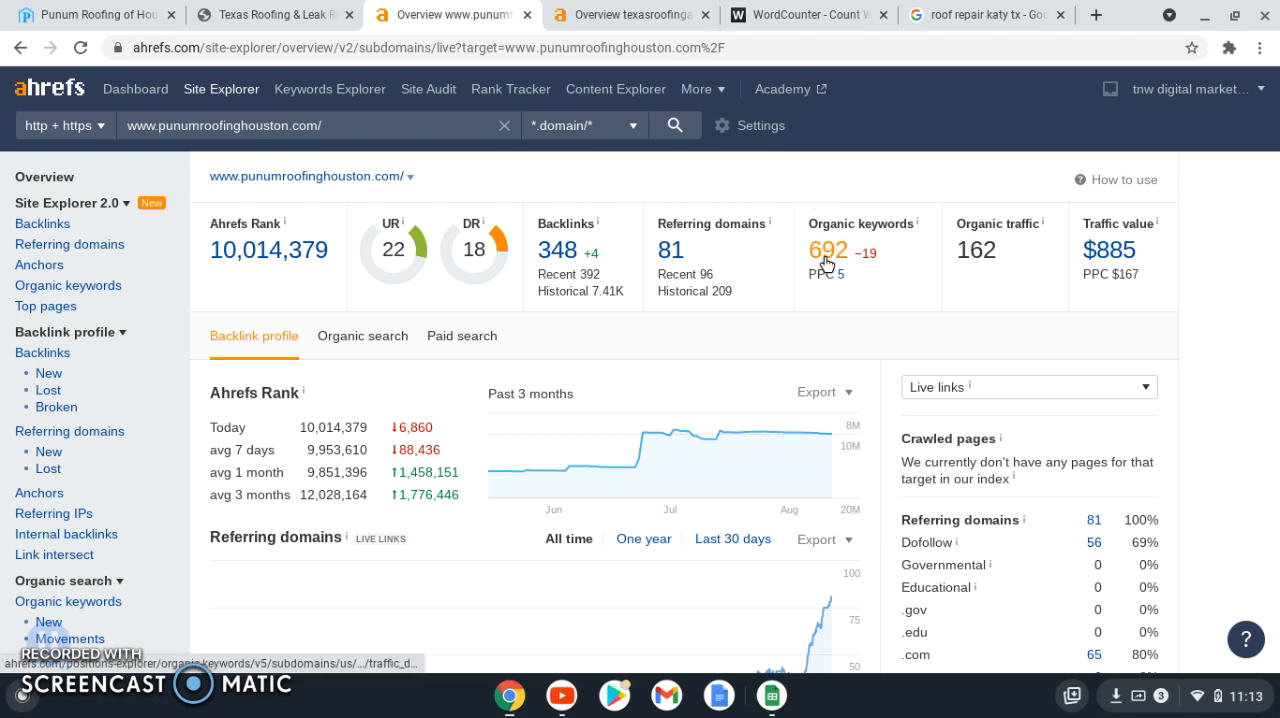
View the organic keywords report for punumroofinghouston.com, led by 'punum roofing' at position 1.
left_click(827, 250)
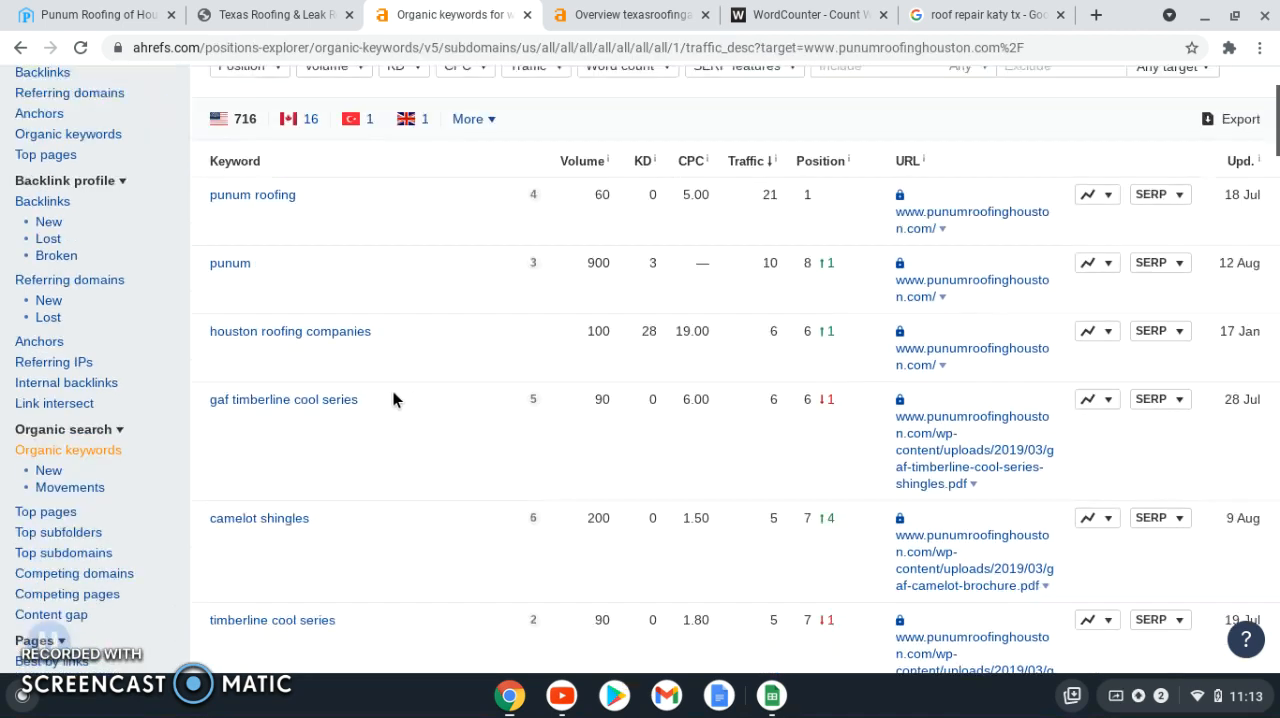
scroll("down", 3)
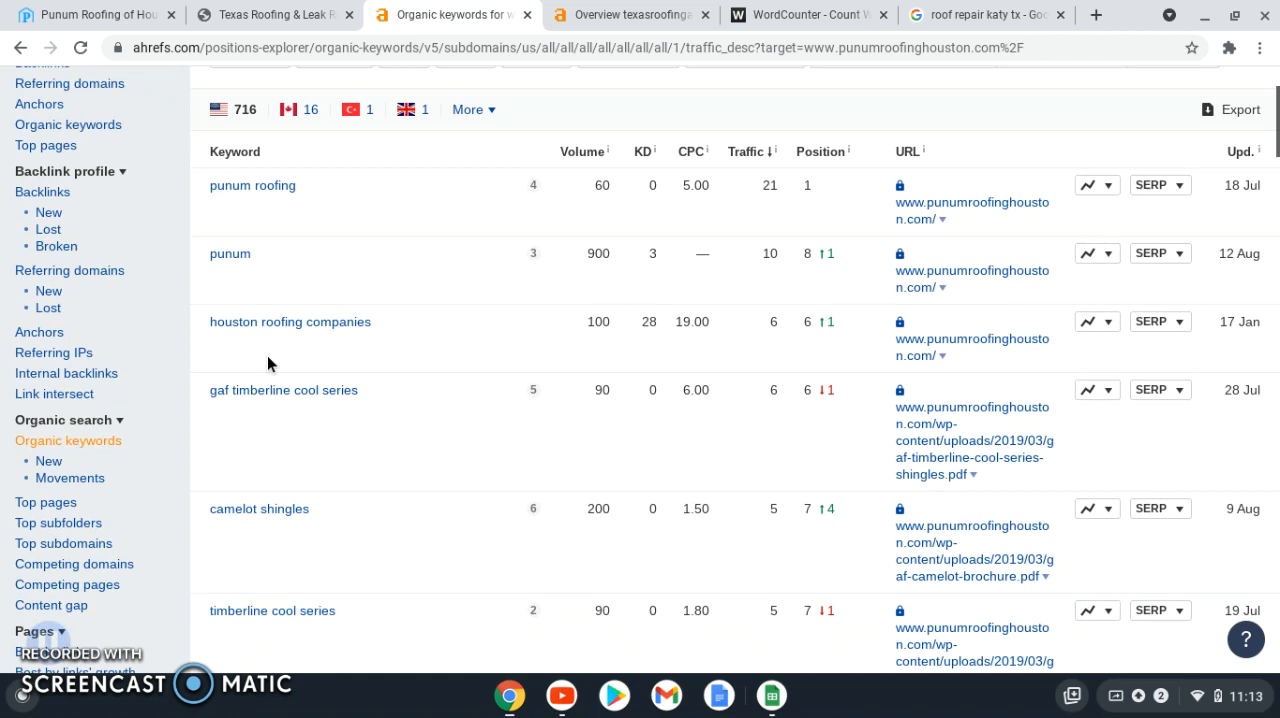
scroll("down", 3)
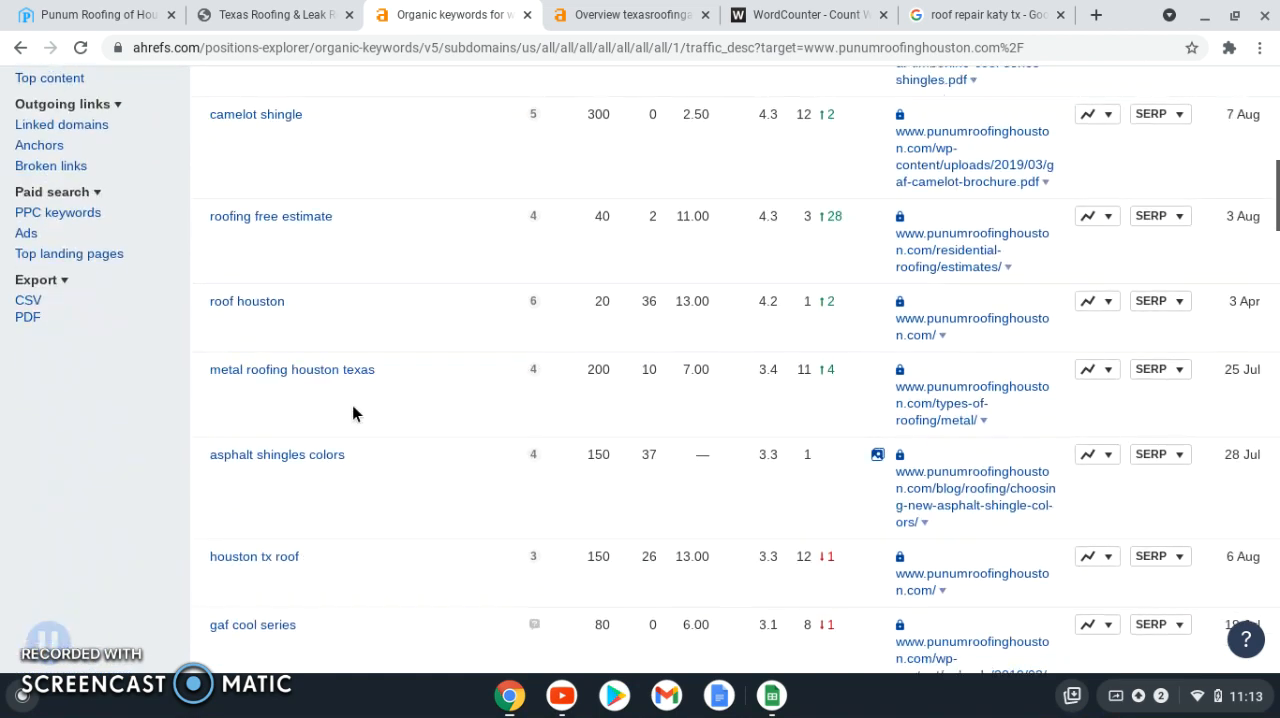
mouse_move(318, 272)
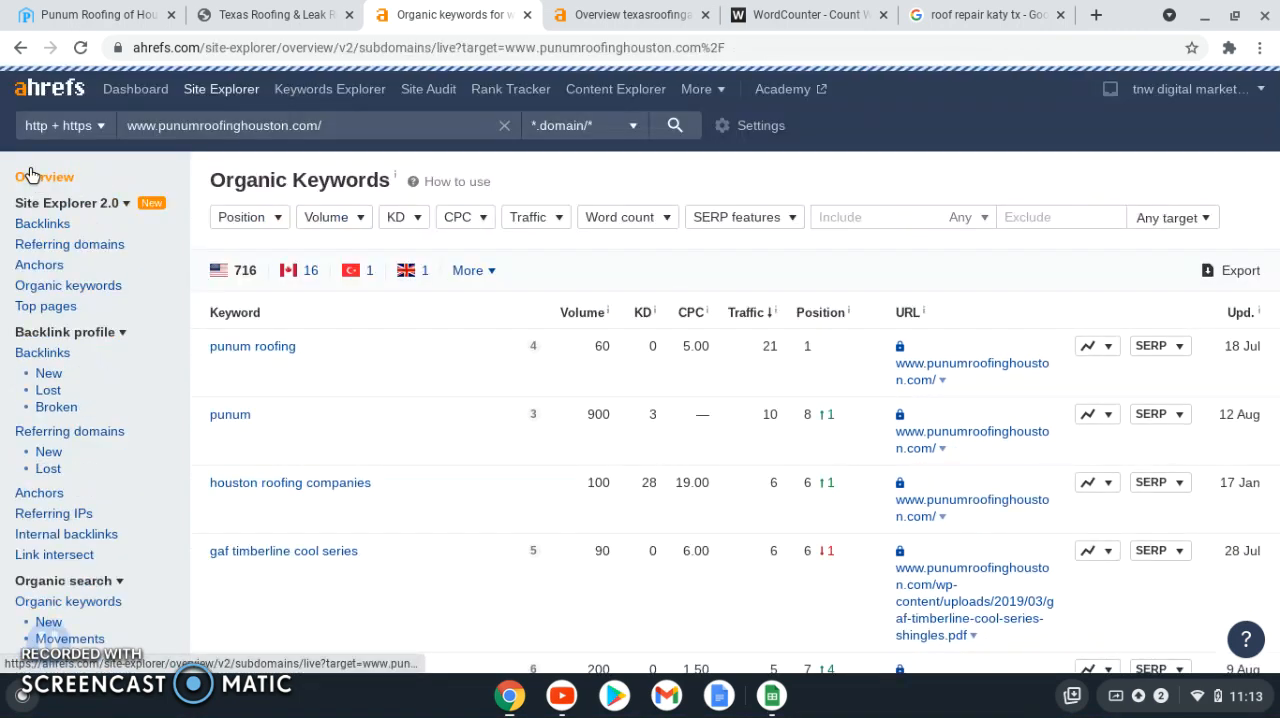
Go back to the punumroofinghouston.com Site Explorer overview with organic traffic 162.
left_click(44, 177)
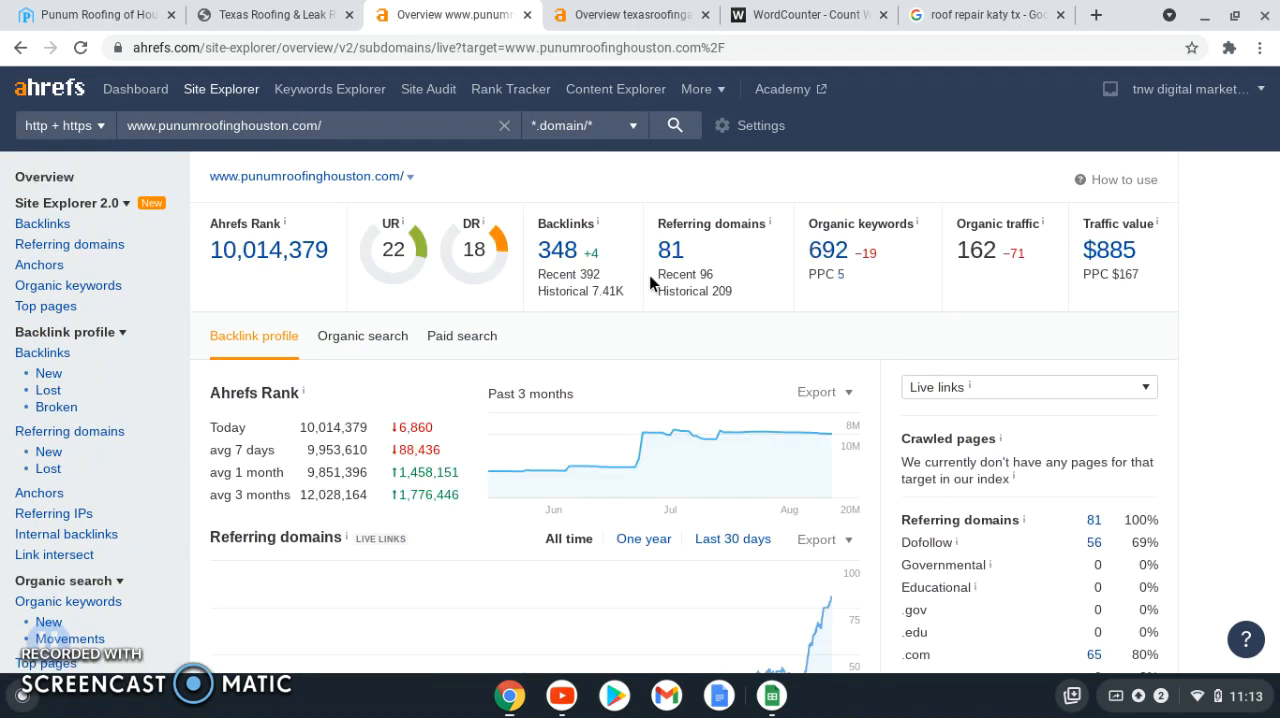
mouse_move(657, 313)
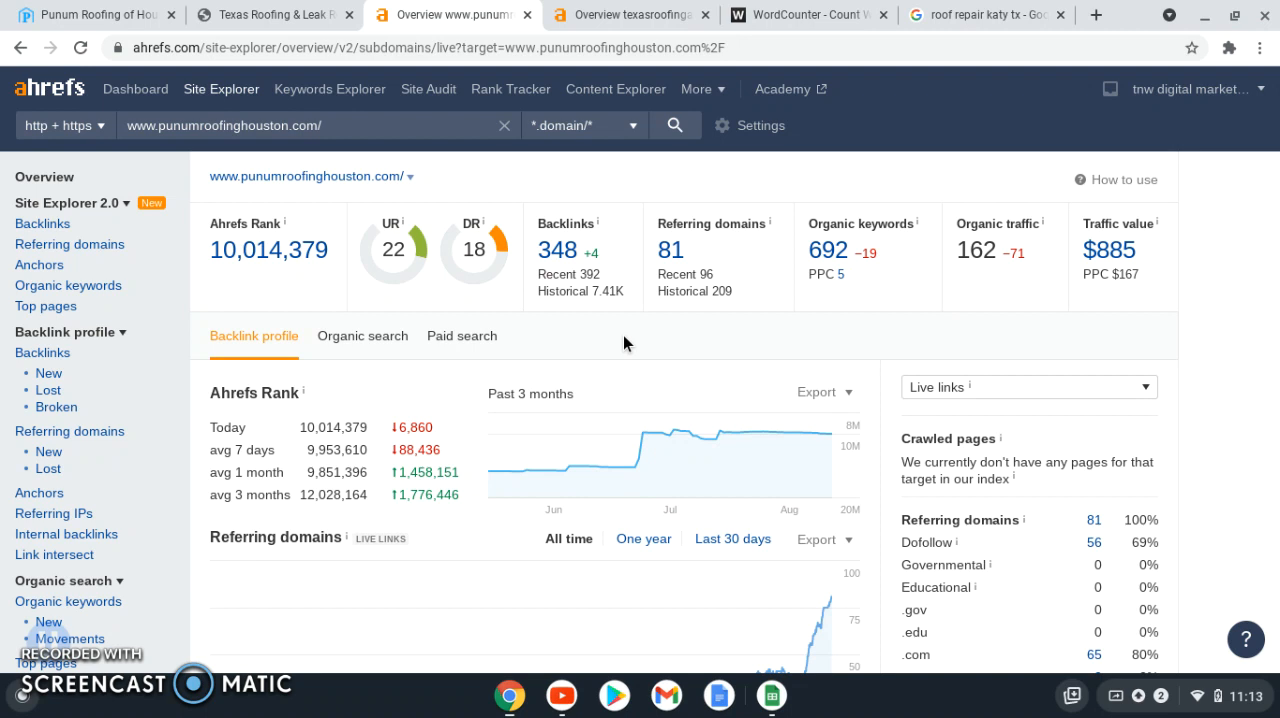
mouse_move(910, 365)
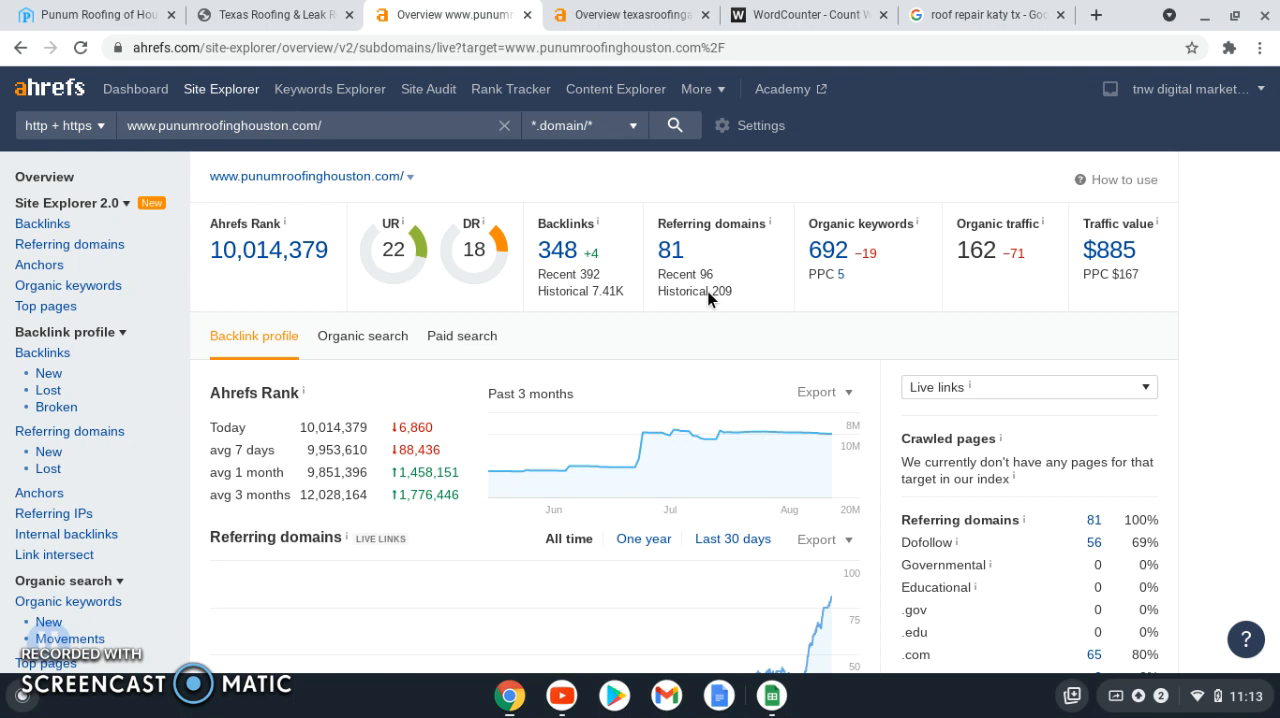
mouse_move(735, 340)
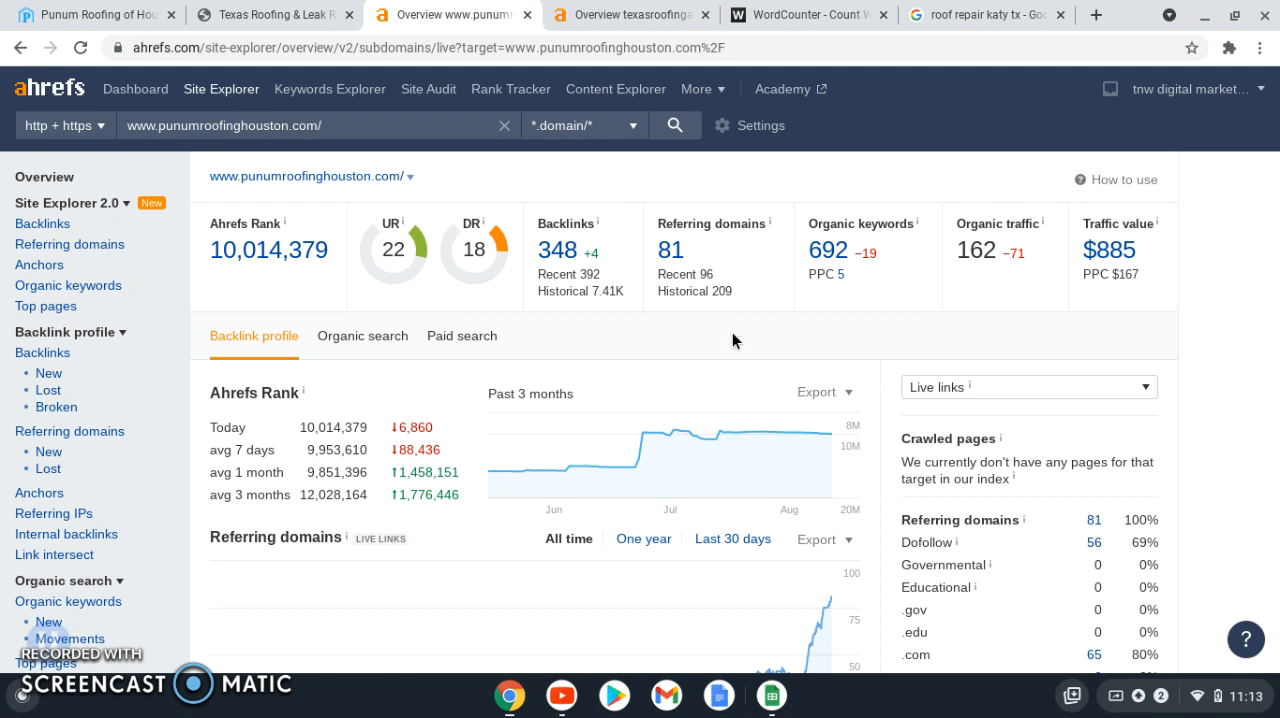
mouse_move(342, 313)
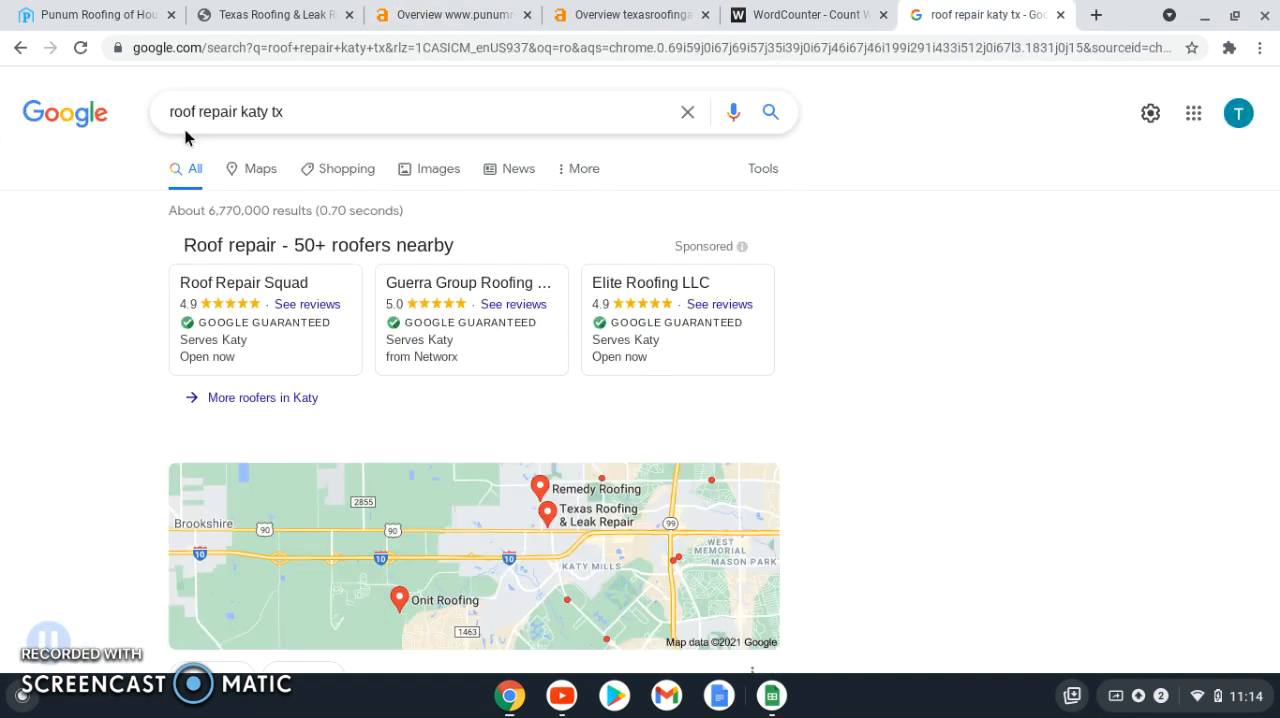
From the roof repair katy tx results, visit the Texas Roofing & Leak Repair organic listing.
scroll("down", 3)
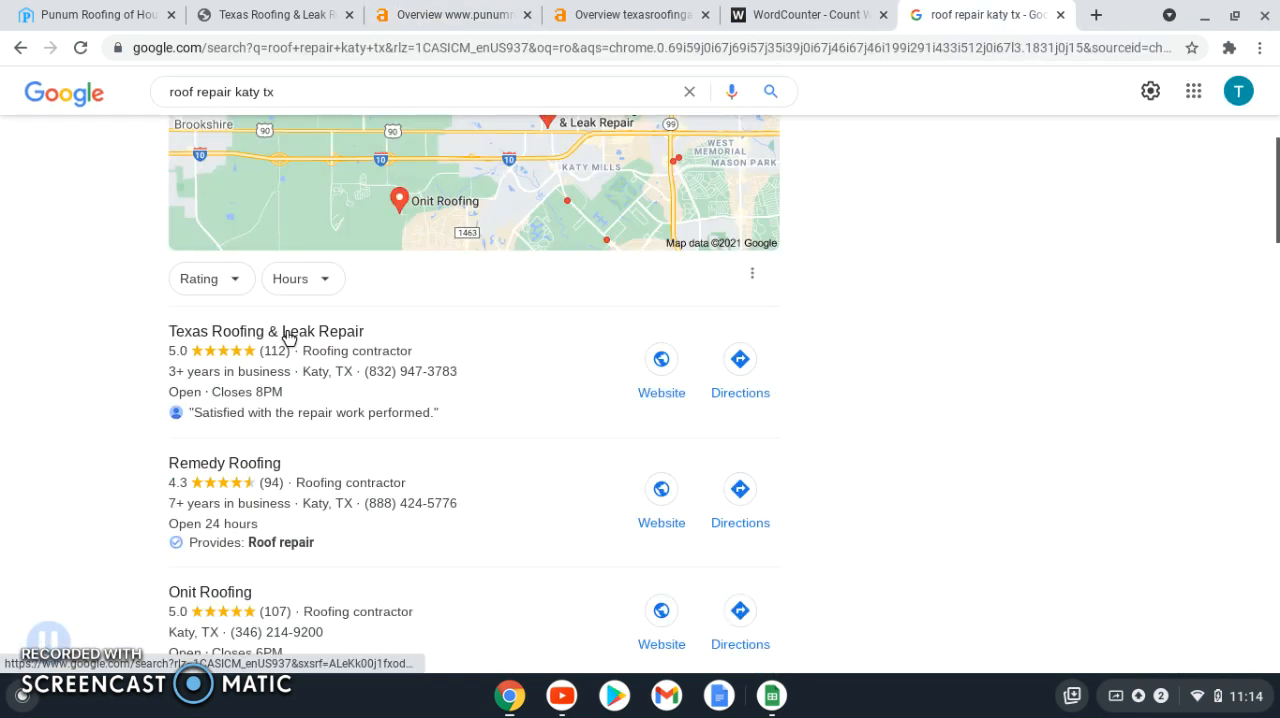
scroll("down", 3)
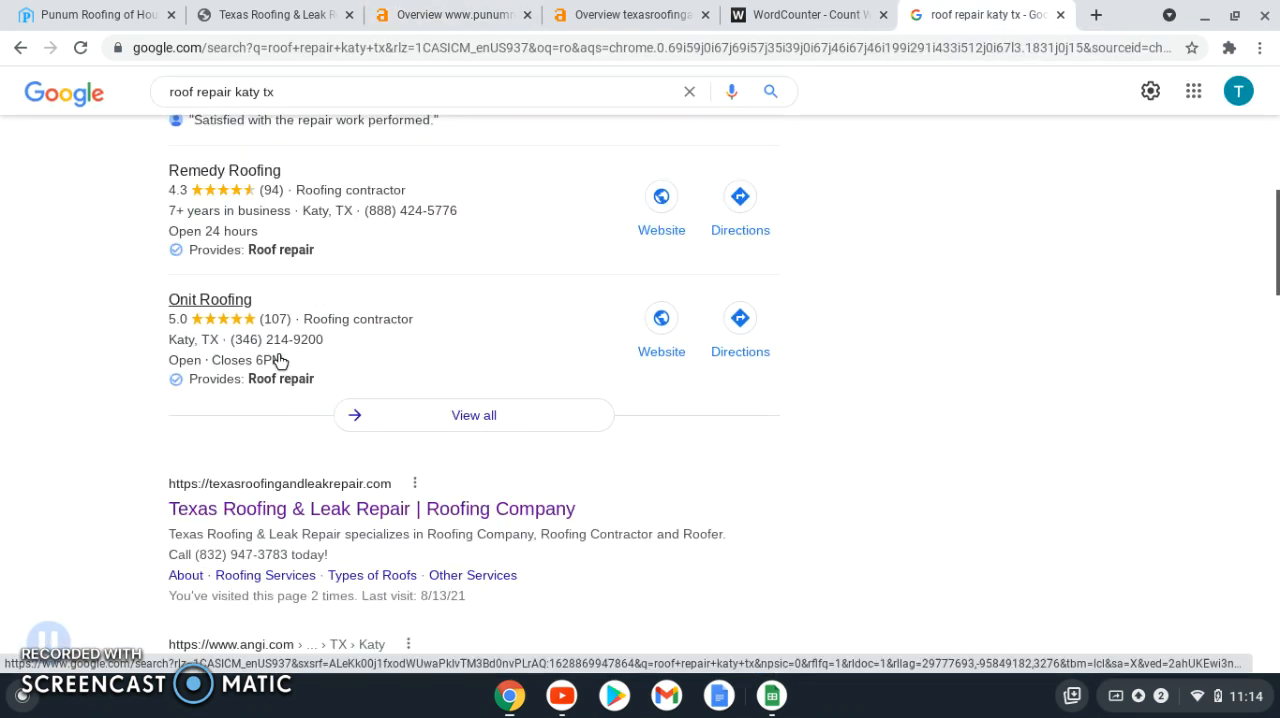
scroll("down", 3)
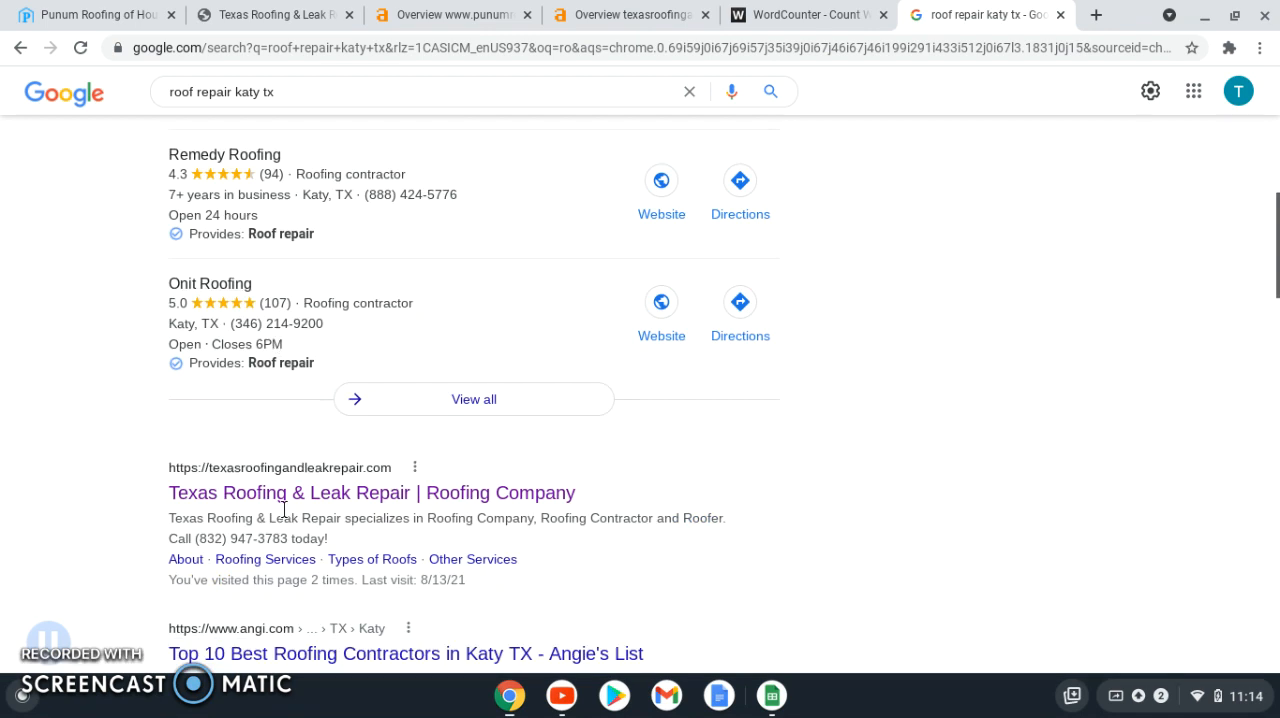
left_click(371, 492)
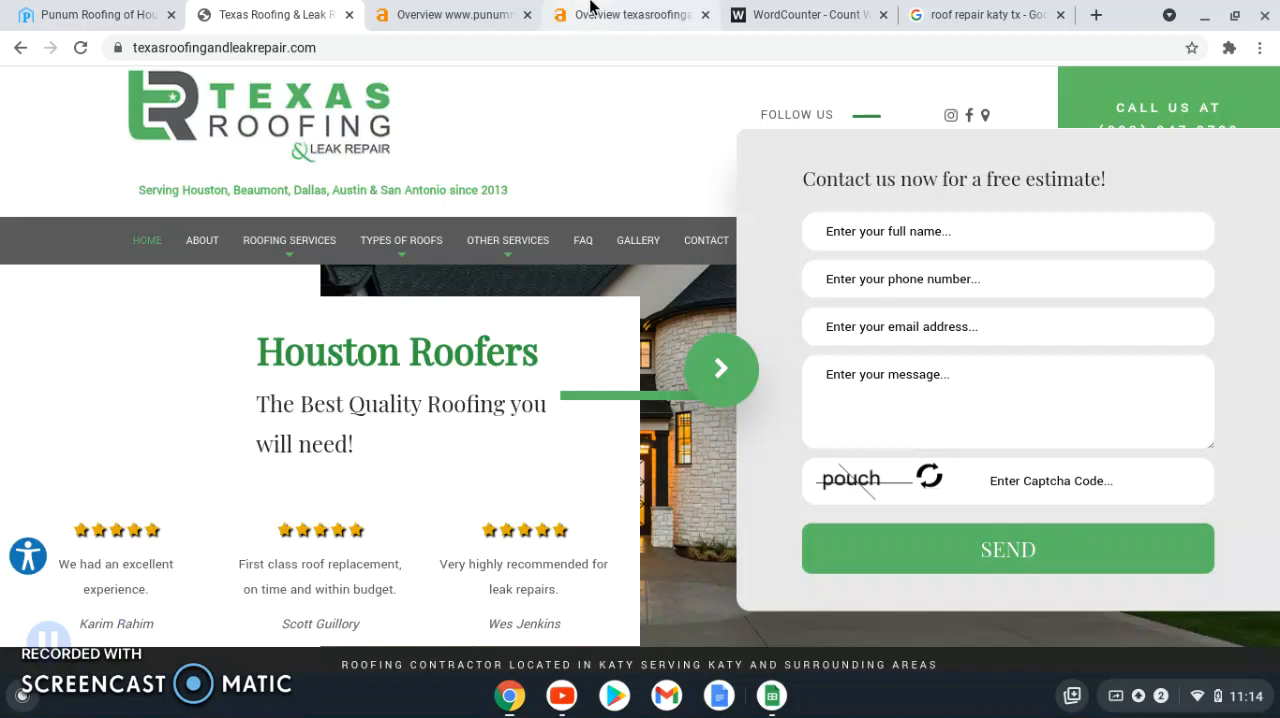
Leave the Texas Roofing homepage for its Ahrefs overview: DR 22, 466 backlinks, 51 referring domains.
scroll("down", 3)
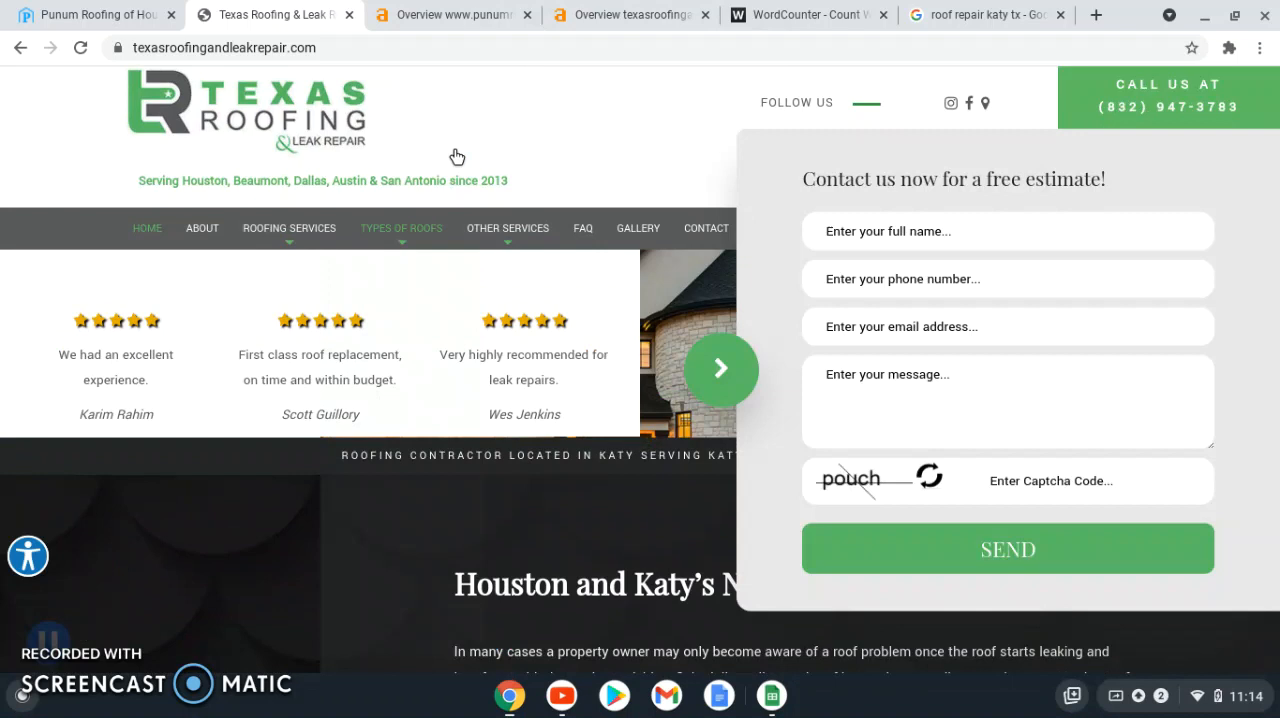
left_click(630, 14)
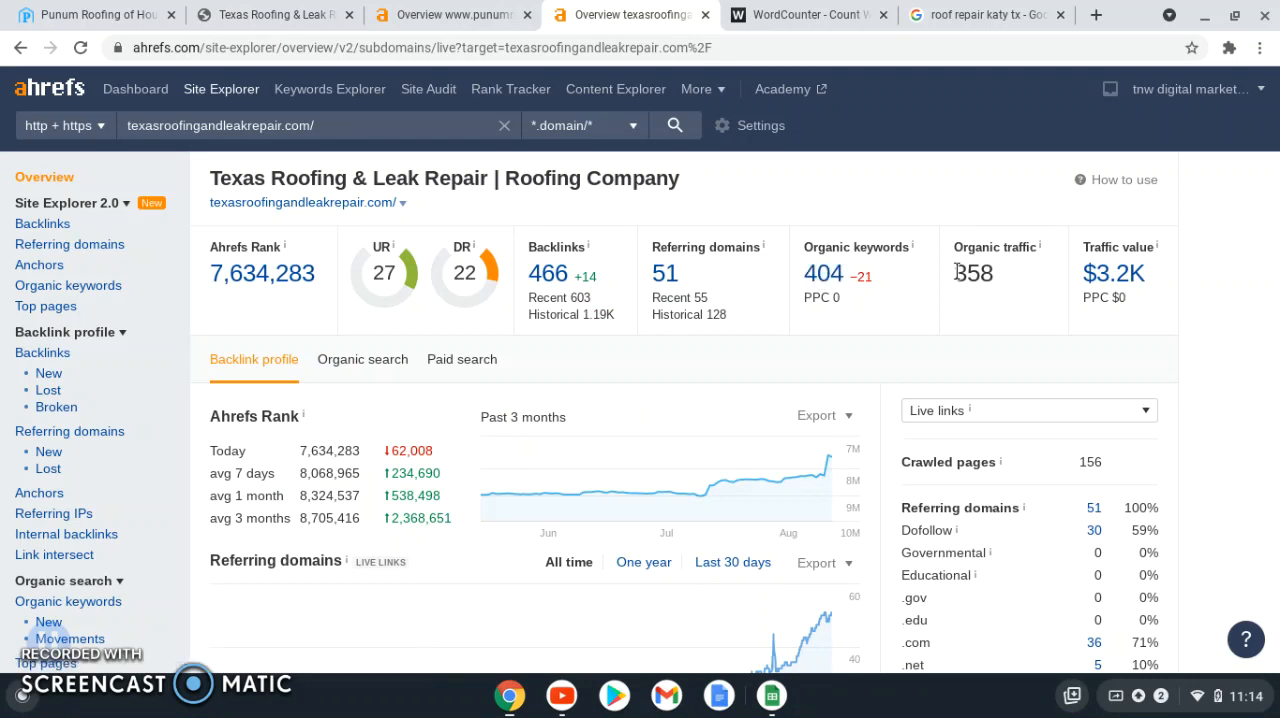
mouse_move(528, 258)
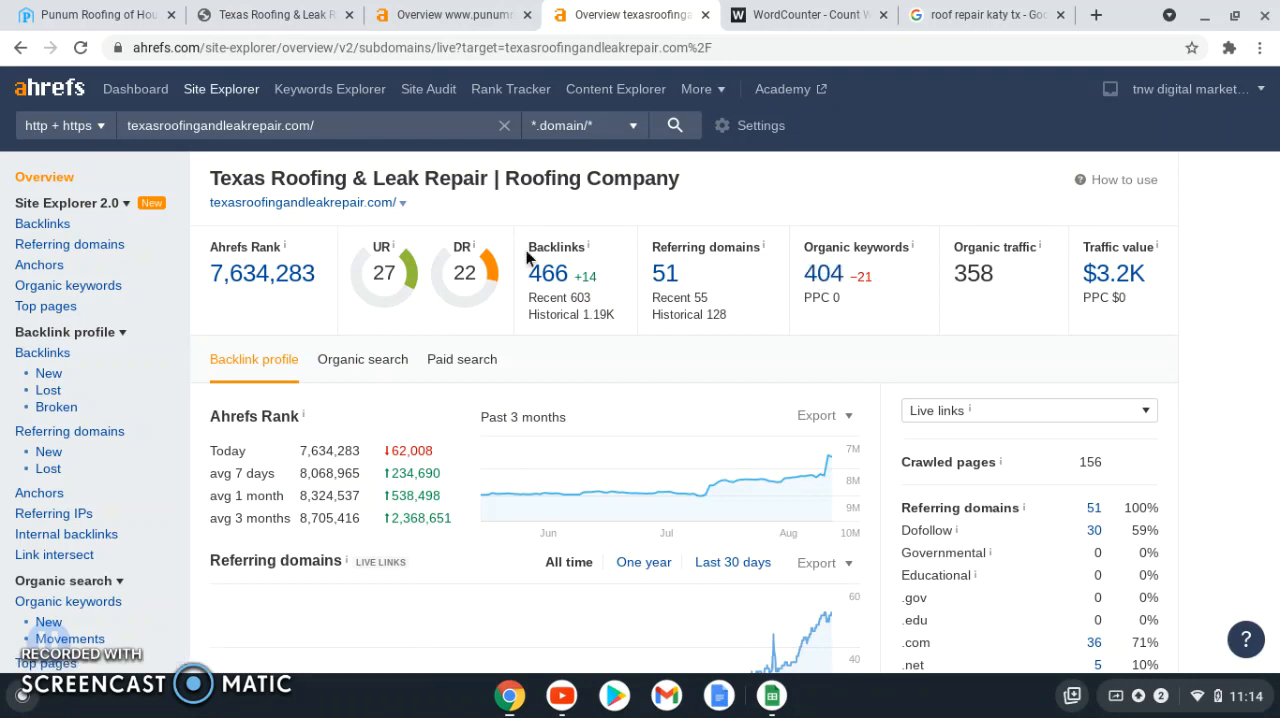
mouse_move(547, 245)
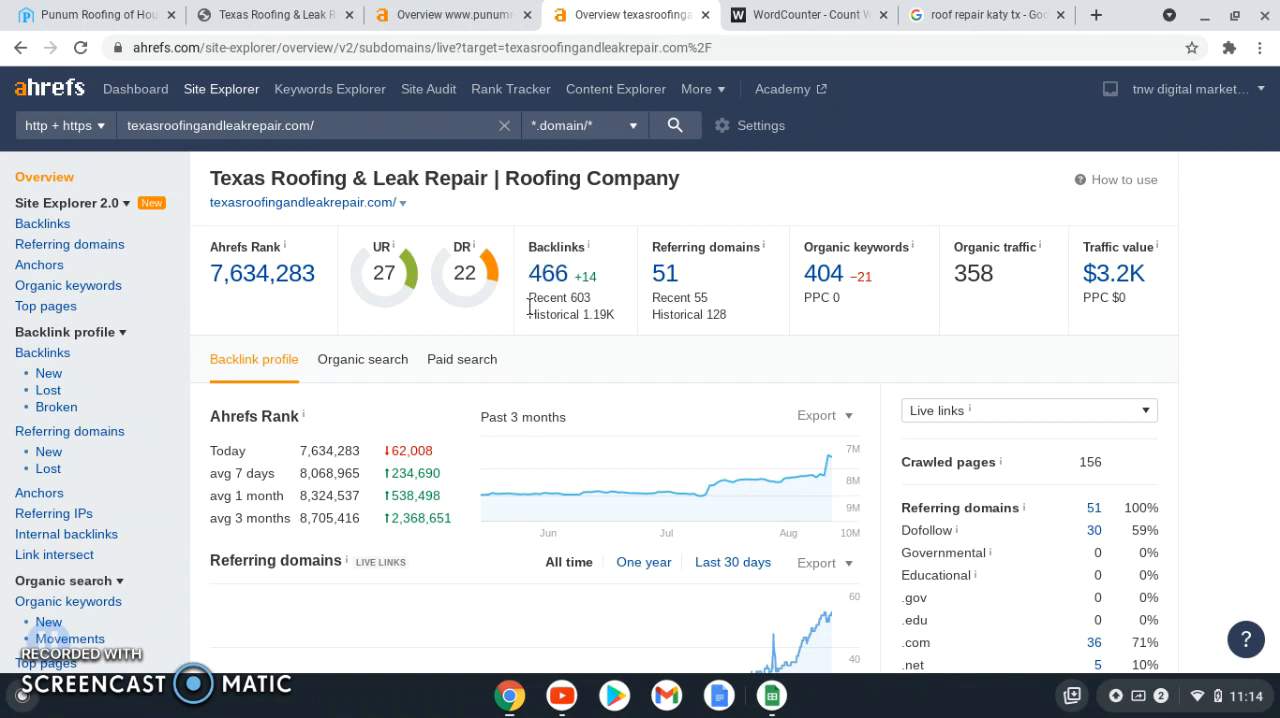
mouse_move(630, 256)
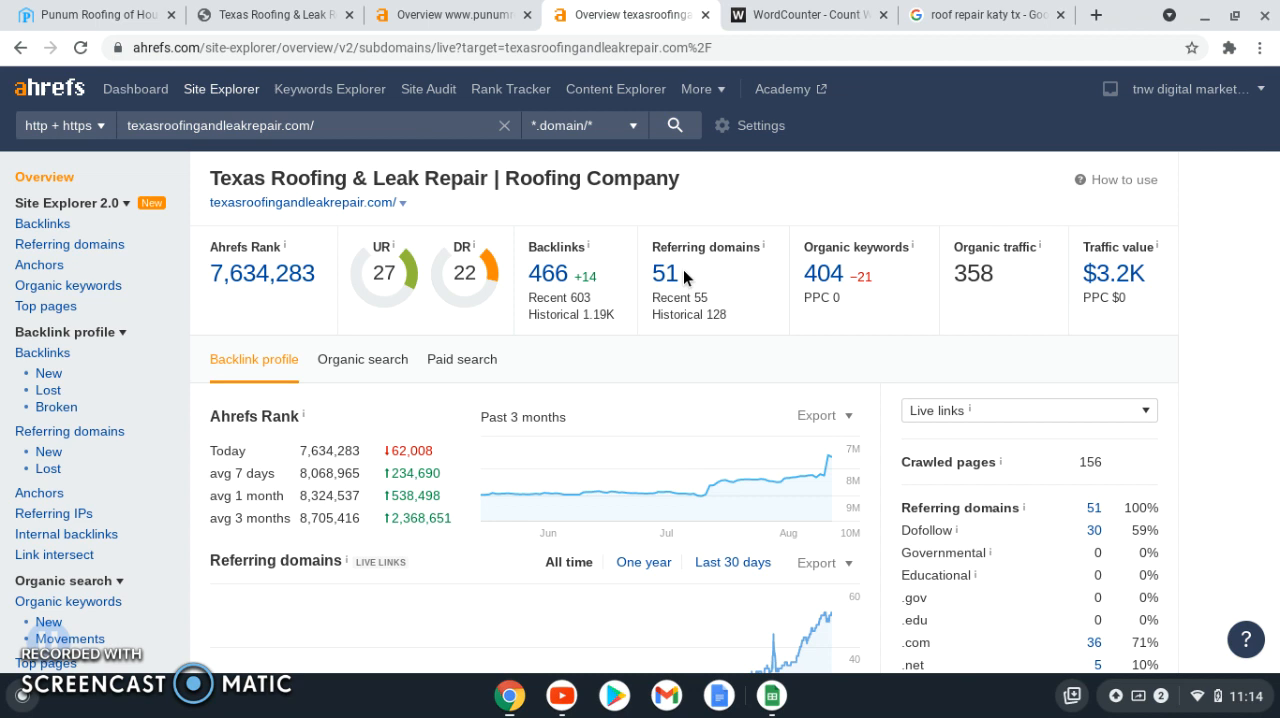
mouse_move(926, 274)
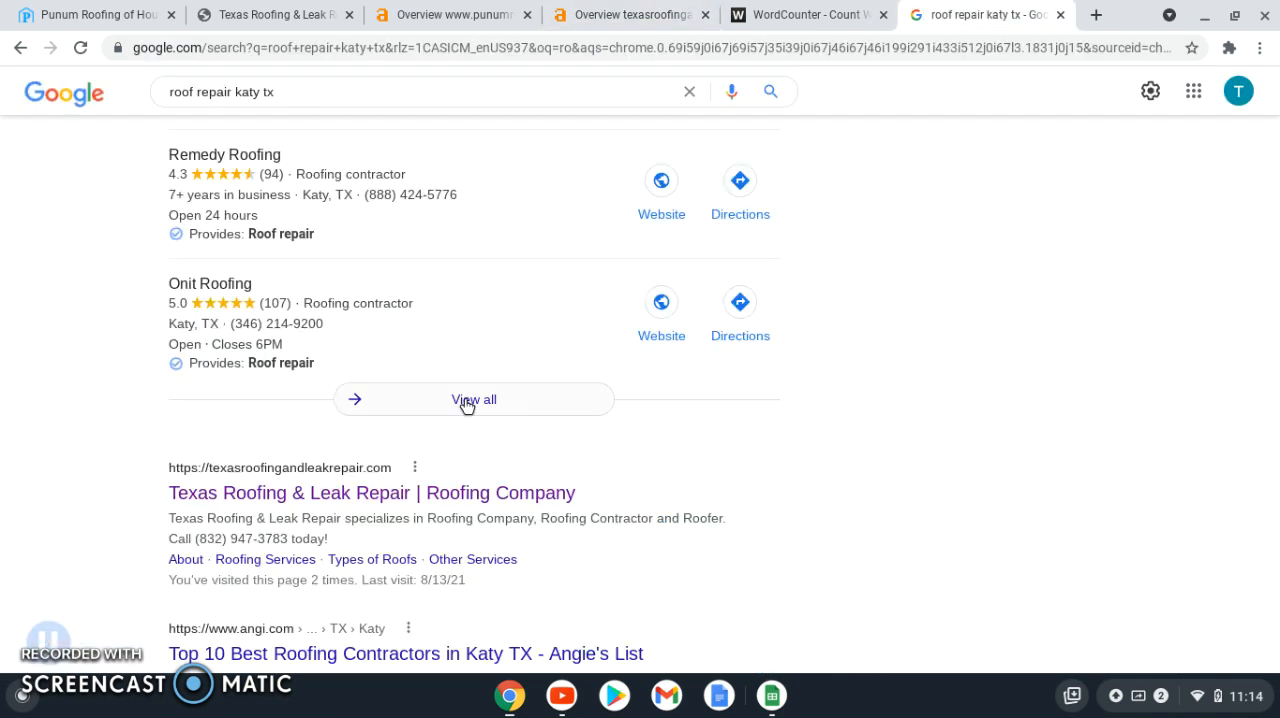
Review the Katy roof repair local map listings led by Texas Roofing & Leak Repair.
scroll("down", 3)
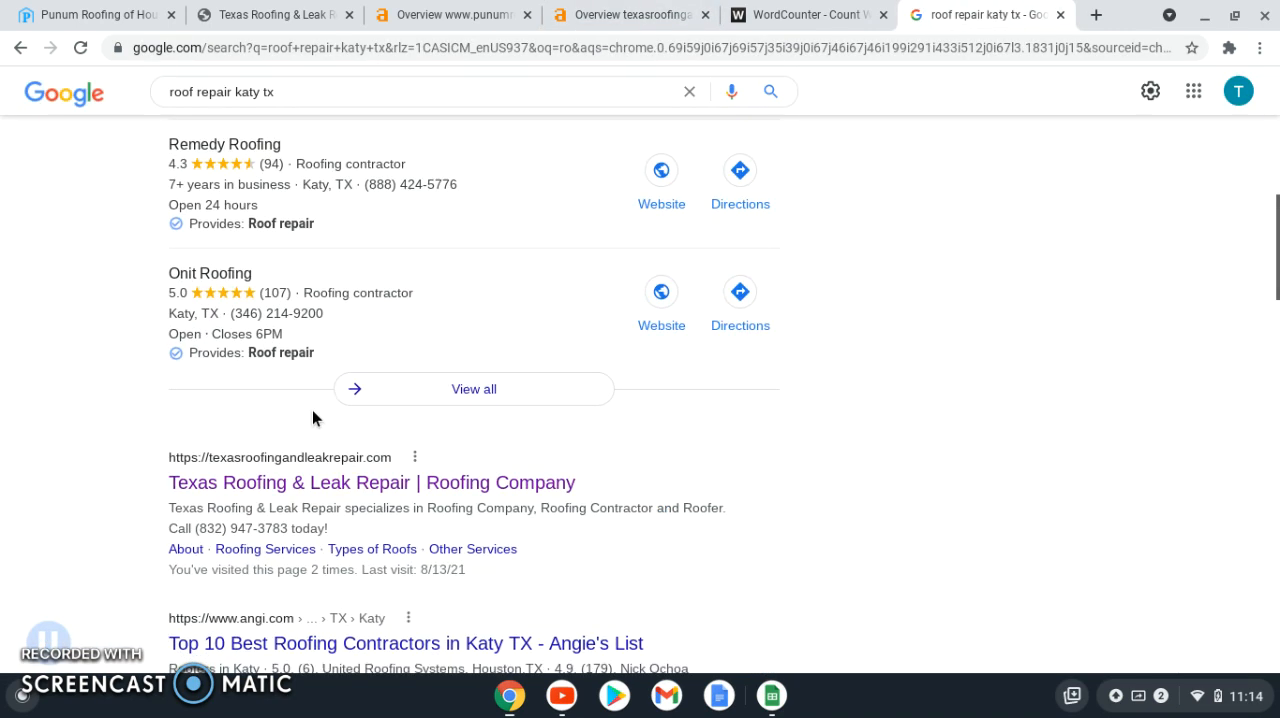
scroll("down", 3)
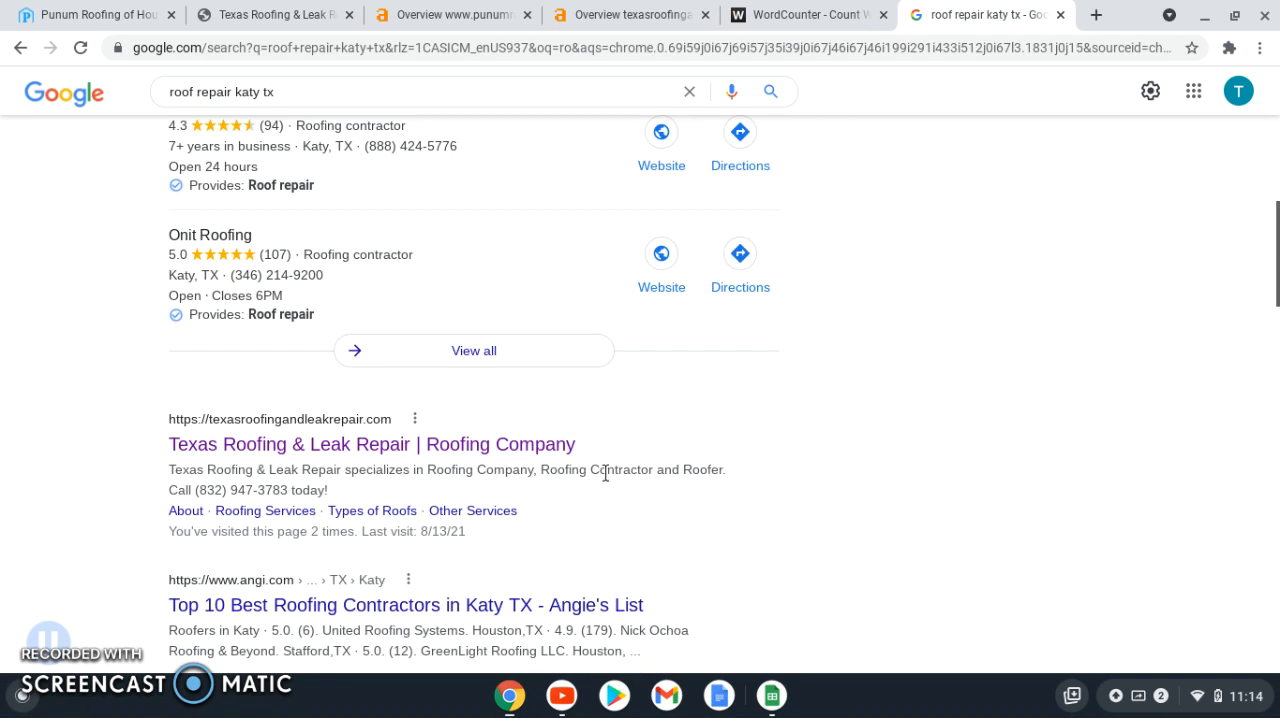
scroll("up", 3)
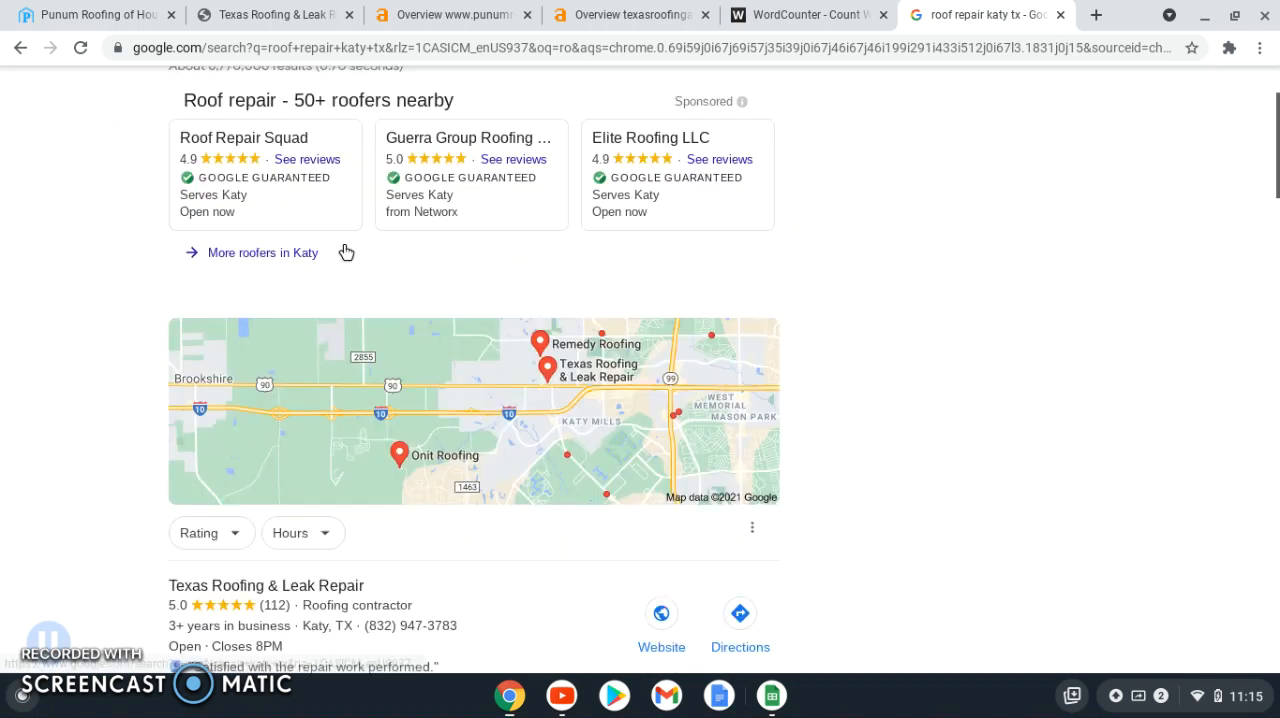
scroll("down", 3)
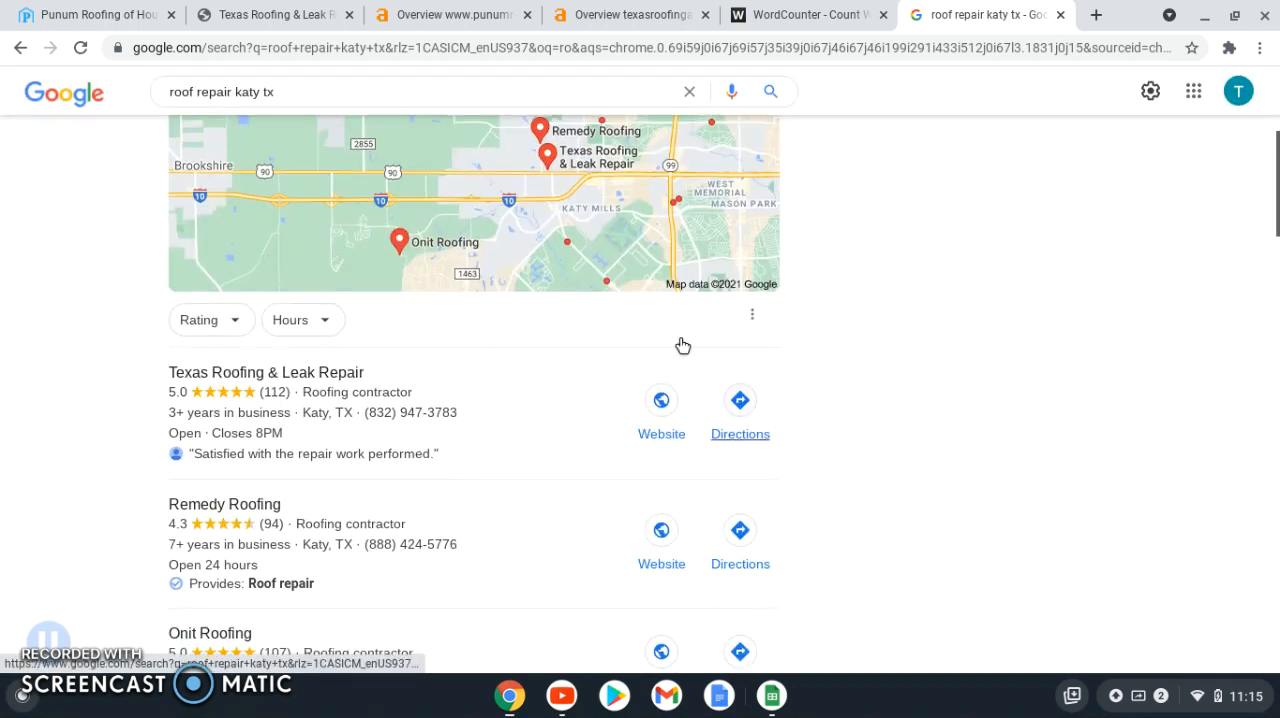
scroll("down", 3)
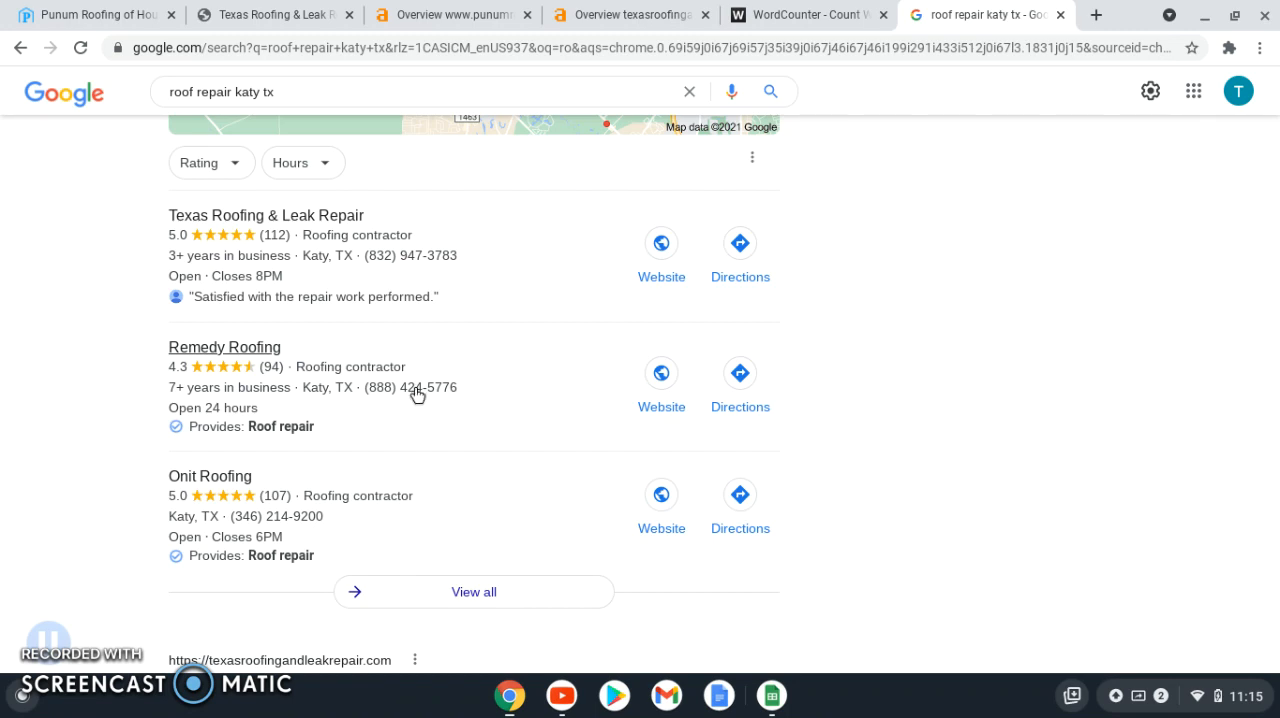
scroll("down", 3)
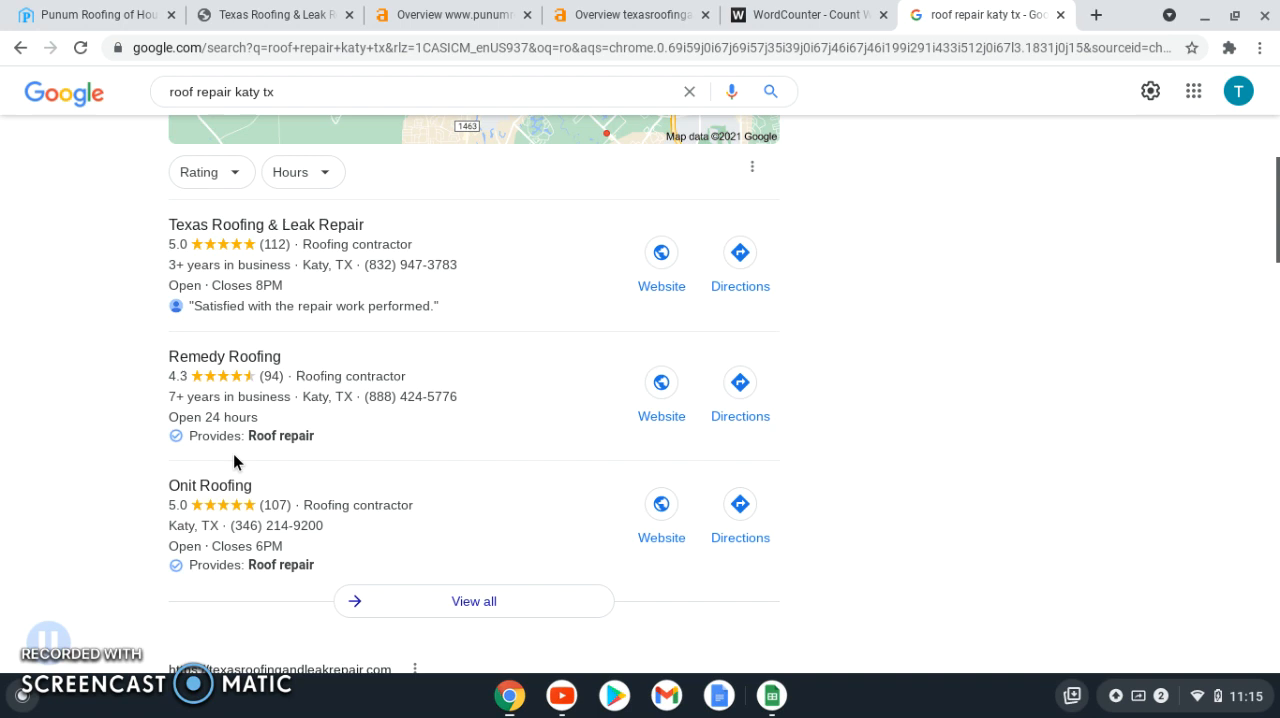
mouse_move(495, 430)
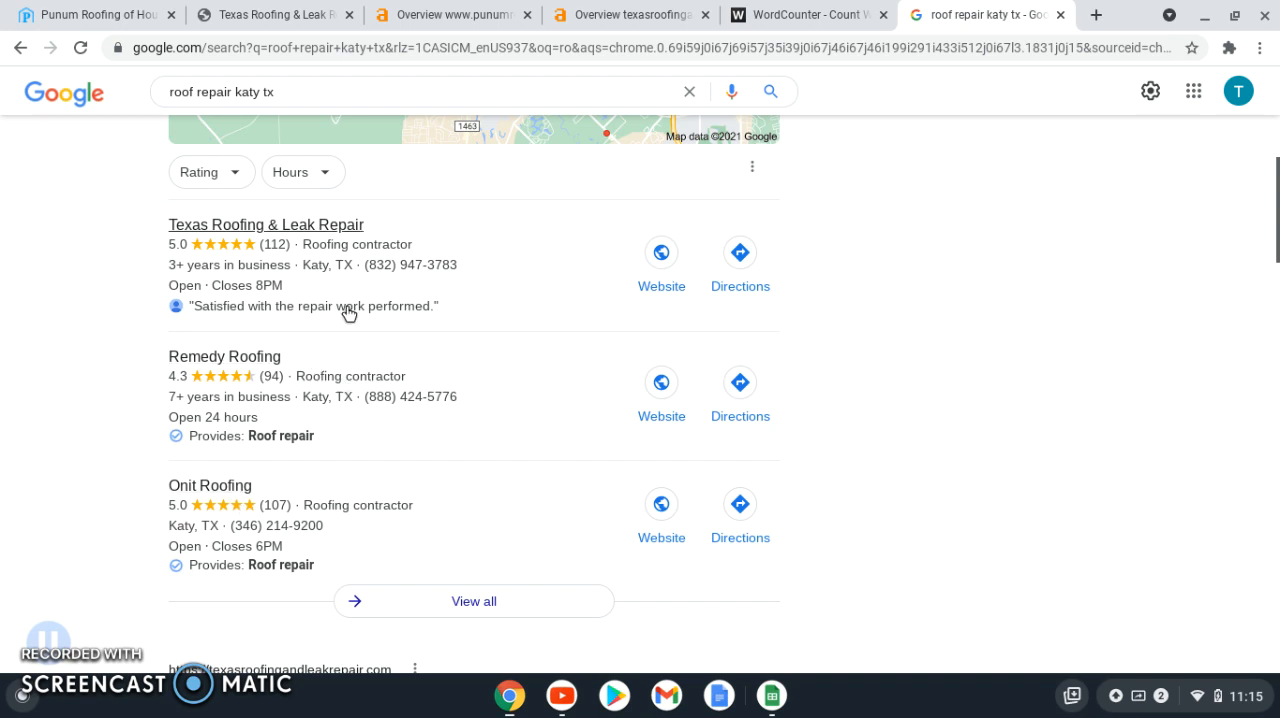
mouse_move(154, 401)
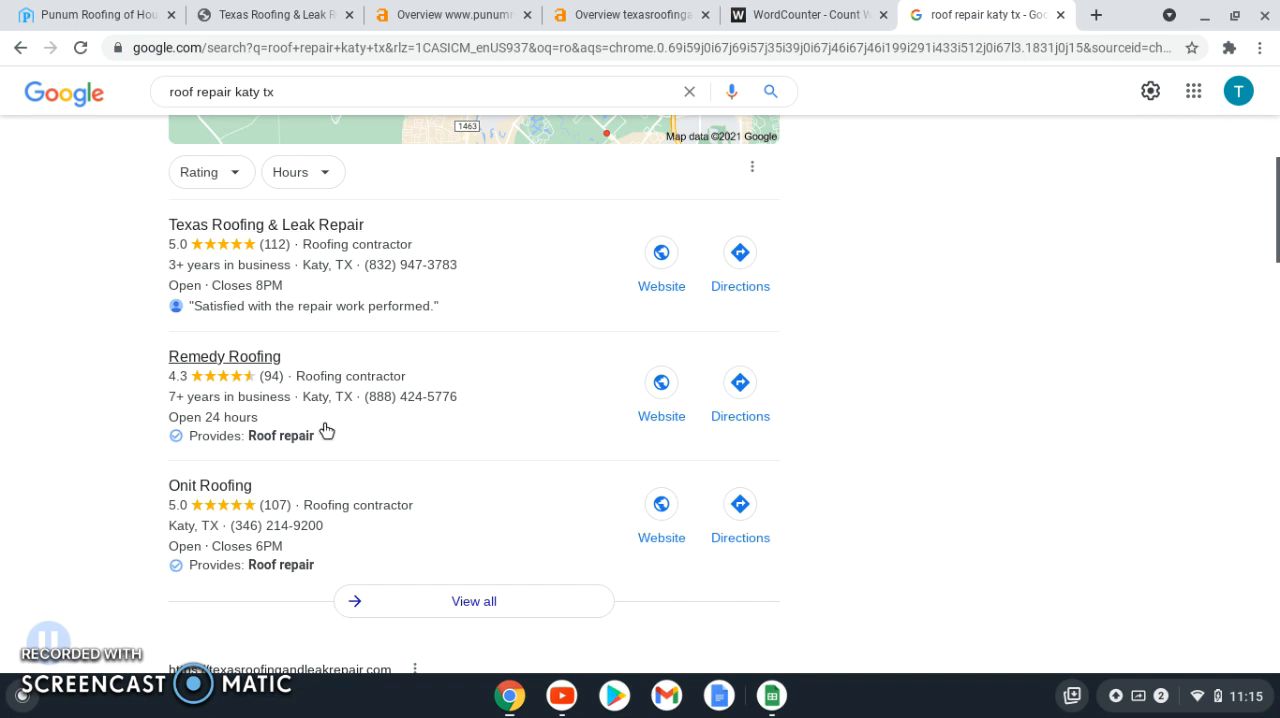
mouse_move(377, 340)
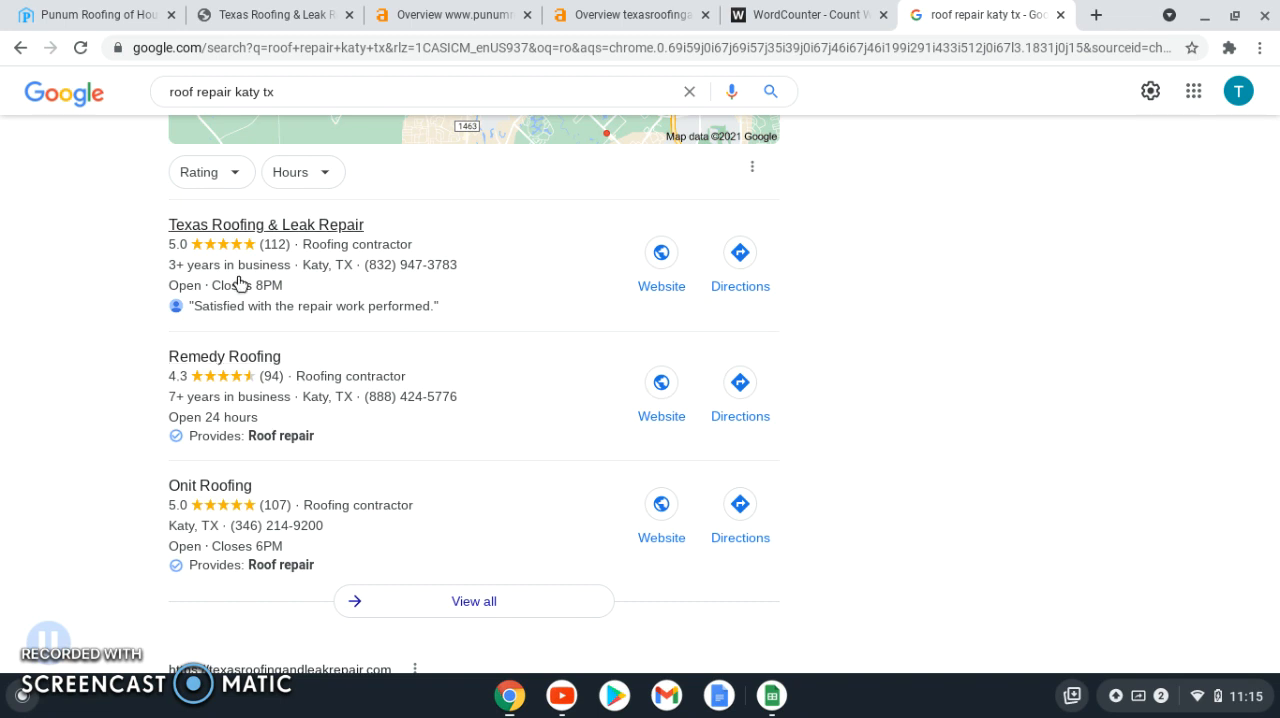
mouse_move(253, 440)
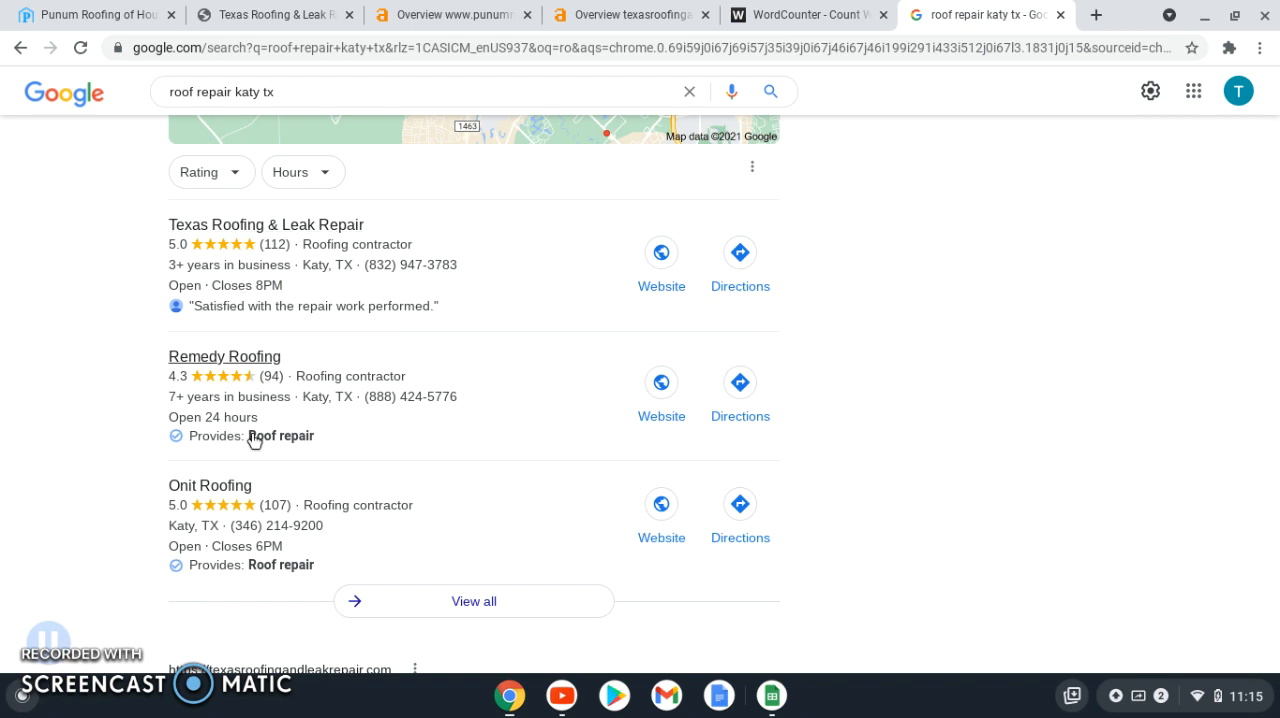
mouse_move(258, 448)
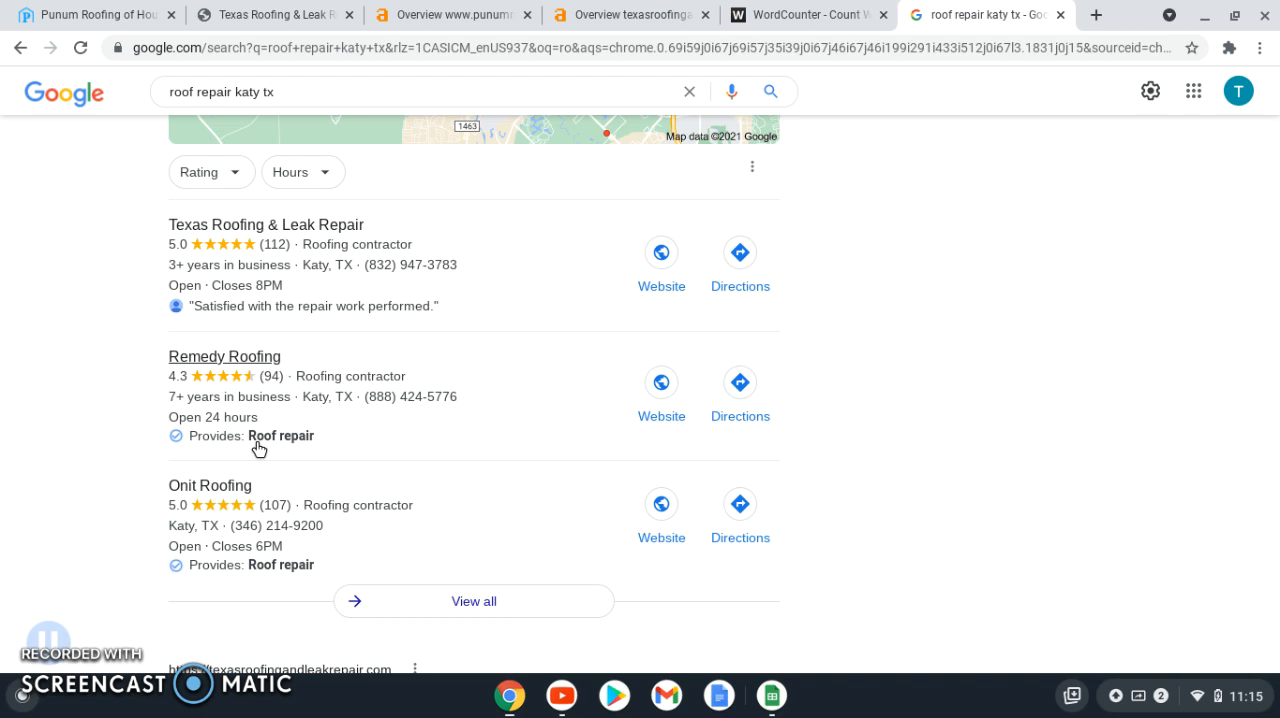
mouse_move(322, 490)
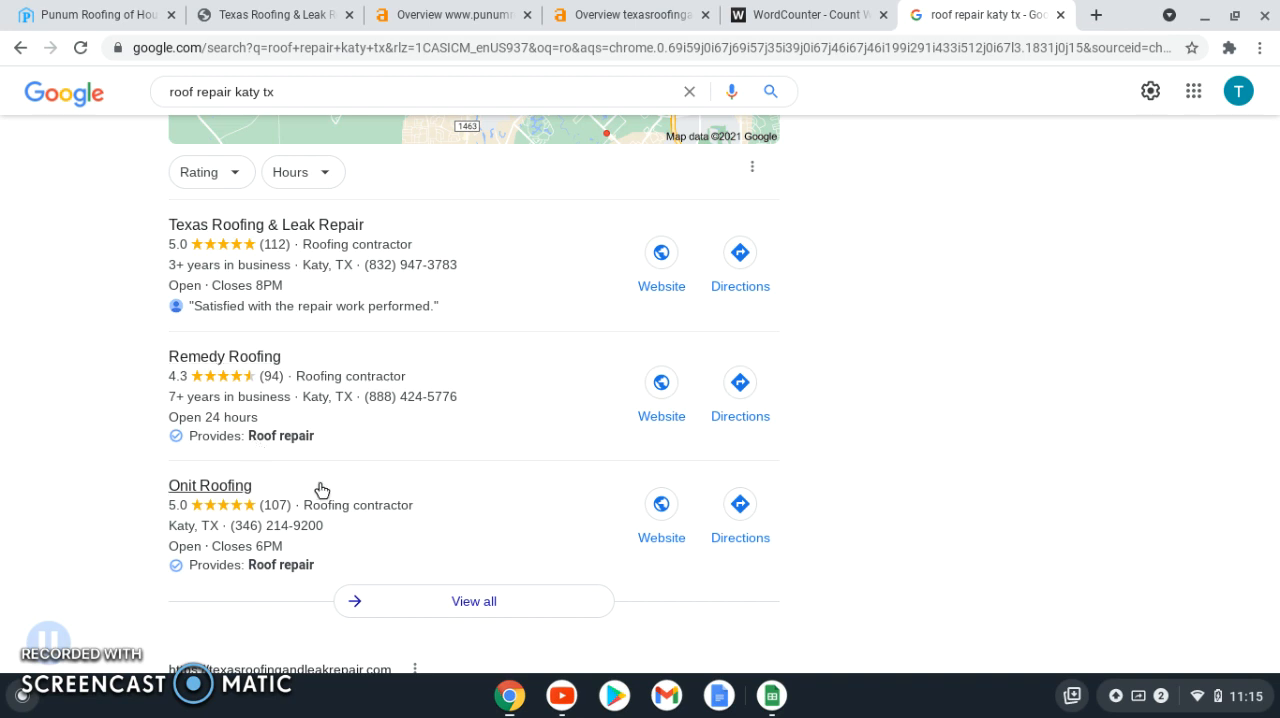
mouse_move(5, 527)
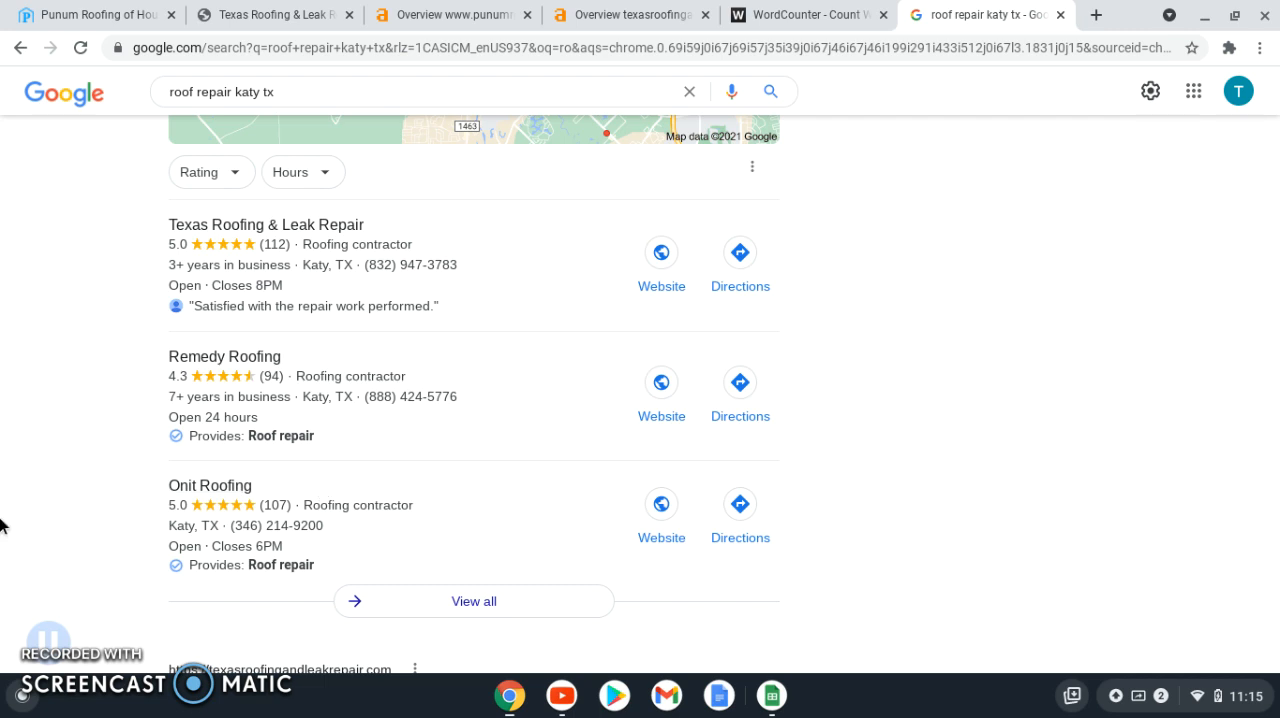
scroll("down", 3)
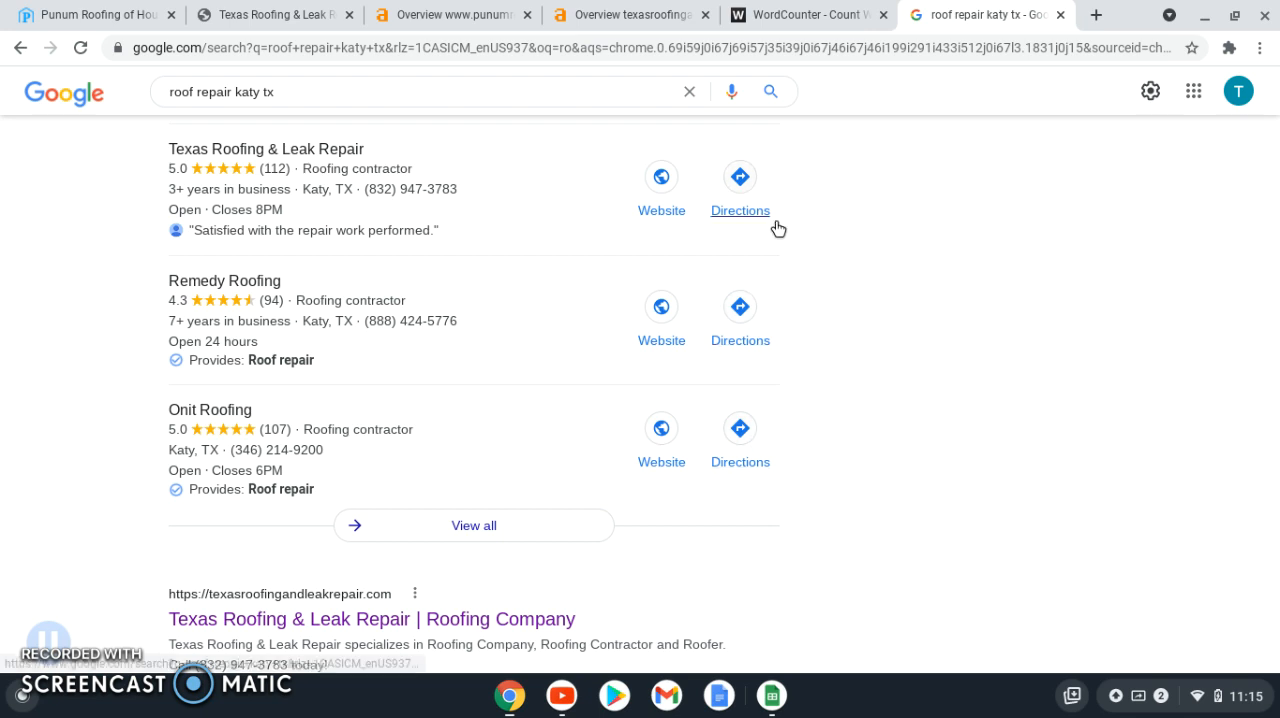
scroll("down", 3)
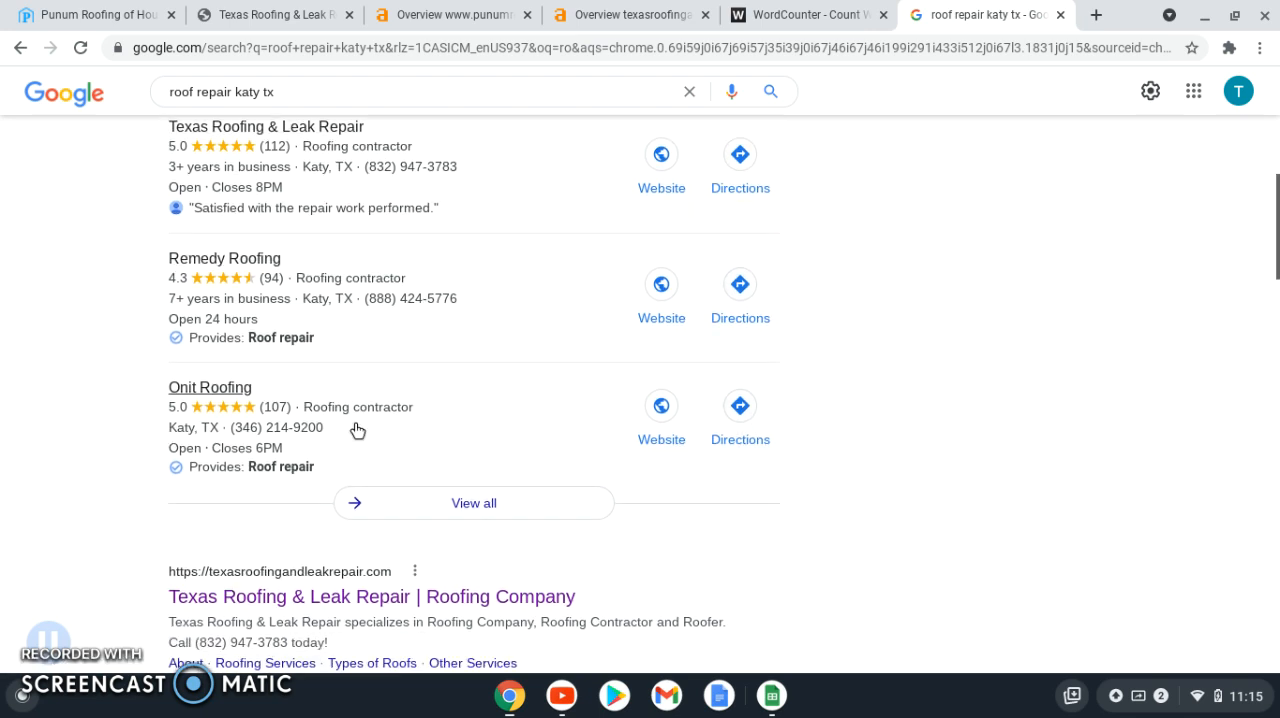
mouse_move(575, 270)
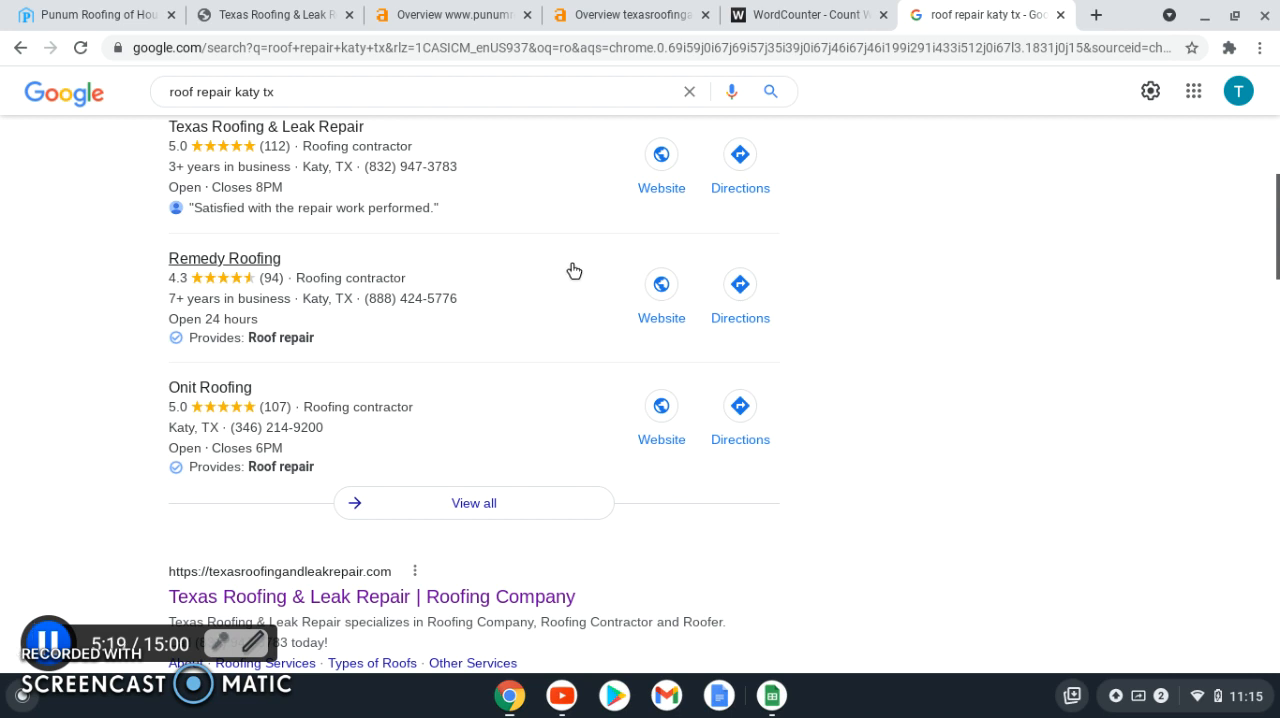
mouse_move(815, 195)
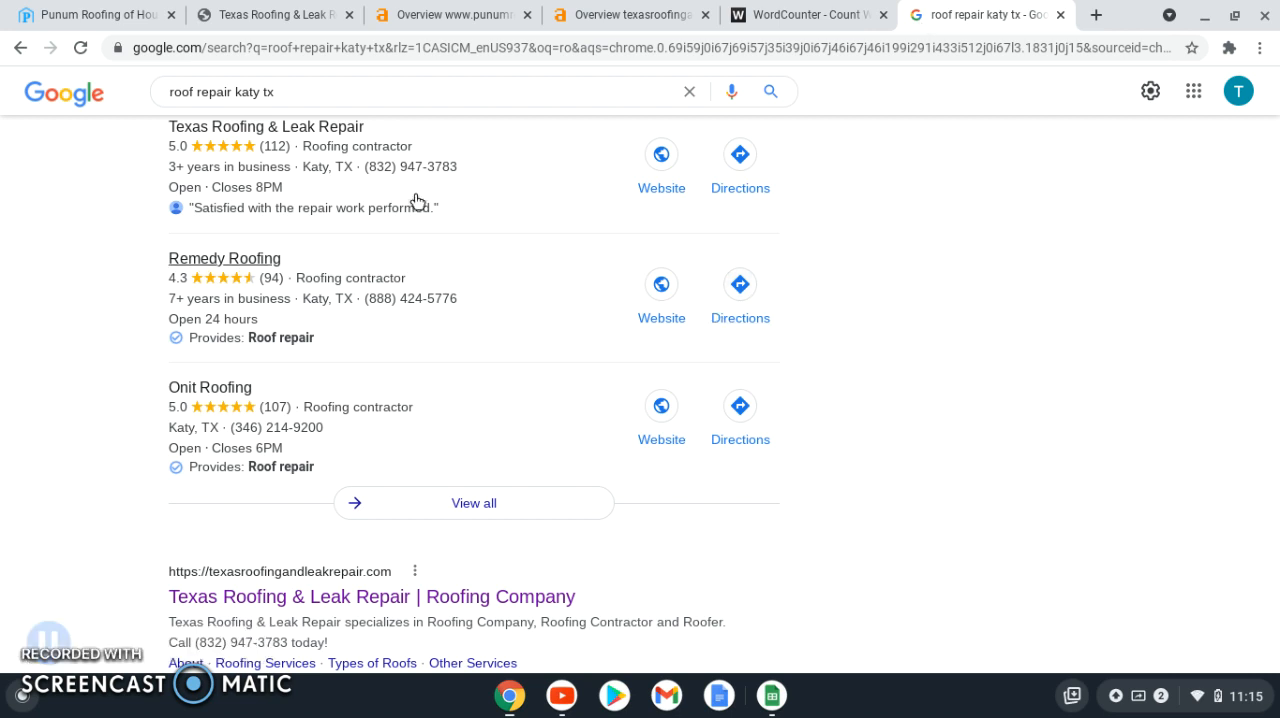
Bring the Punum Roofing website back up and look further down the page.
left_click(90, 14)
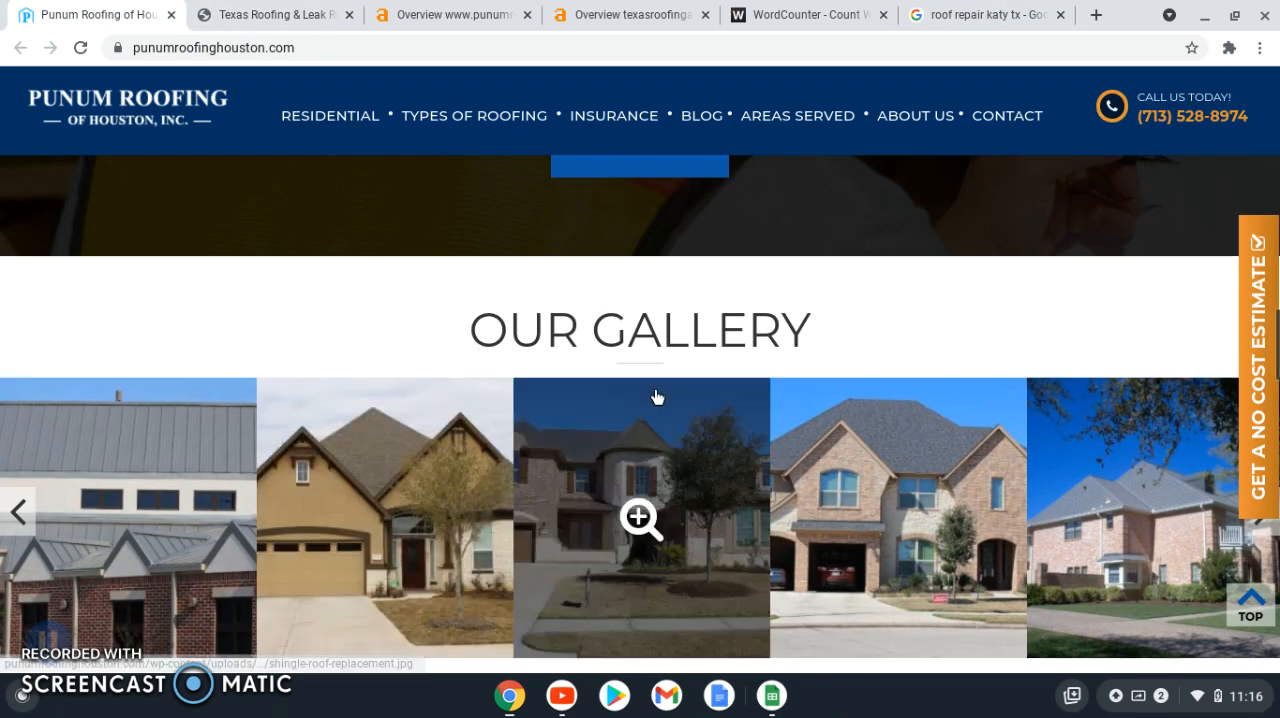
scroll("down", 3)
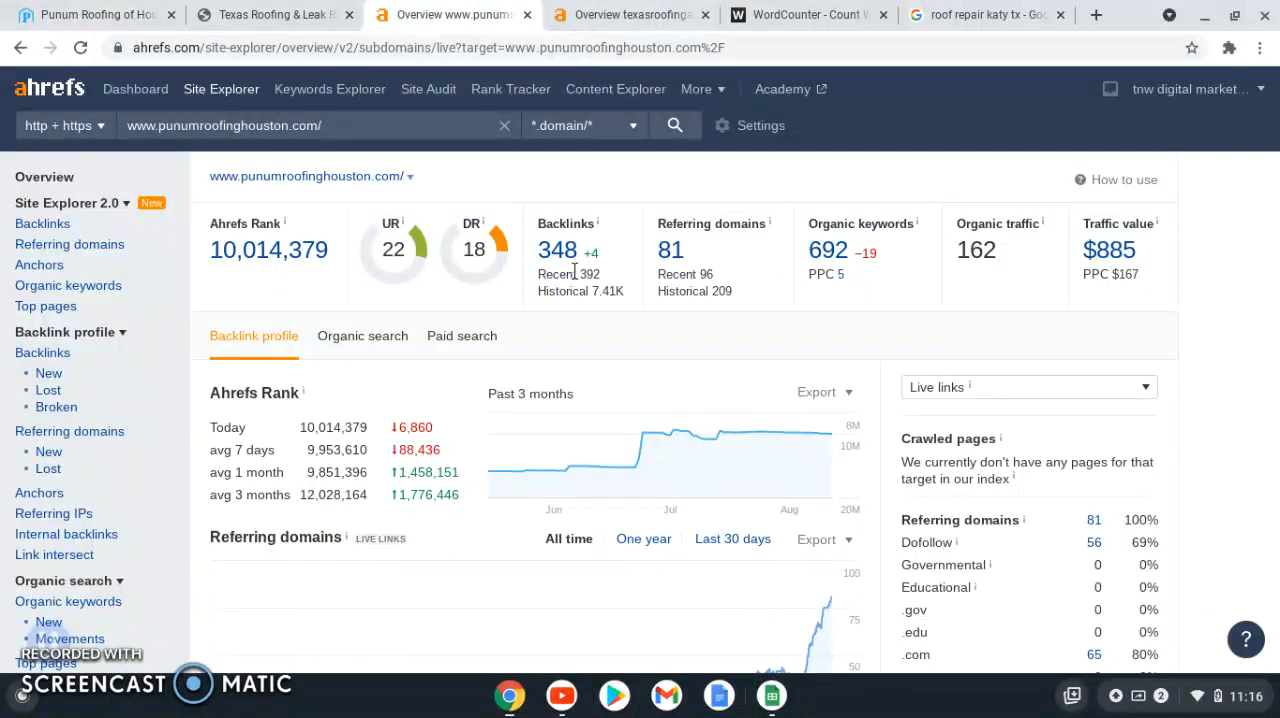
Return to the Google roof repair katy tx search results.
left_click(985, 14)
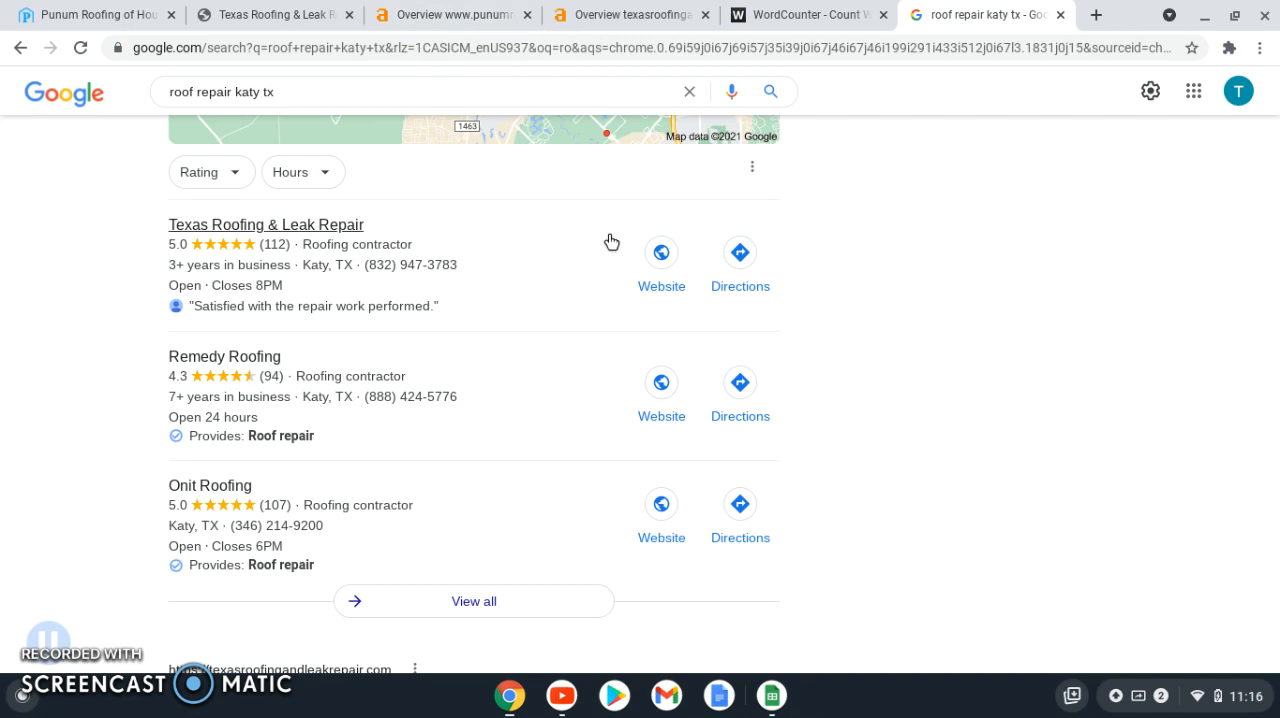
mouse_move(509, 130)
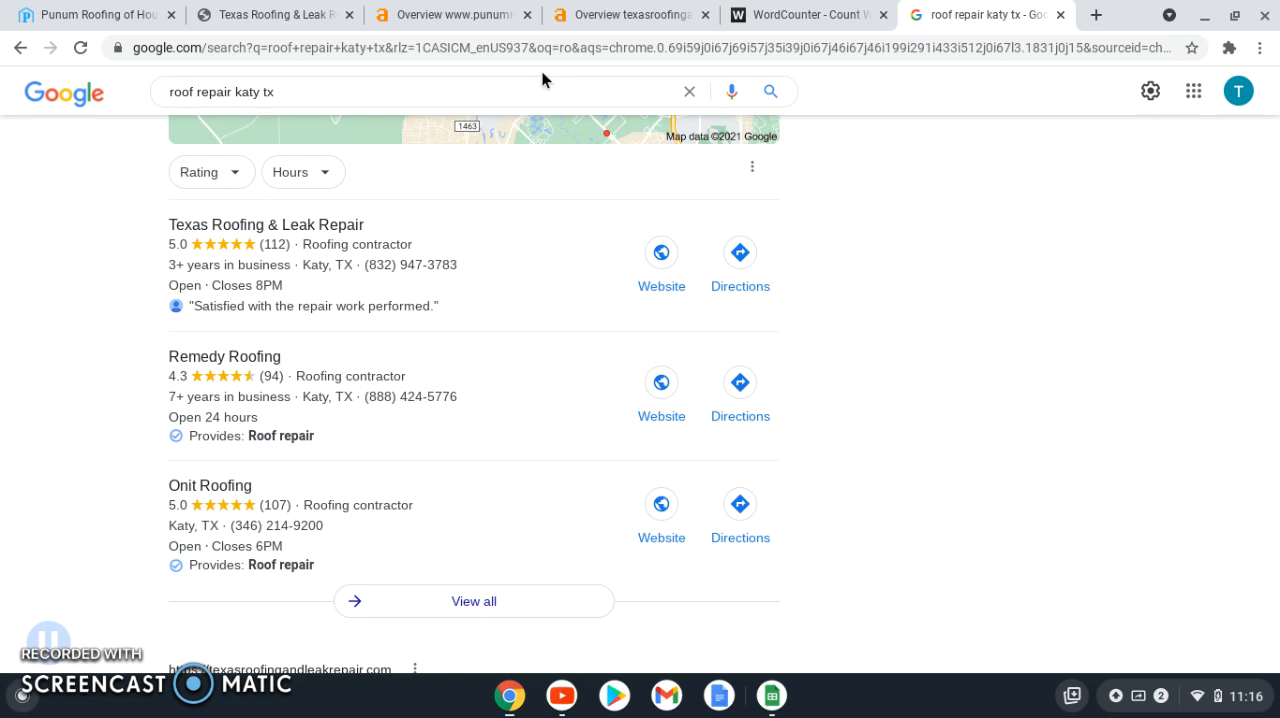
mouse_move(563, 82)
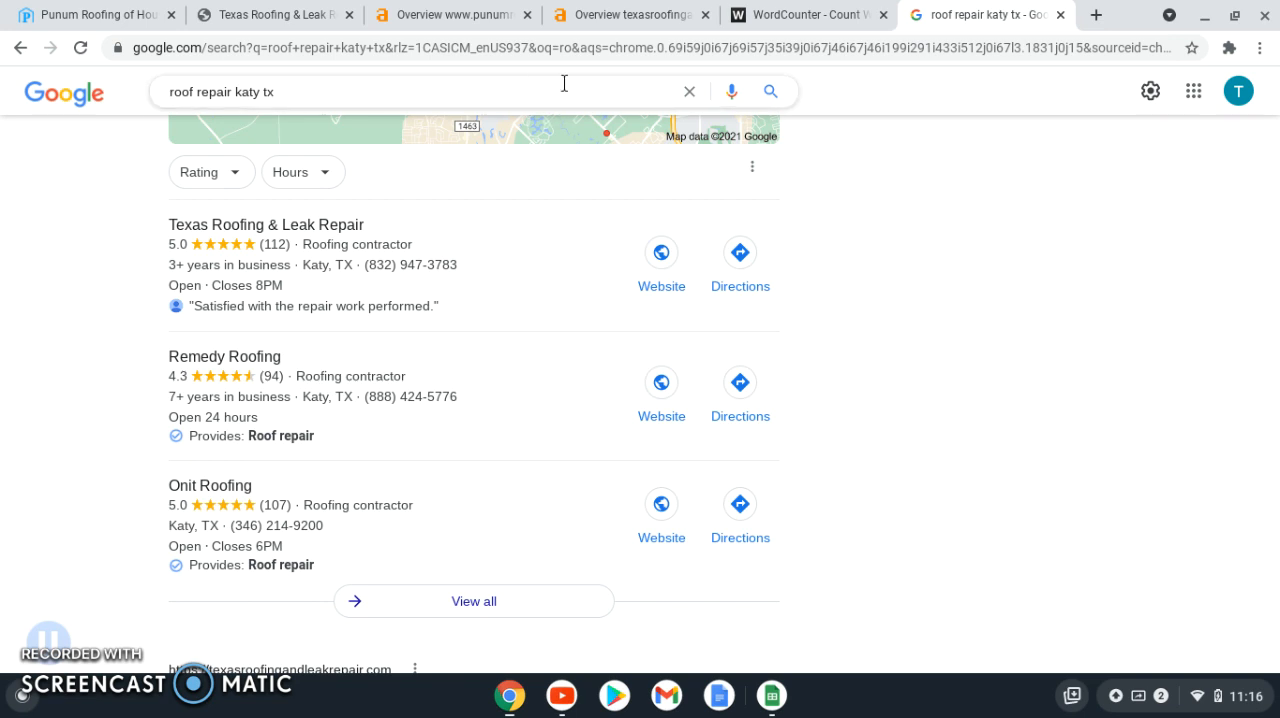
mouse_move(562, 128)
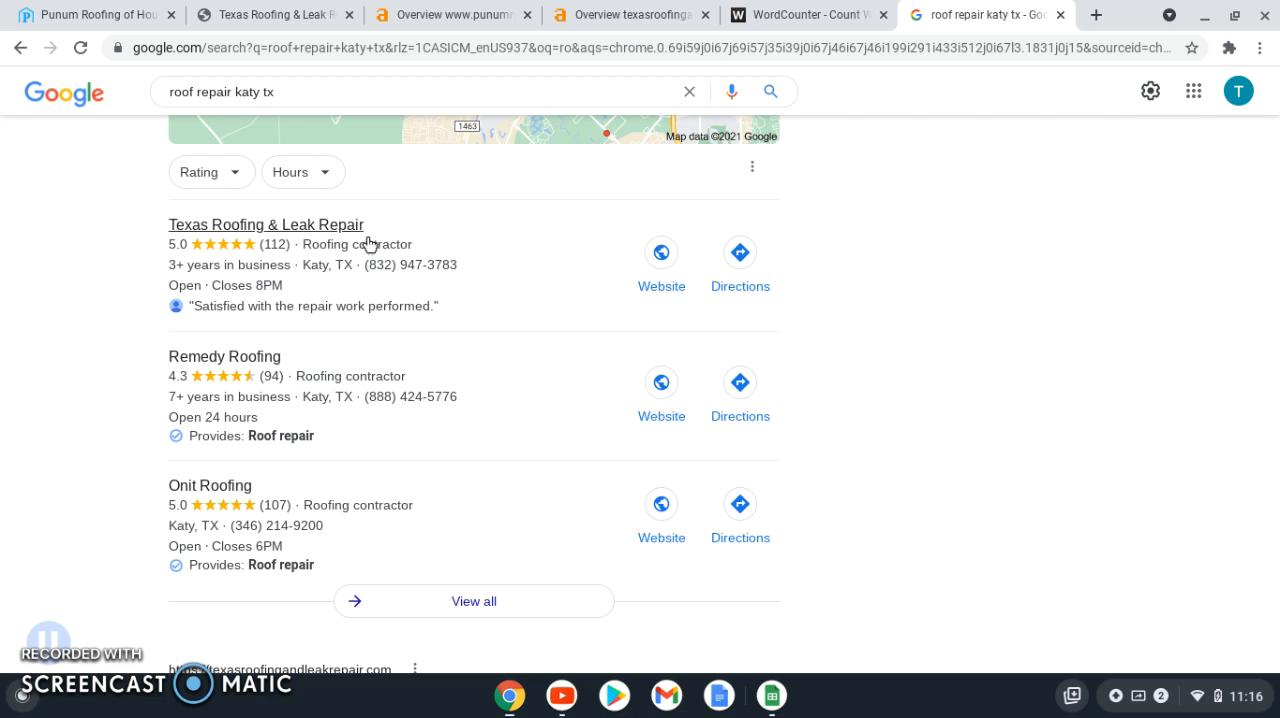
mouse_move(310, 232)
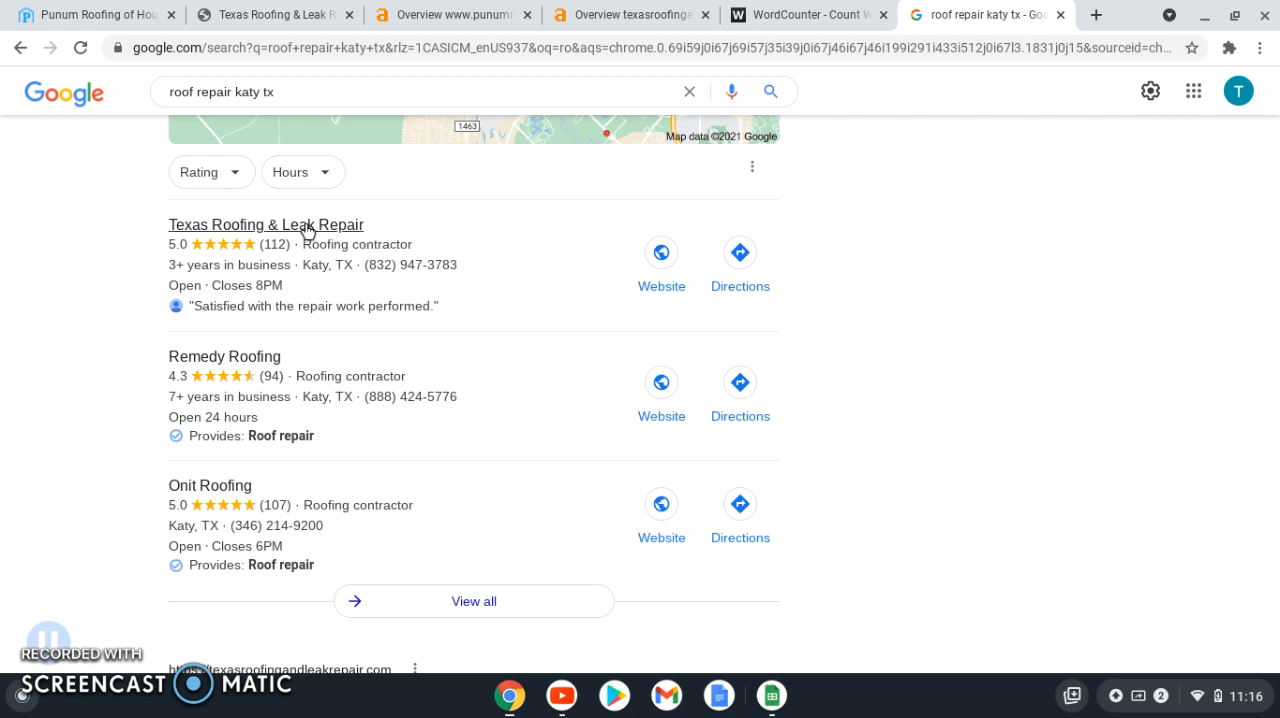
mouse_move(371, 147)
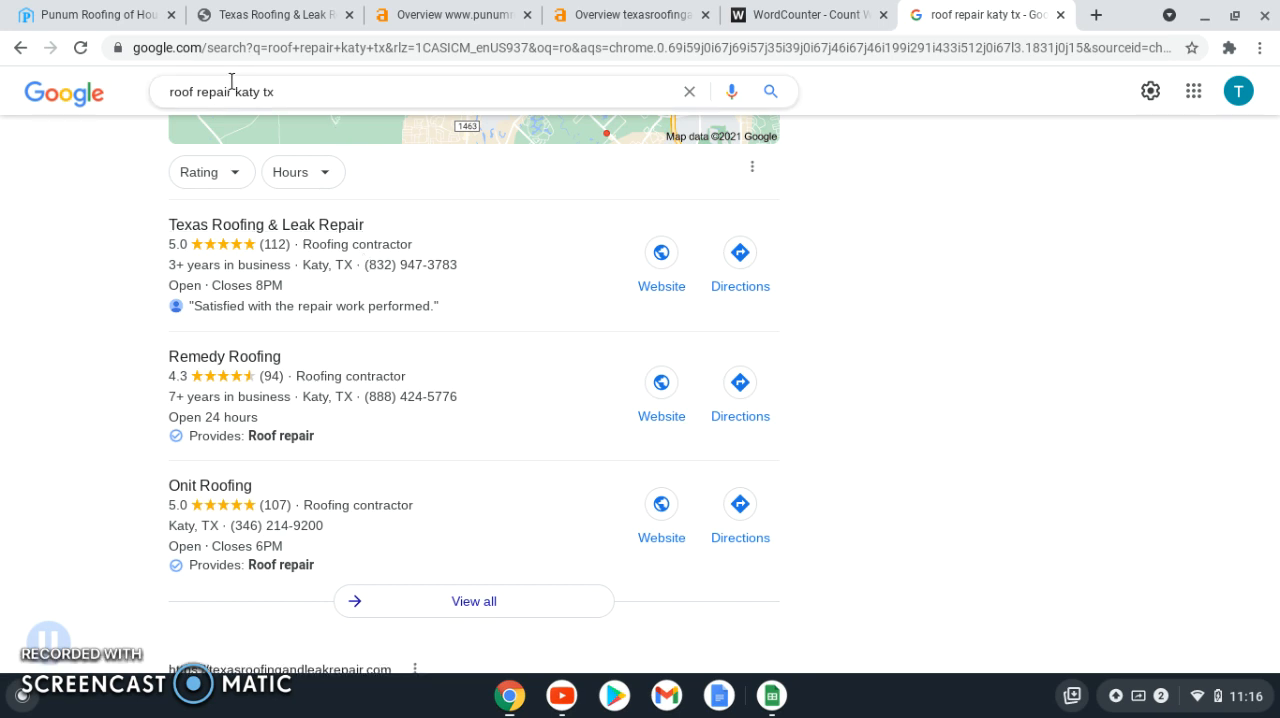
mouse_move(385, 191)
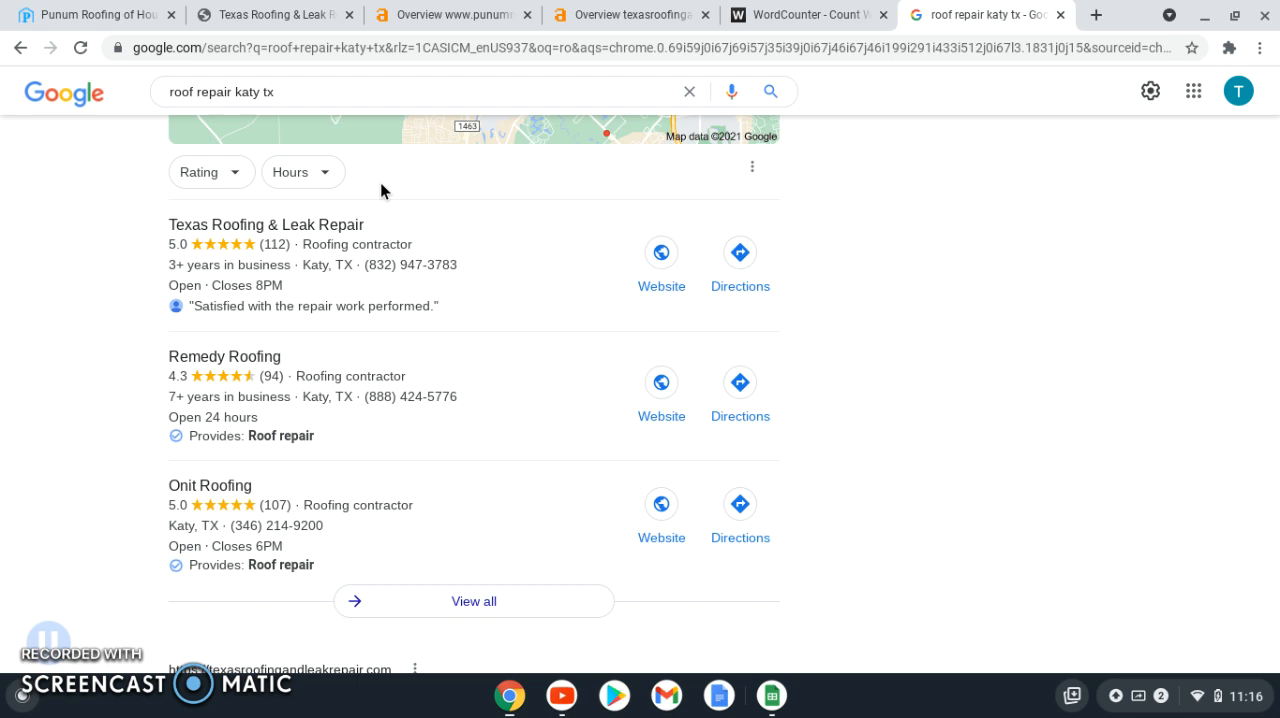
mouse_move(147, 289)
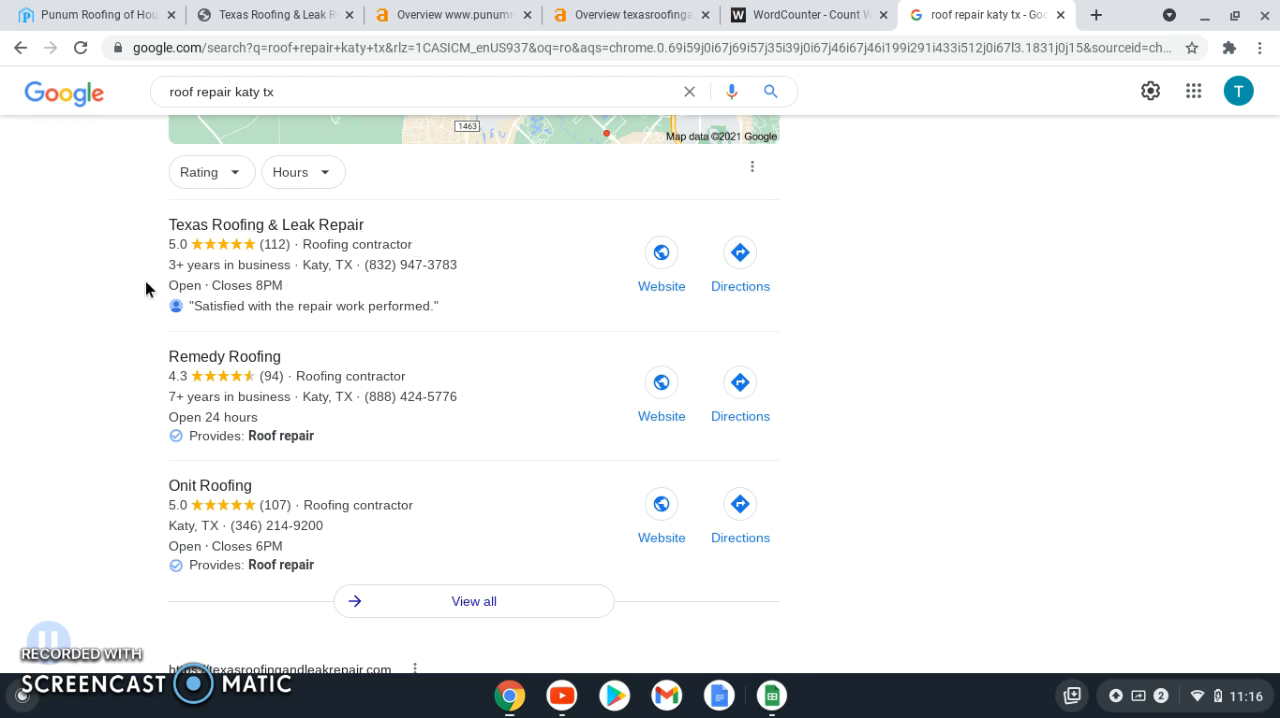